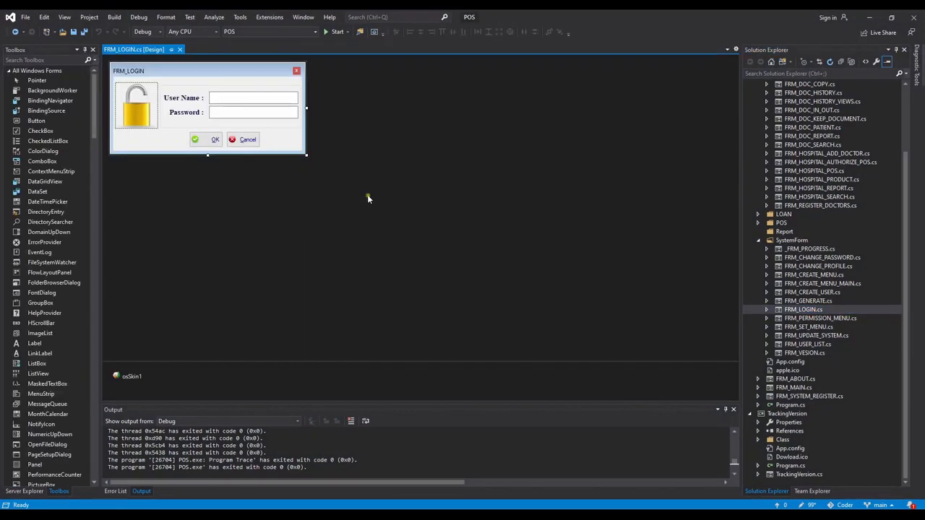
# - Build and run the hospital POS project from Visual Studio
pyautogui.click(326, 31)
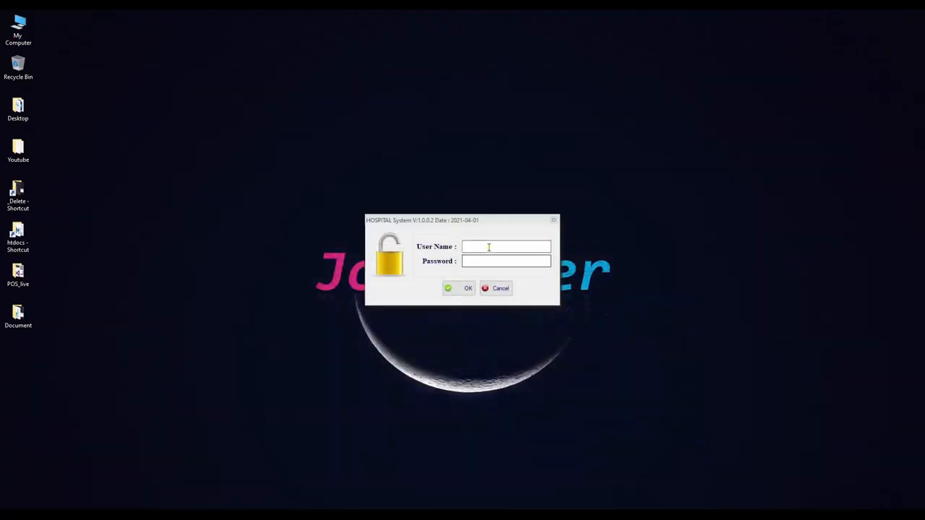
# - Log in to Point Of Sale with the admin user credentials
pyautogui.write('pos.user')
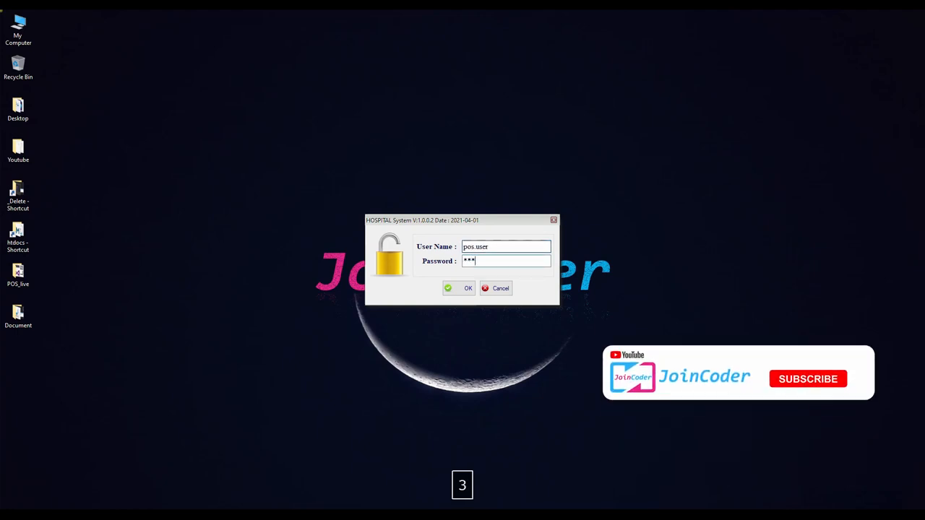
pyautogui.click(459, 287)
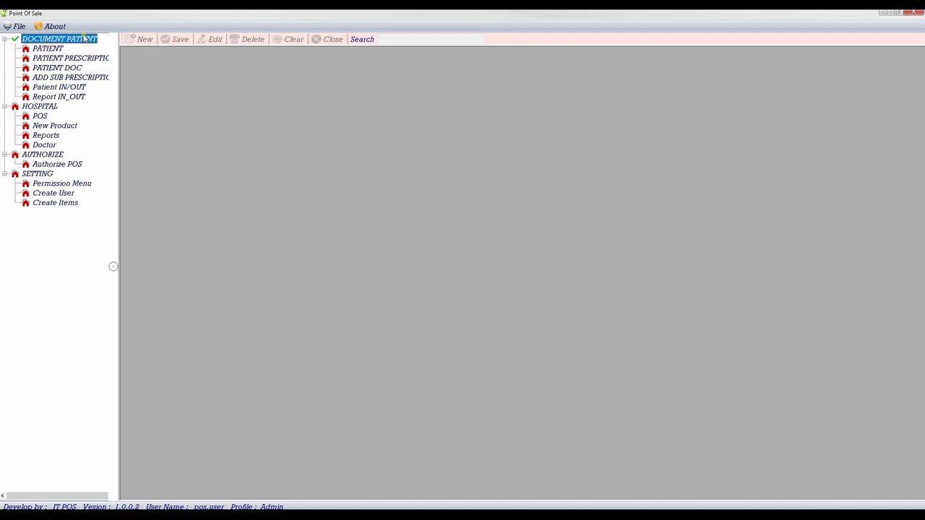
# - Browse the patient records, prescription, documents, sub-prescription and in/out modules
pyautogui.click(48, 48)
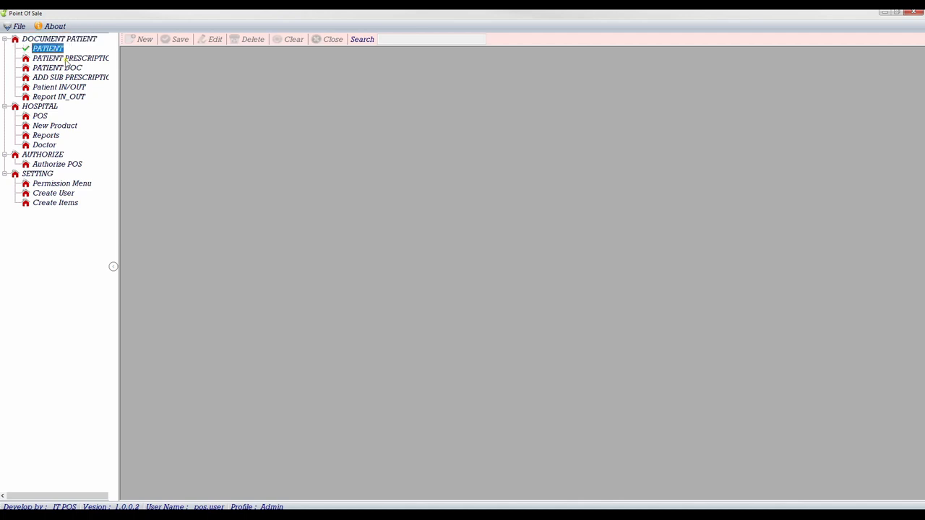
pyautogui.click(70, 58)
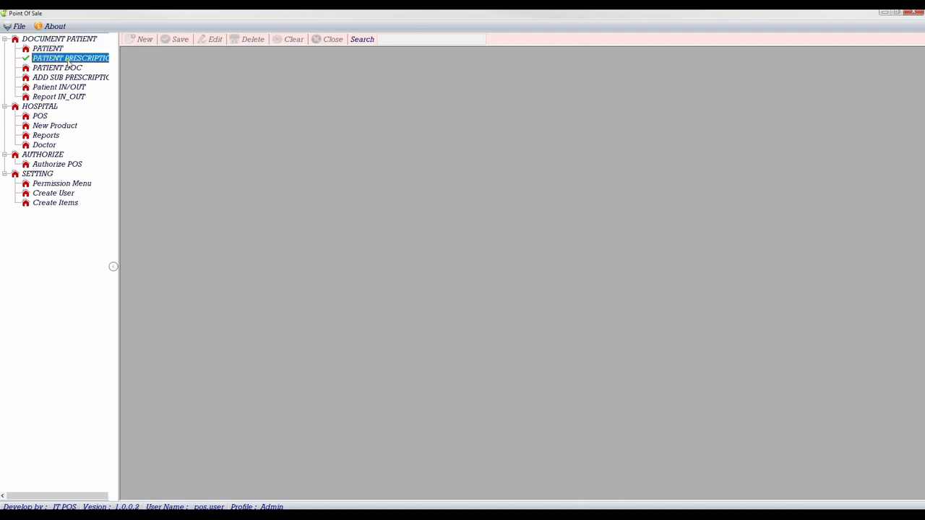
pyautogui.click(57, 67)
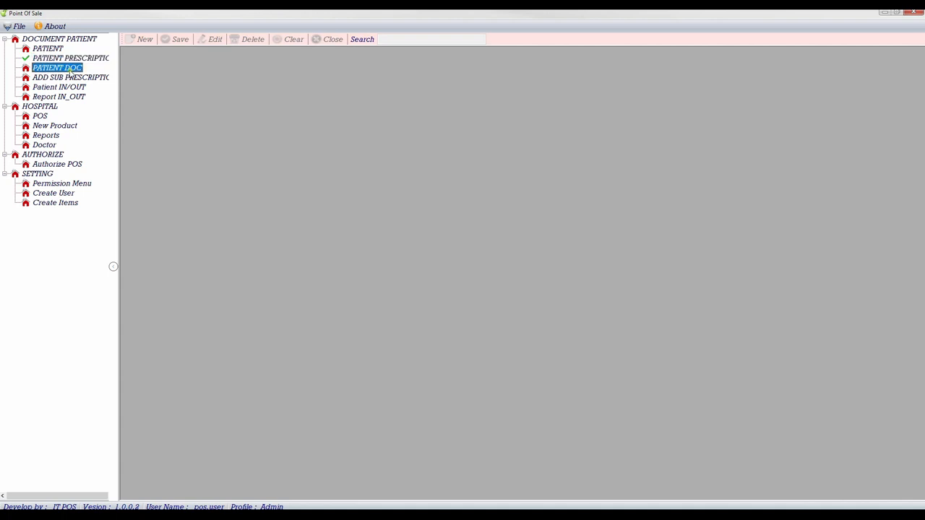
pyautogui.click(70, 77)
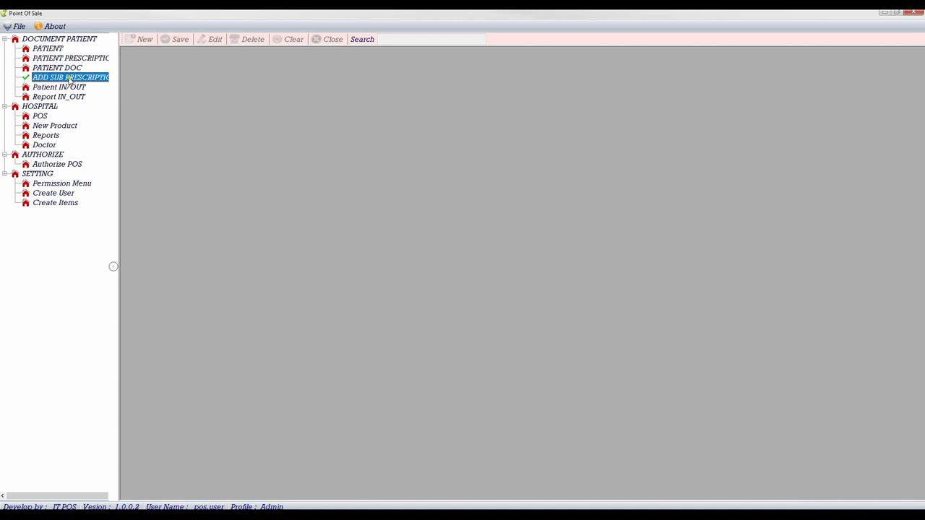
pyautogui.click(58, 87)
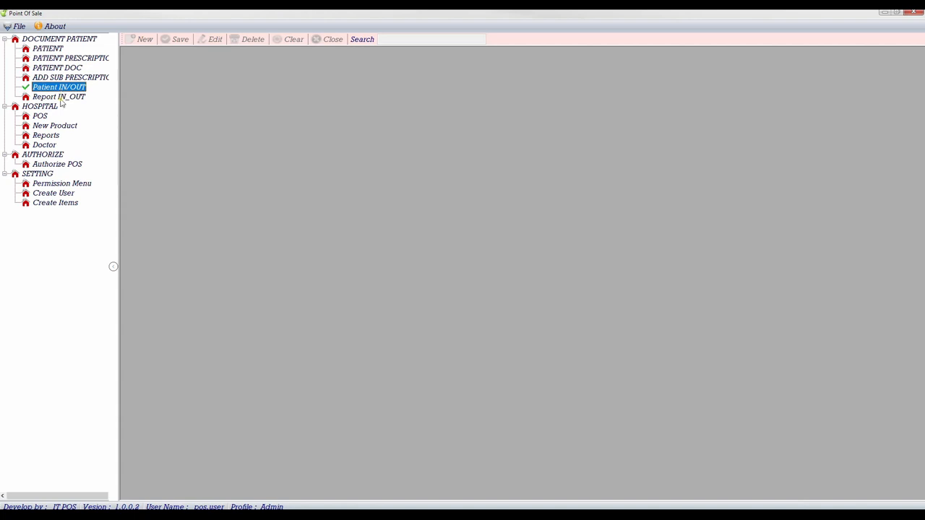
# - Open New Product, browse the doctor, authorization and settings items, then select patient records
pyautogui.click(40, 116)
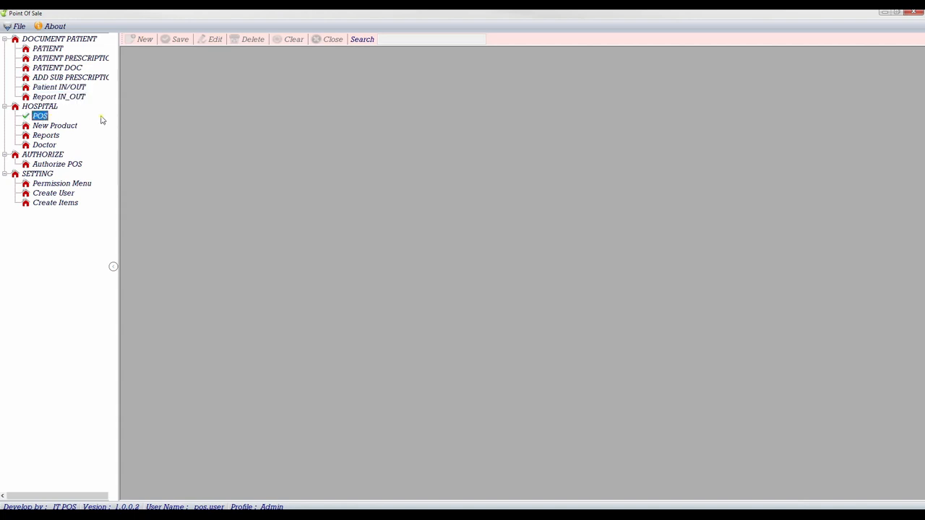
pyautogui.moveTo(70, 126)
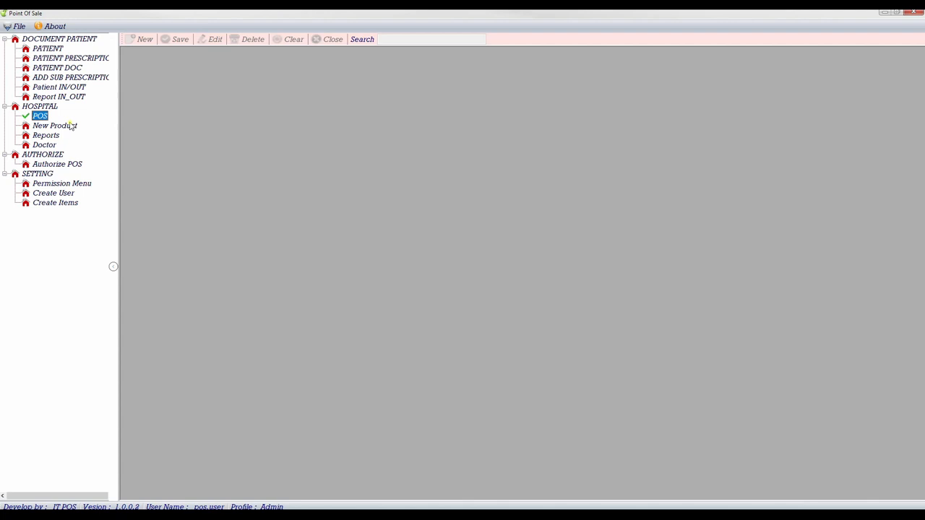
pyautogui.click(55, 125)
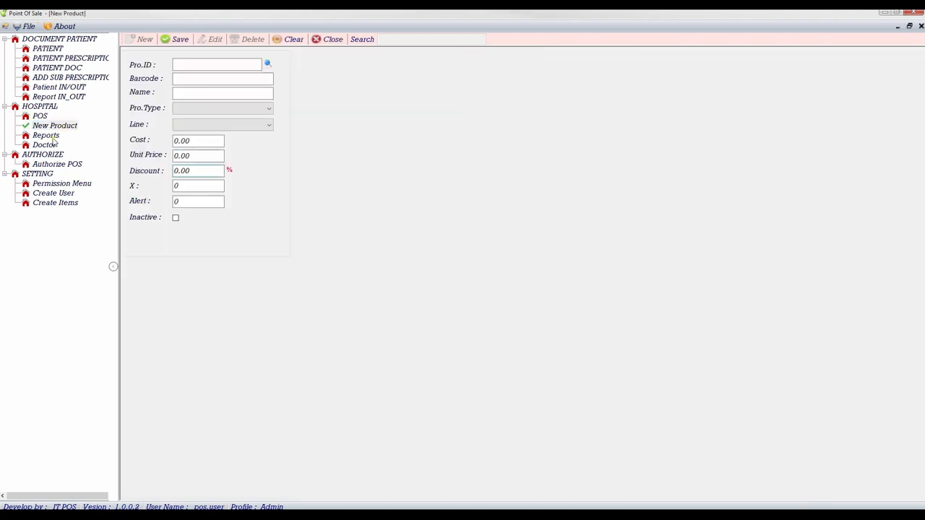
pyautogui.click(44, 144)
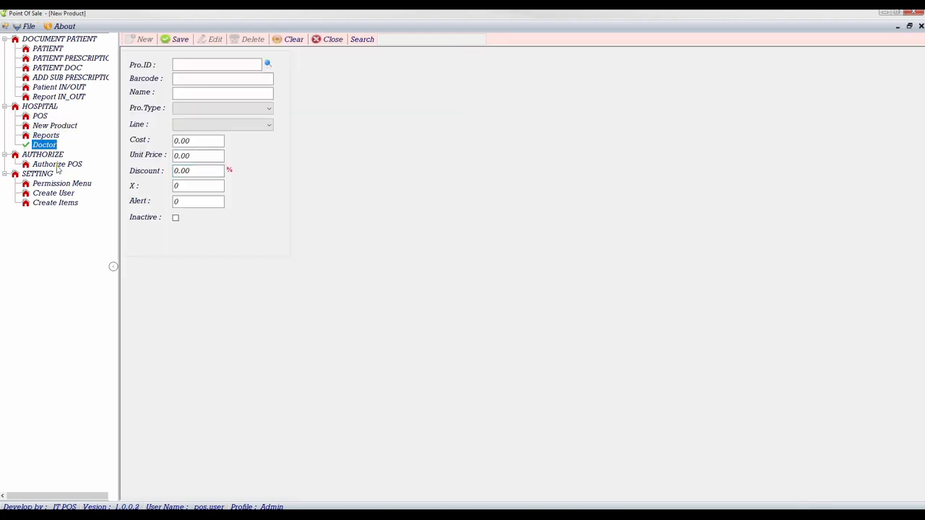
pyautogui.click(57, 164)
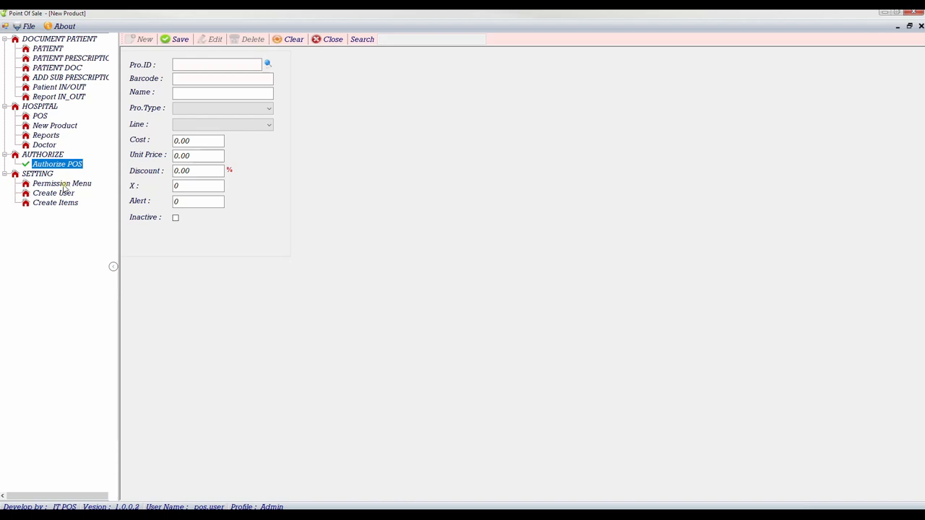
pyautogui.click(62, 183)
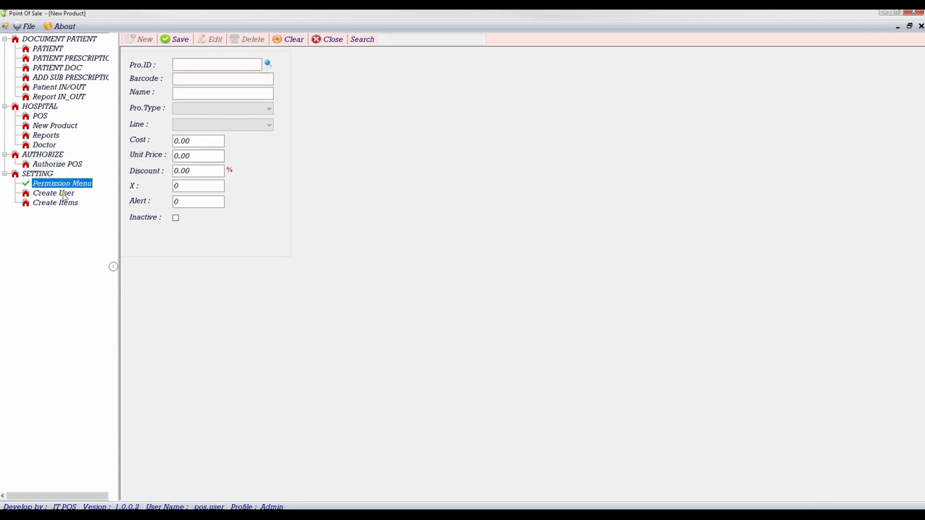
pyautogui.click(55, 203)
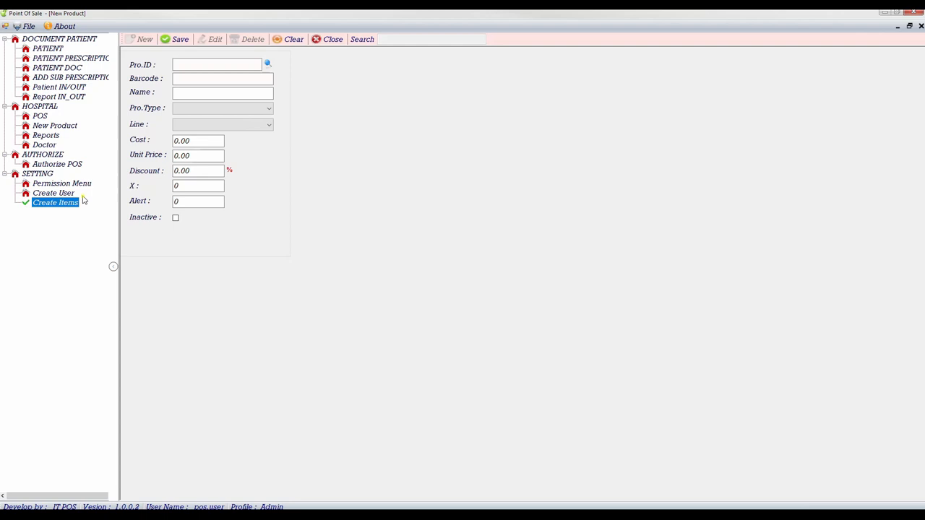
pyautogui.moveTo(37, 94)
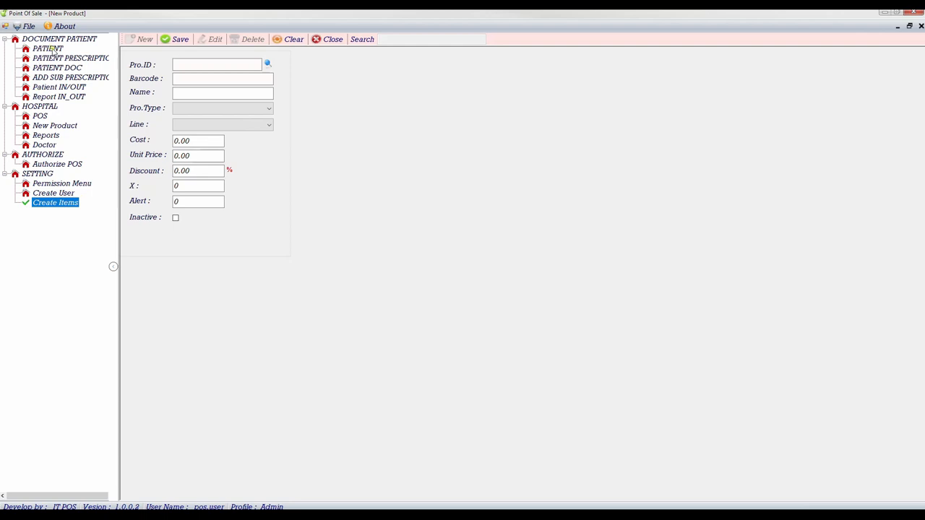
pyautogui.click(43, 49)
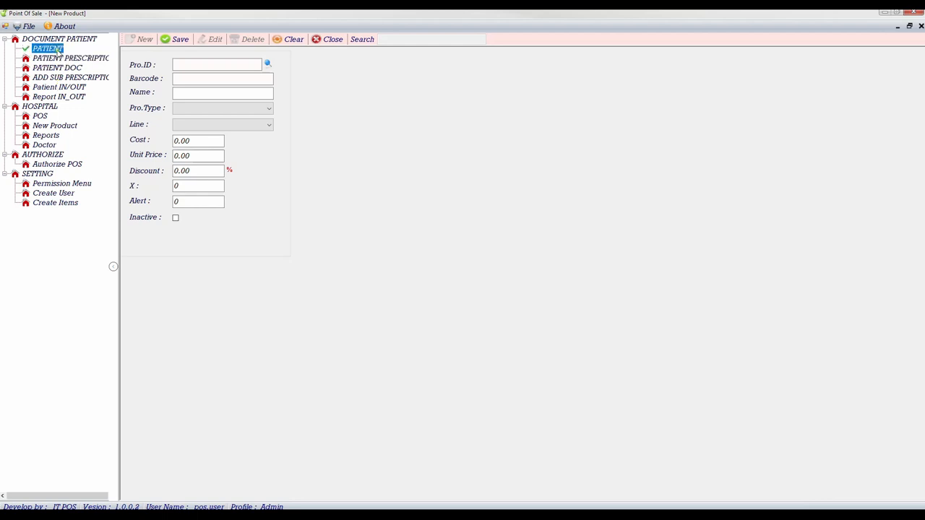
pyautogui.click(332, 39)
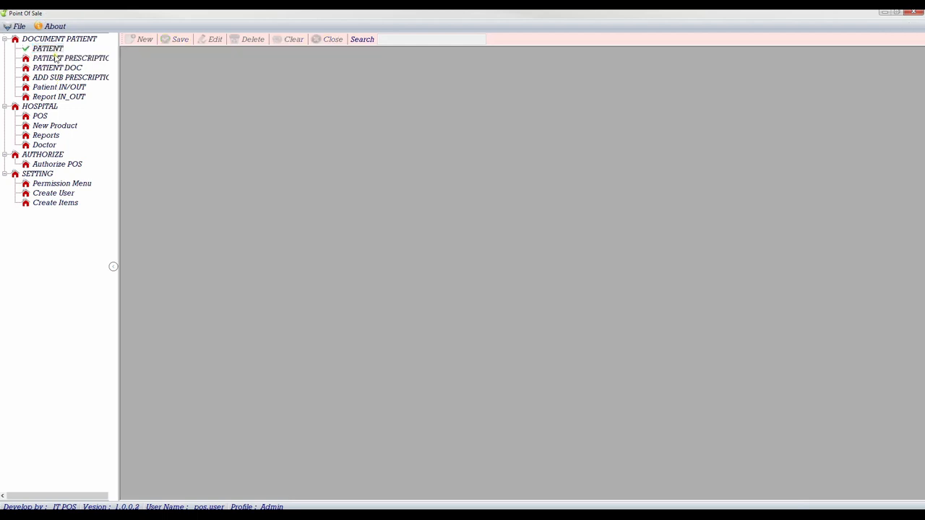
pyautogui.moveTo(62, 96)
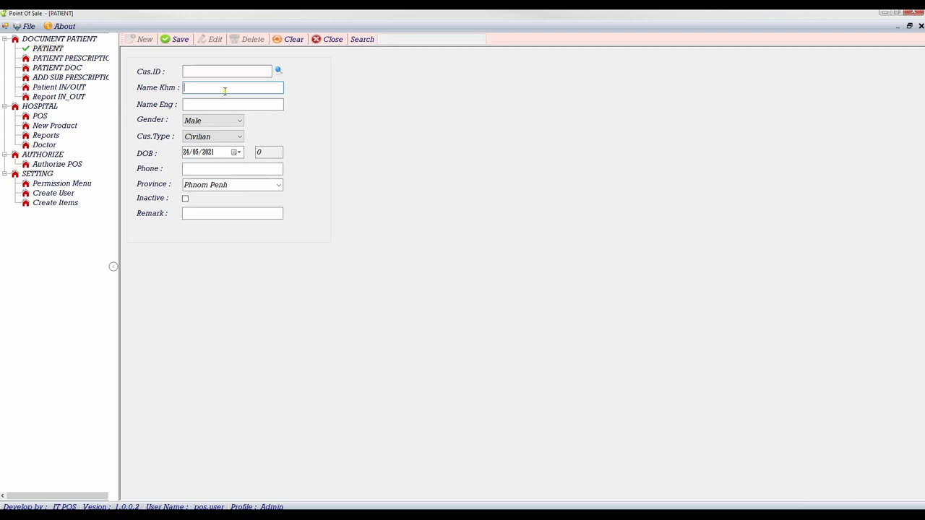
pyautogui.write('Mr.')
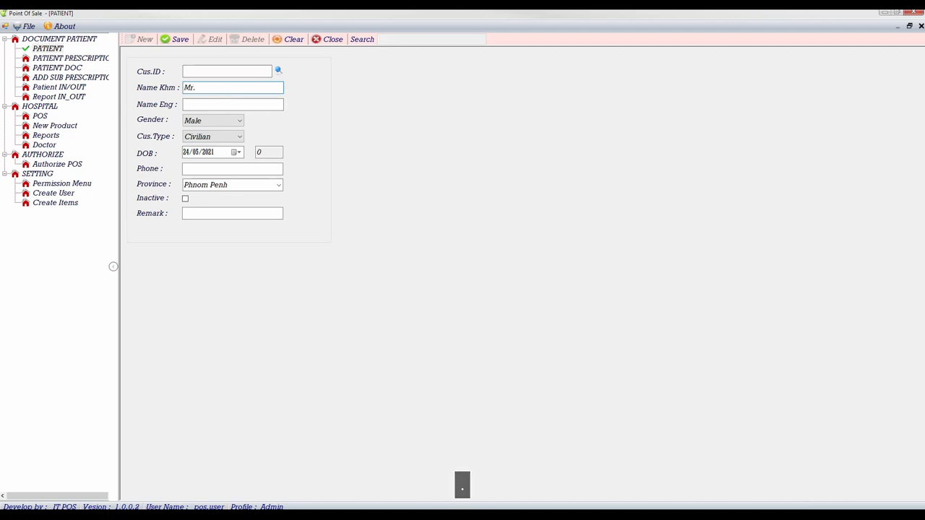
pyautogui.write('Sok')
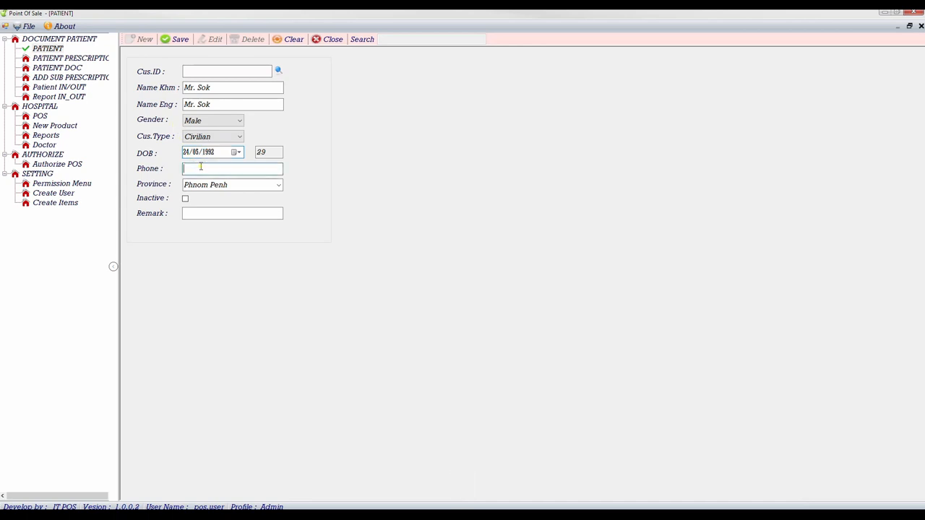
pyautogui.write('015003')
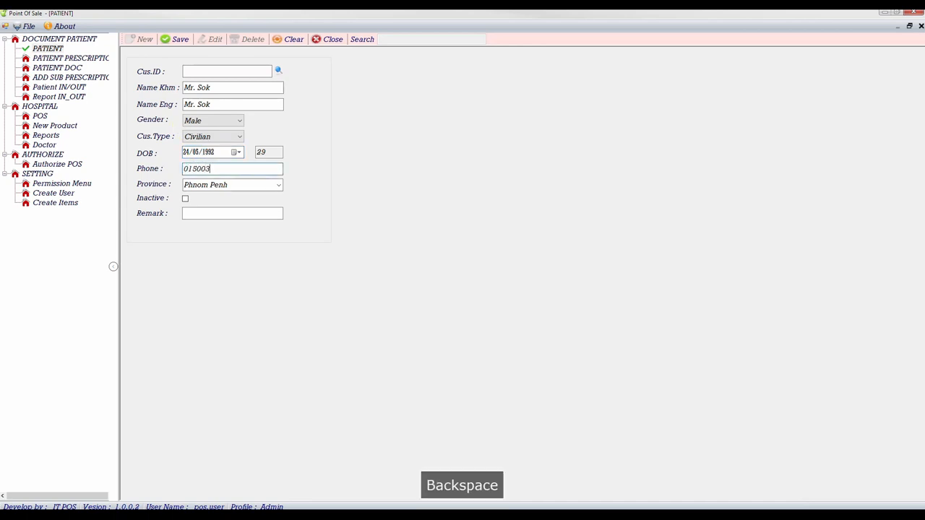
# - Choose the Phnom Penh province, add a remark, and save record 05522
pyautogui.click(276, 184)
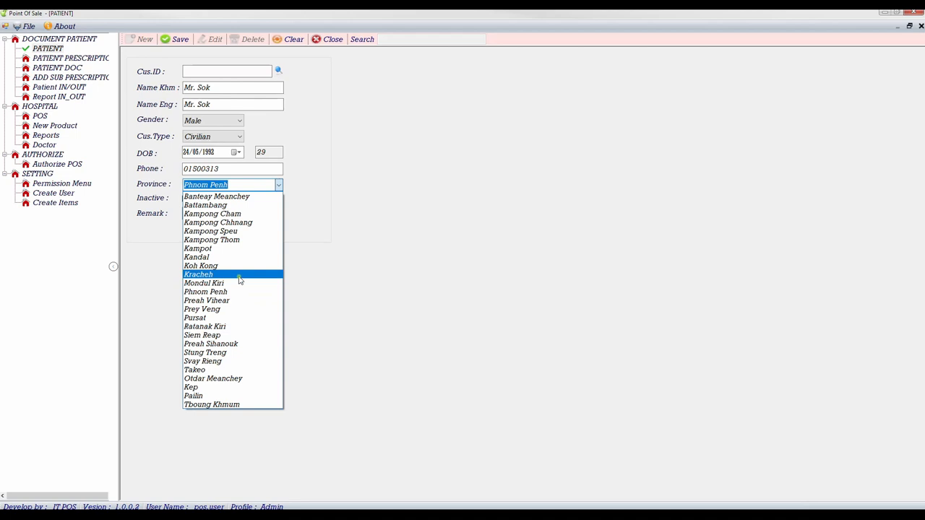
pyautogui.click(206, 291)
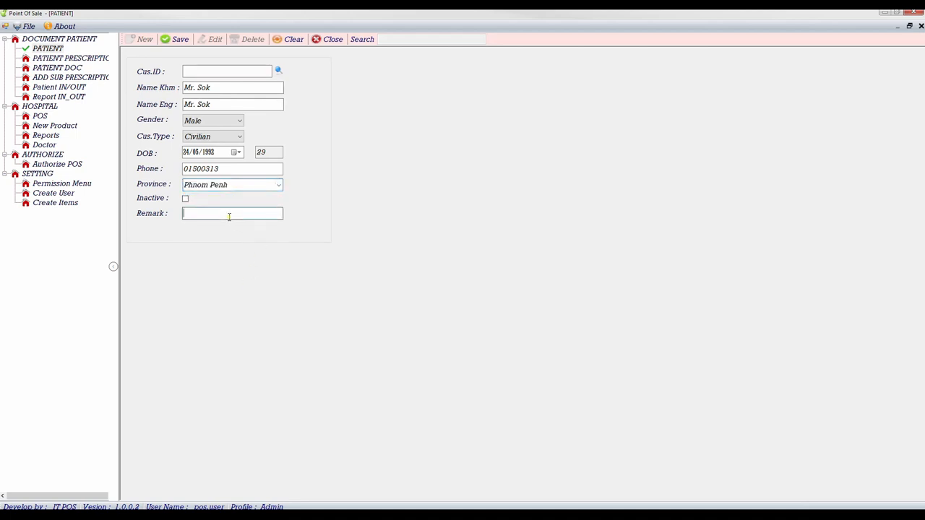
pyautogui.write('K')
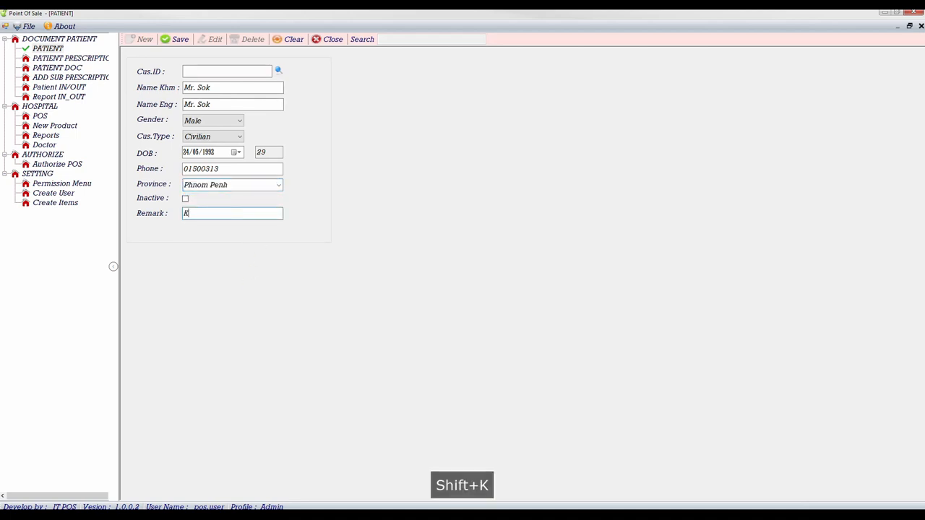
pyautogui.write('from ...')
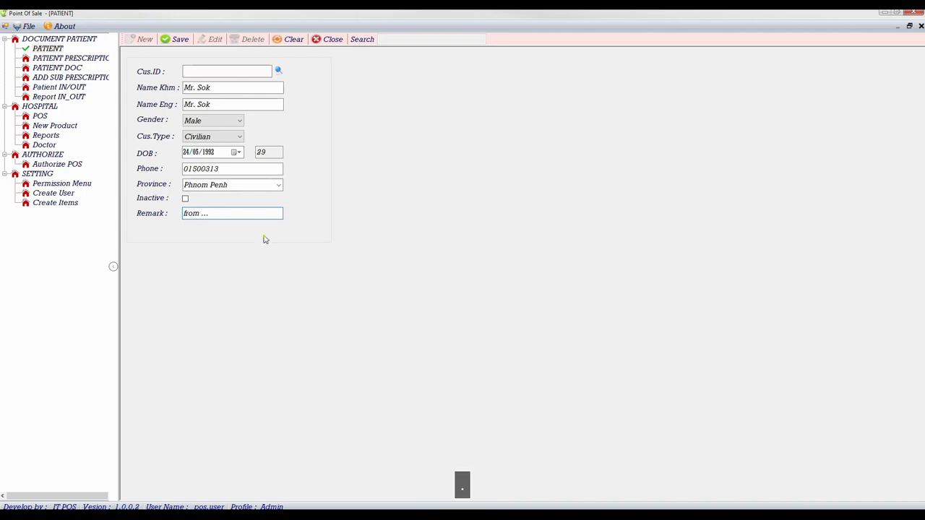
pyautogui.click(195, 39)
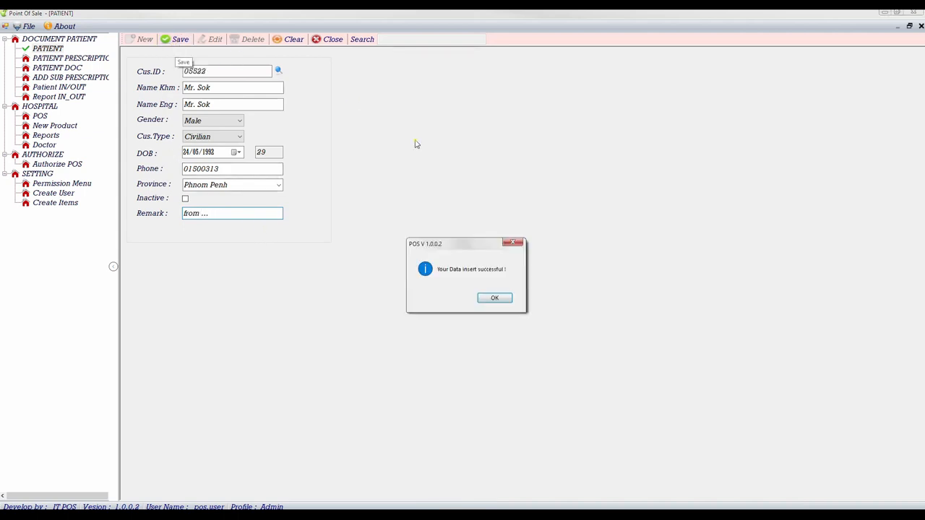
pyautogui.click(494, 298)
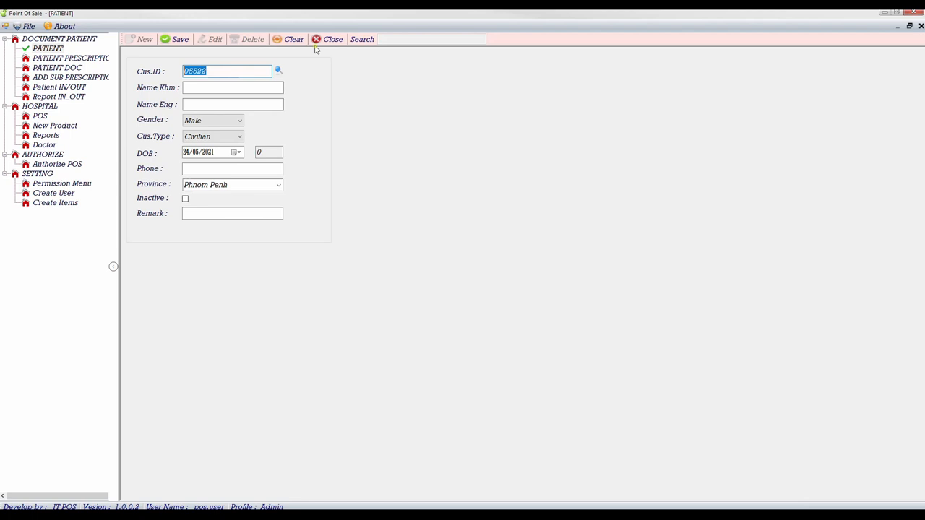
pyautogui.click(70, 58)
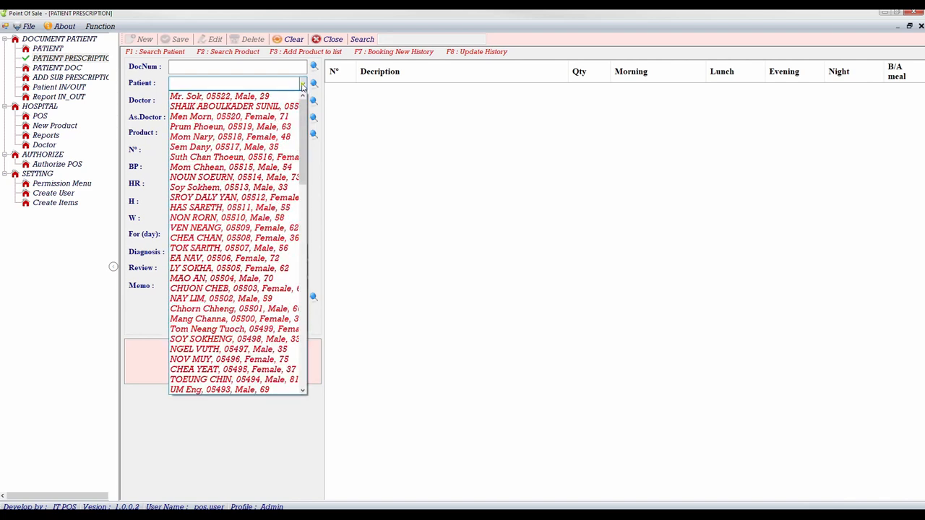
pyautogui.write('mr')
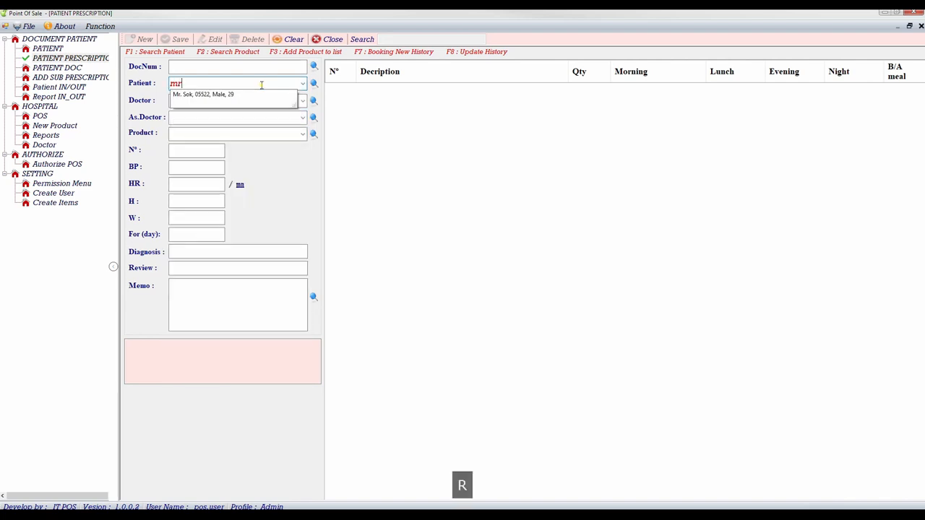
pyautogui.click(203, 95)
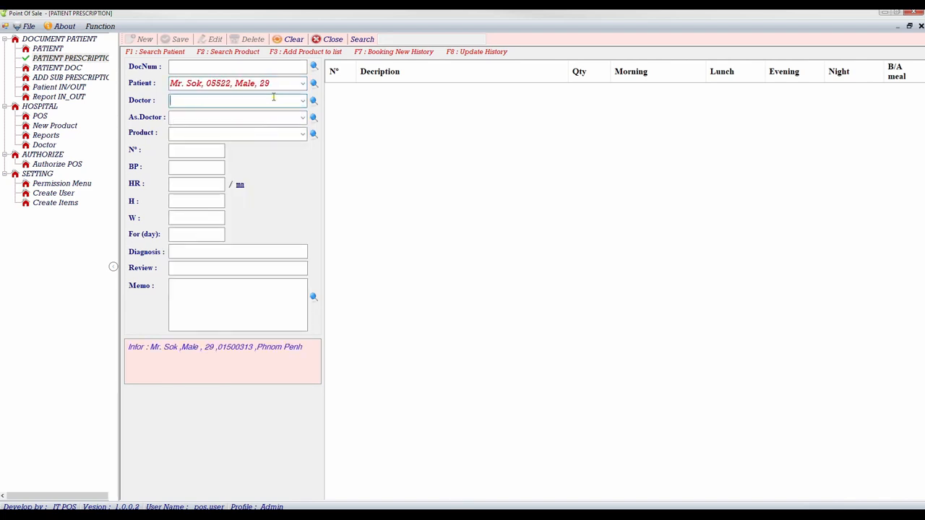
pyautogui.moveTo(263, 100)
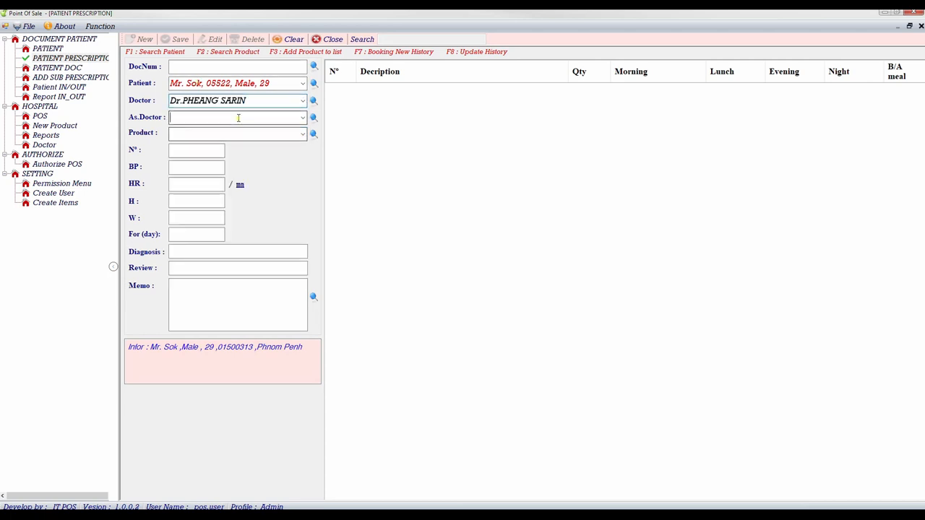
pyautogui.click(304, 117)
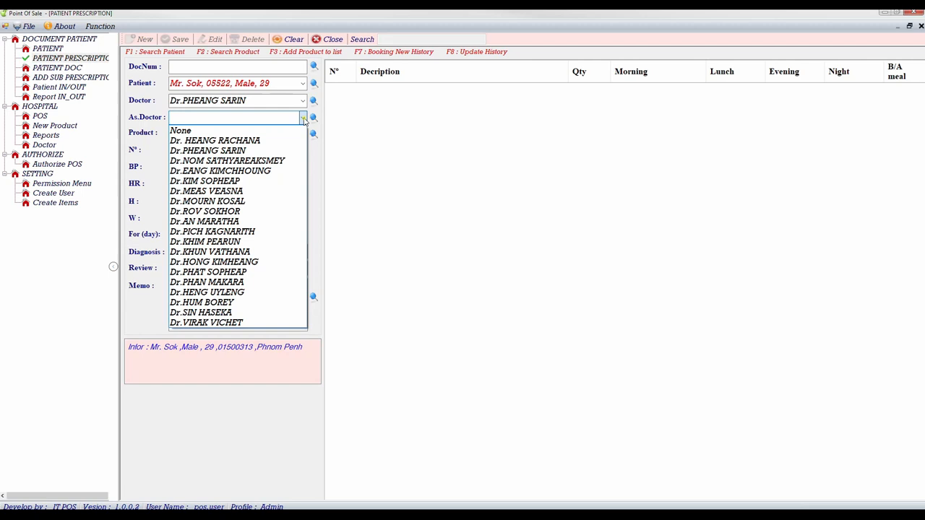
pyautogui.click(204, 221)
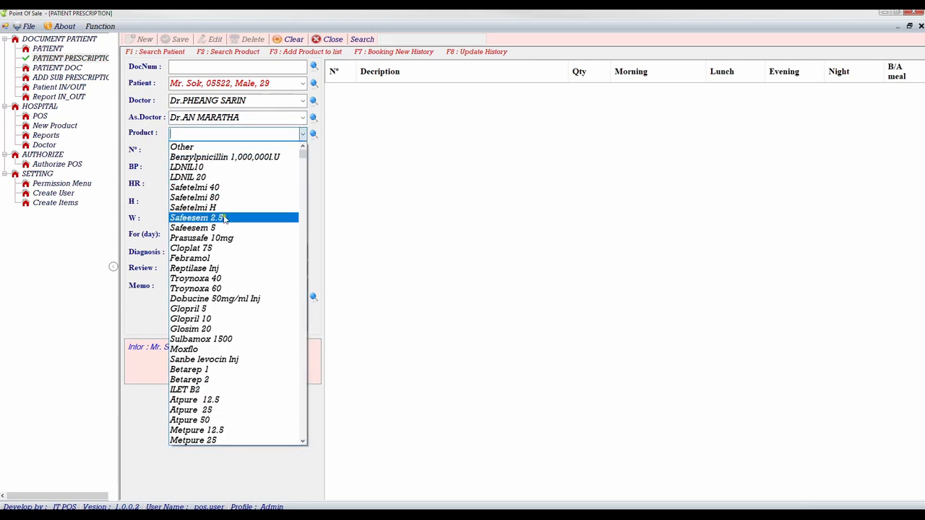
# - Add Safeesem 2.5 and Cloplat 75, dismissing their out-of-stock warnings
pyautogui.click(223, 218)
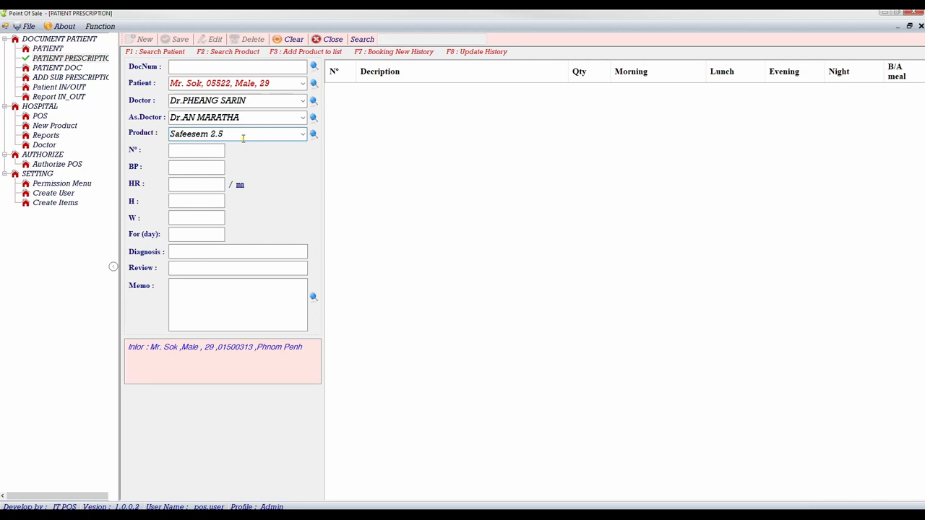
pyautogui.press('F2')
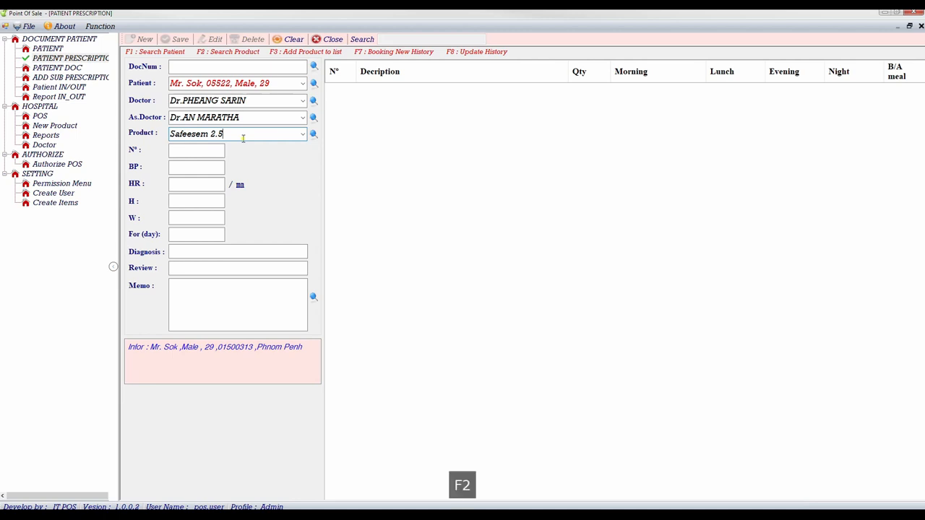
pyautogui.press('F3')
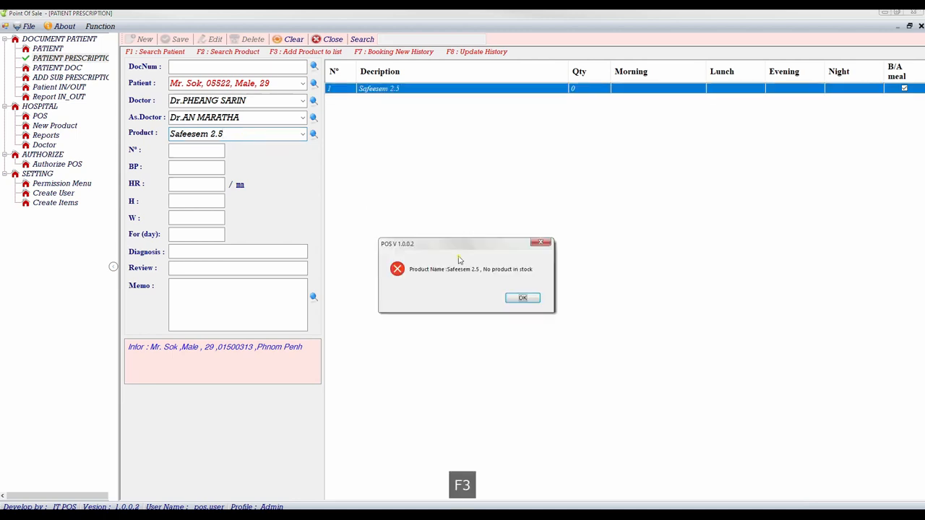
pyautogui.click(522, 298)
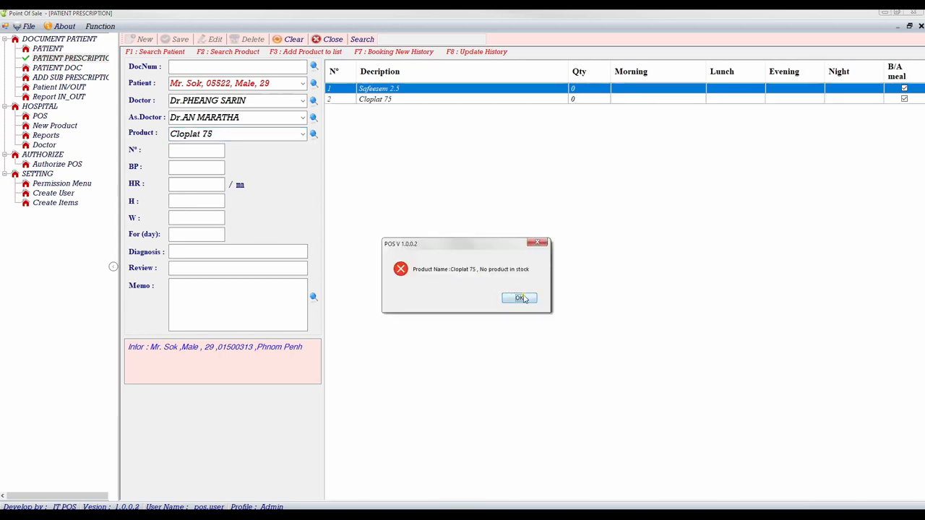
pyautogui.click(519, 298)
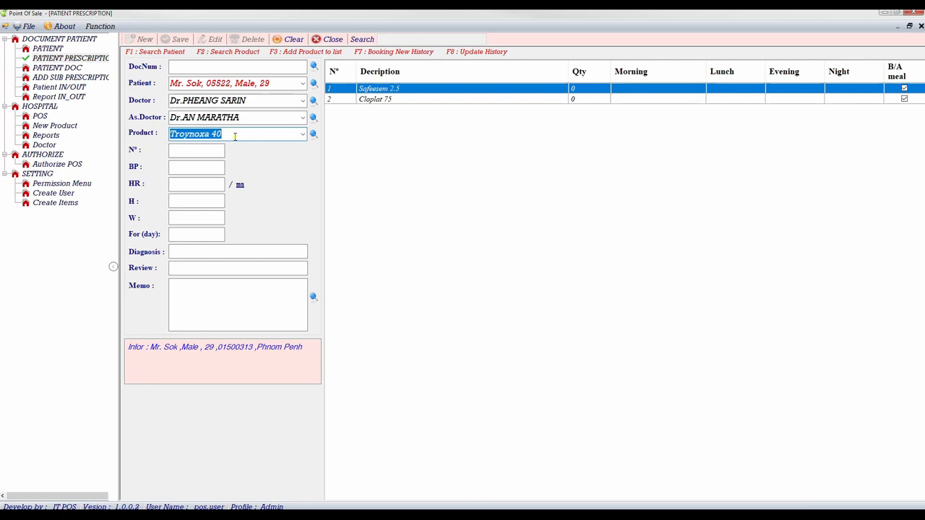
# - Add Troynoxa 40 and enter N° 123, BP 1, HR 2, H 3, W 4, For 10 days
pyautogui.click(196, 150)
pyautogui.write('123')
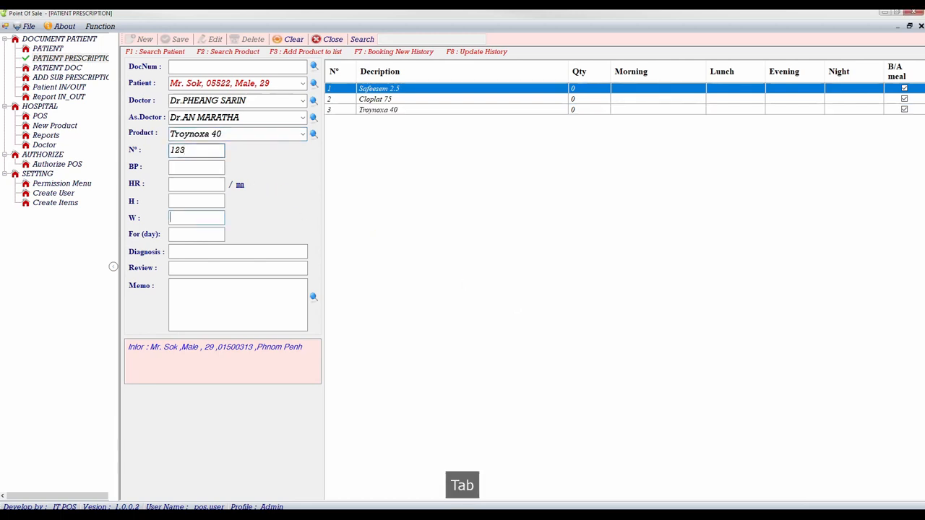
pyautogui.write('2')
pyautogui.write('4')
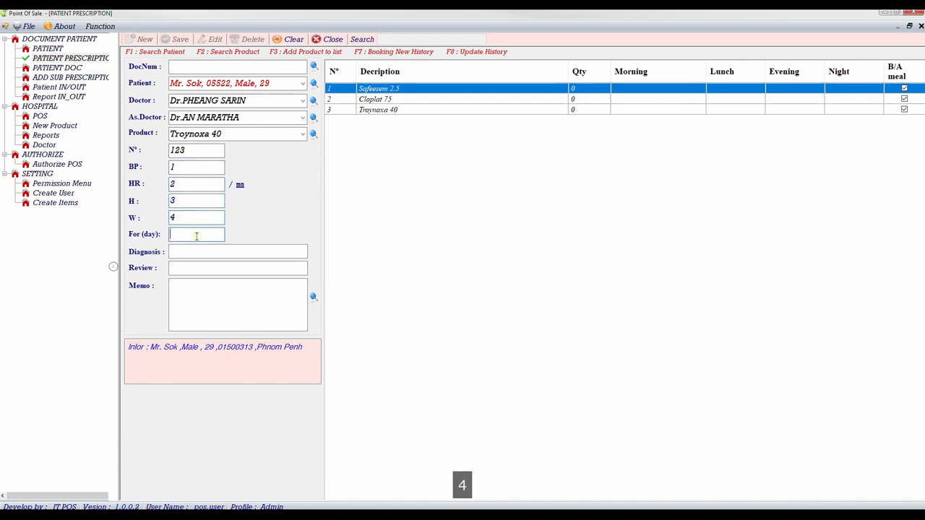
pyautogui.write('10')
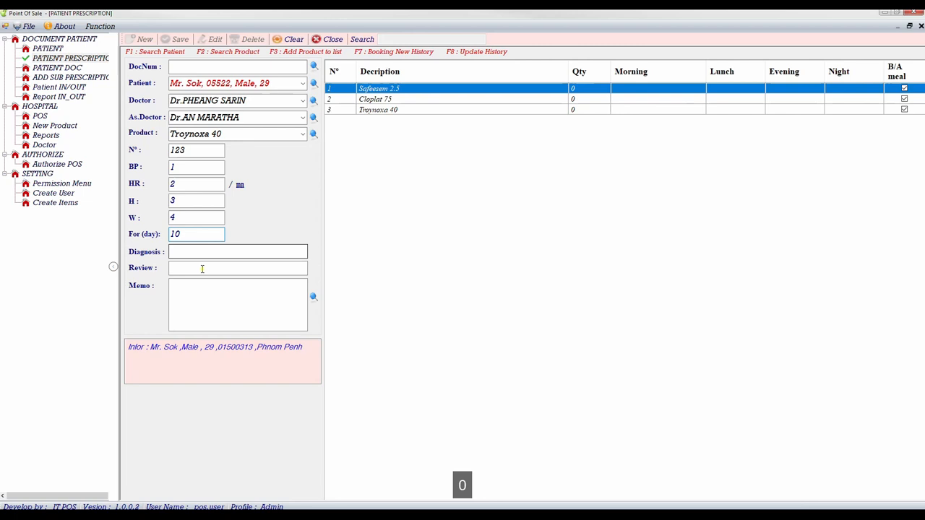
pyautogui.click(238, 251)
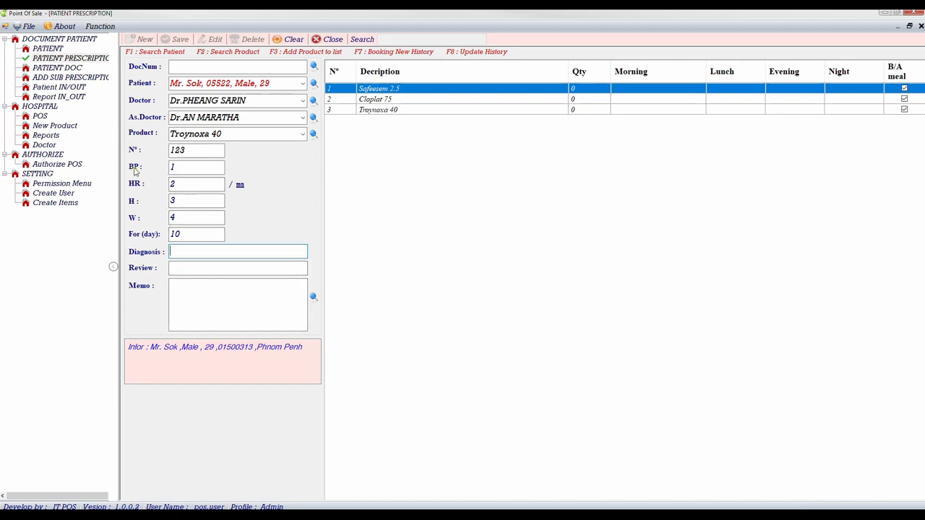
pyautogui.moveTo(139, 202)
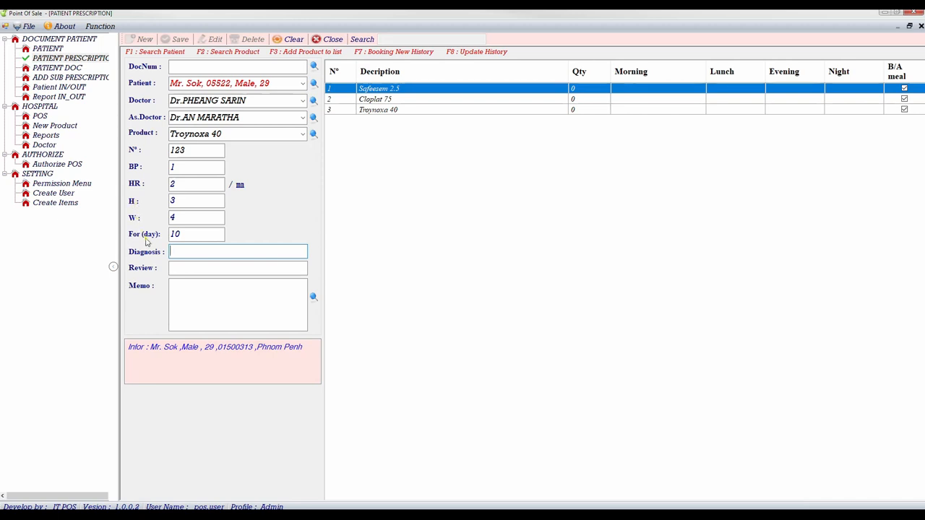
pyautogui.moveTo(202, 266)
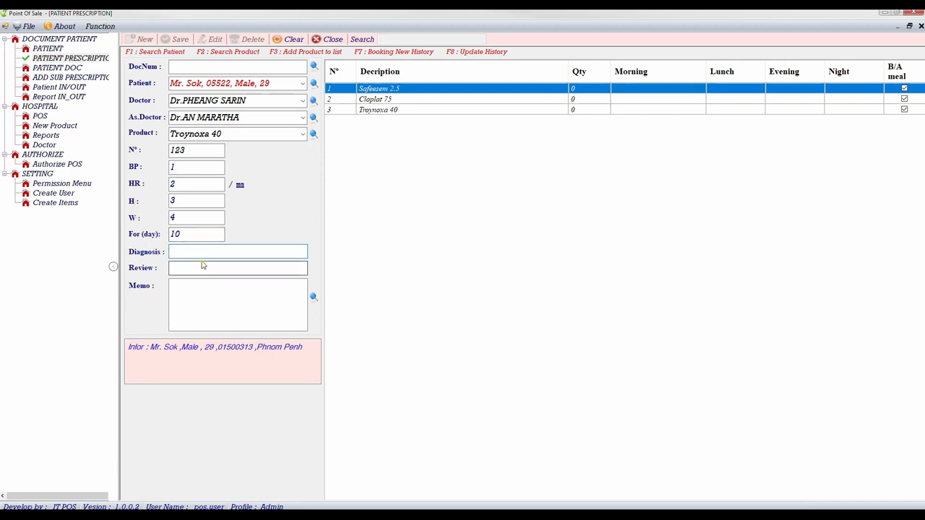
pyautogui.click(237, 268)
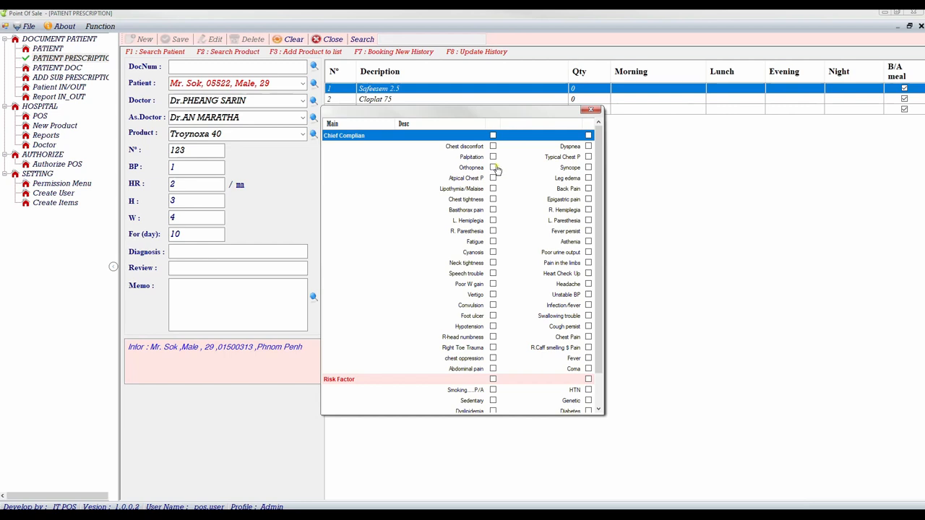
# - Tick Orthopnea, Poor urine output, Convulsion, Sedentary and Dyslipidemia, filling the Memo
pyautogui.click(493, 167)
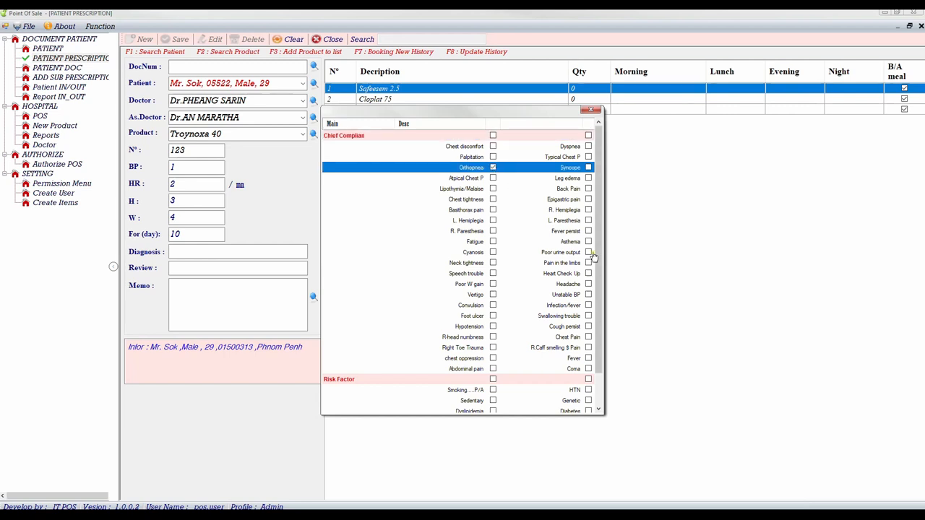
pyautogui.click(588, 252)
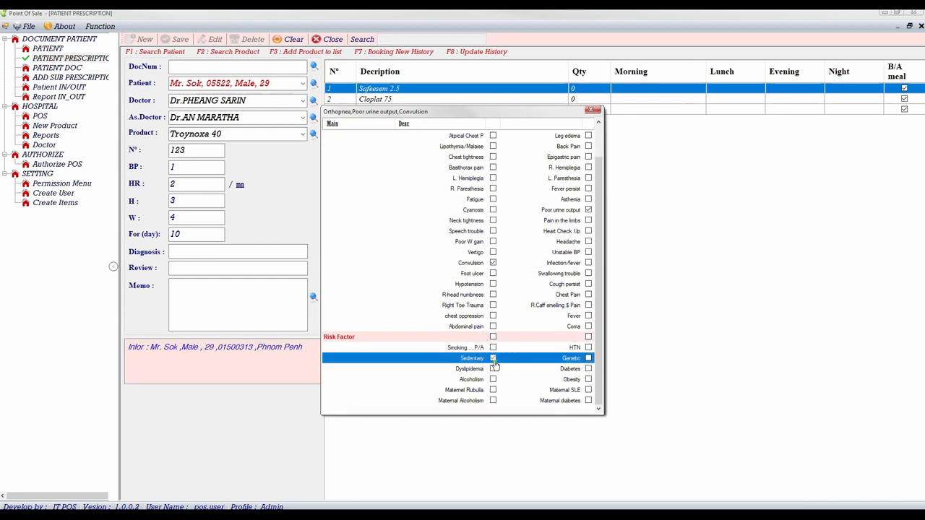
pyautogui.click(493, 358)
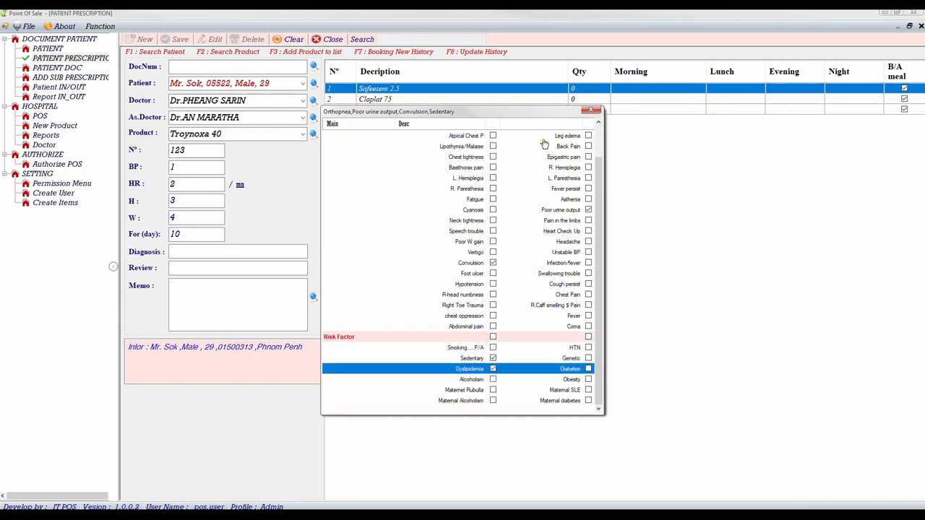
pyautogui.click(589, 109)
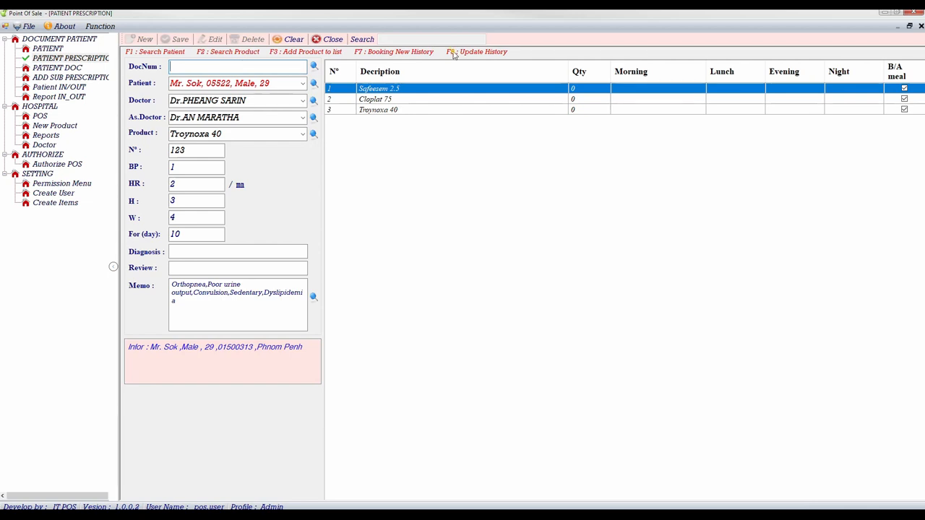
pyautogui.moveTo(380, 58)
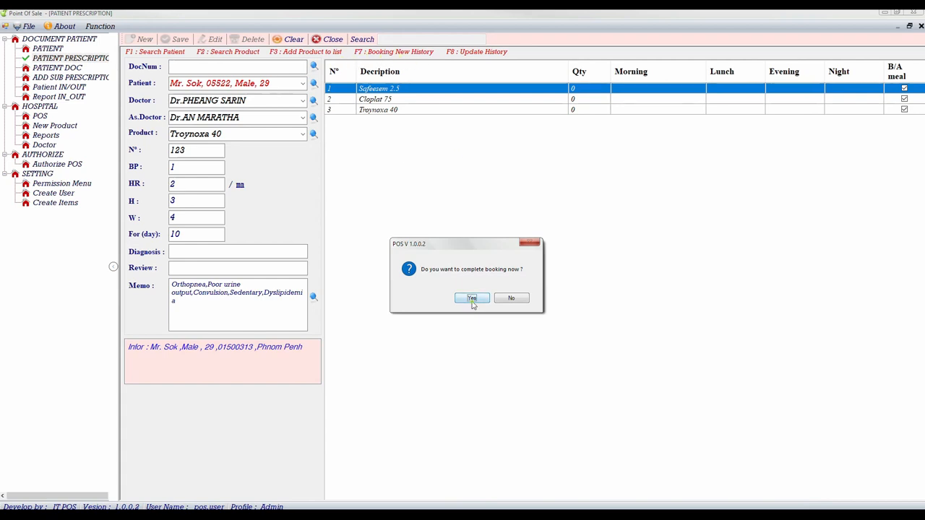
pyautogui.moveTo(479, 307)
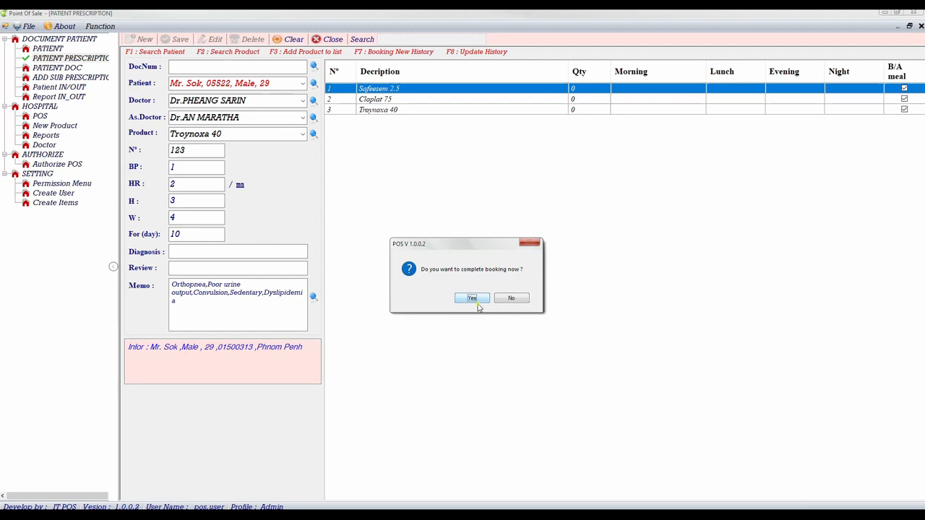
# - Confirm completing the booking so it saves as document 18693
pyautogui.click(470, 298)
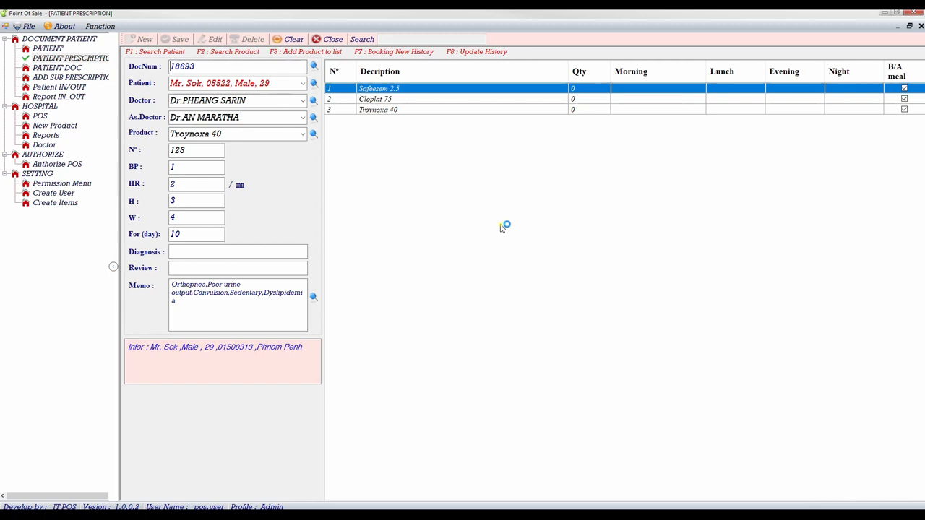
pyautogui.moveTo(501, 228)
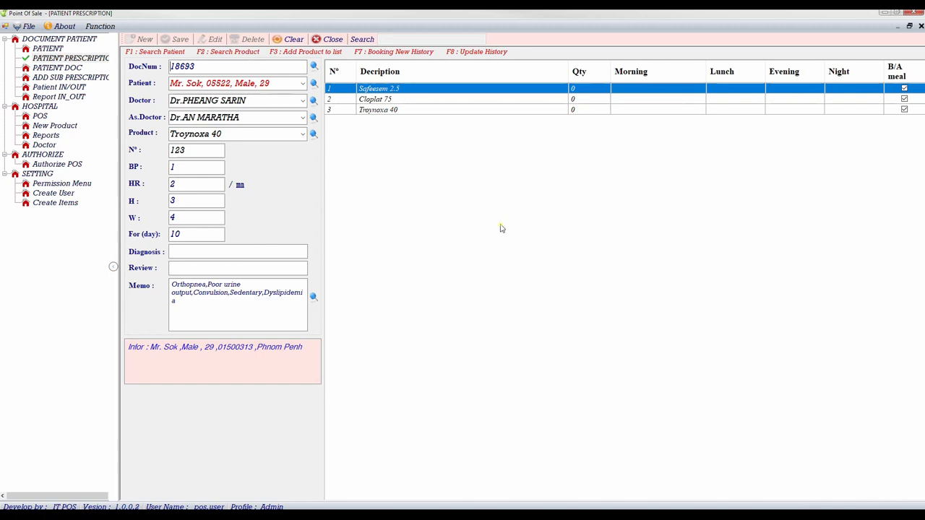
# - Reload booking 18693 and enter quantity 1 with Morning, Lunch and Night doses per drug
pyautogui.click(310, 40)
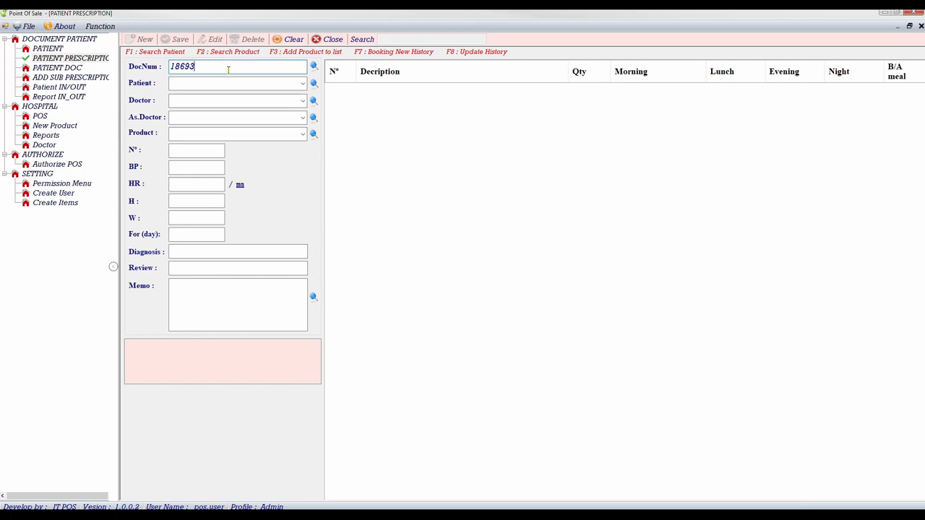
pyautogui.press('Enter')
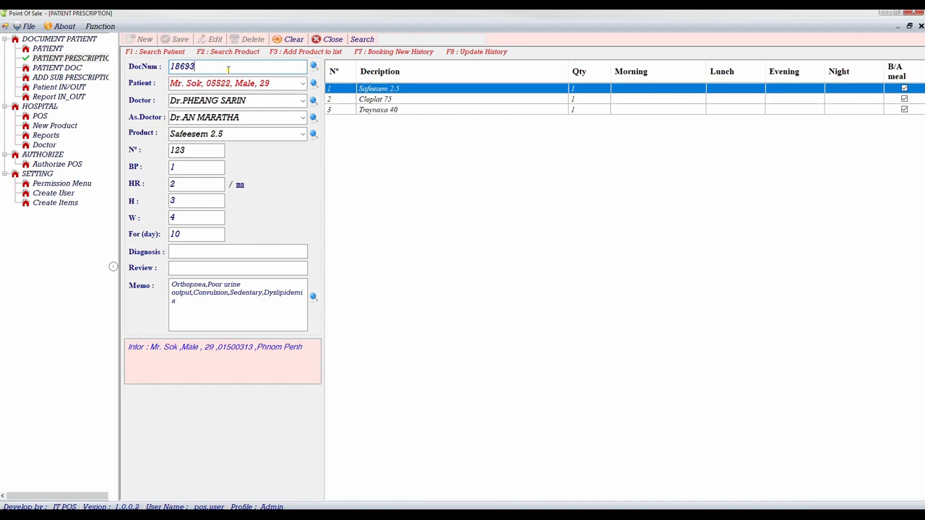
pyautogui.click(377, 109)
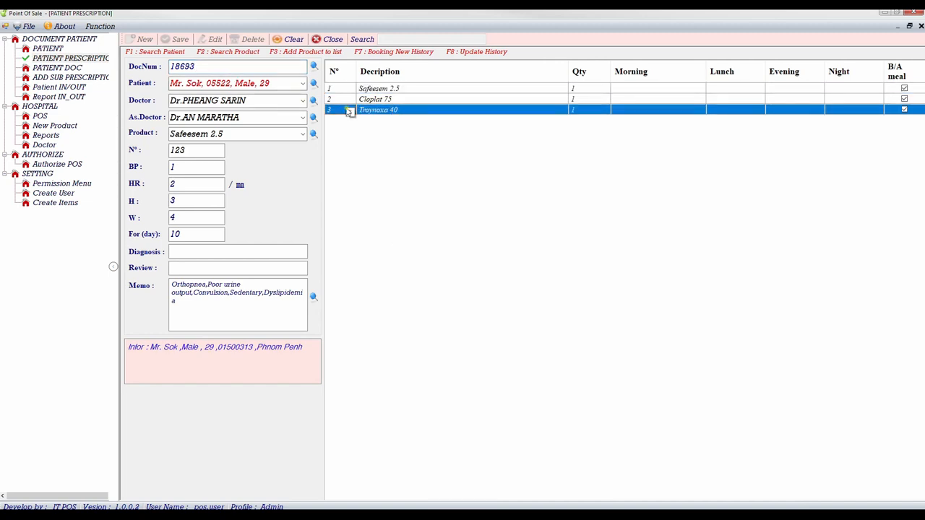
pyautogui.click(657, 109)
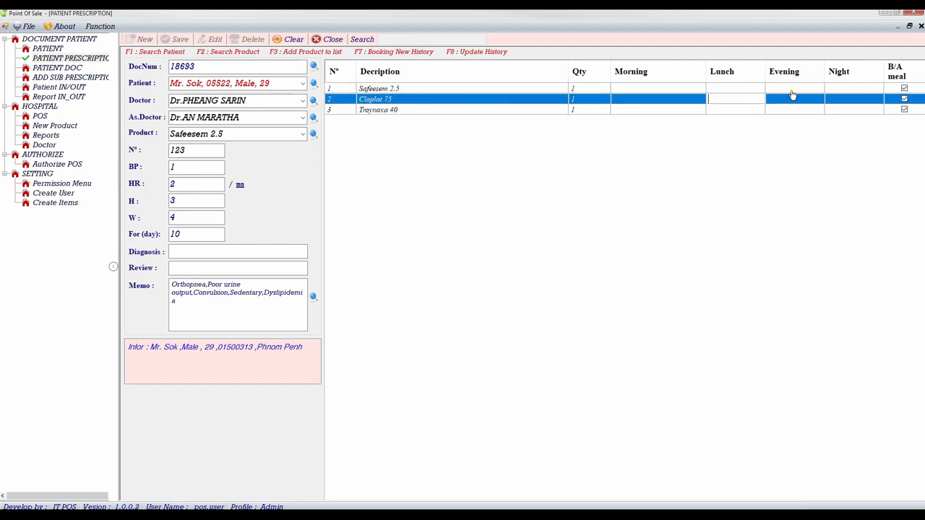
pyautogui.click(902, 99)
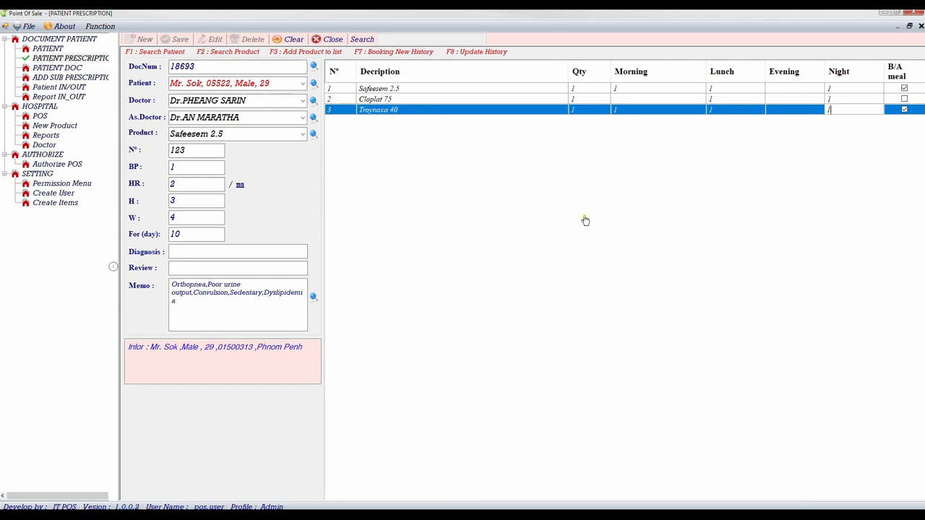
pyautogui.moveTo(455, 209)
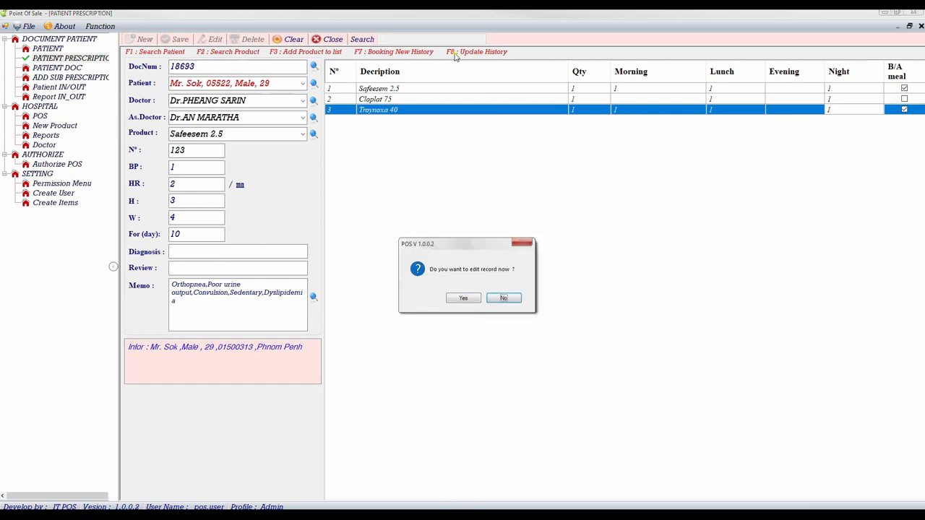
pyautogui.moveTo(441, 282)
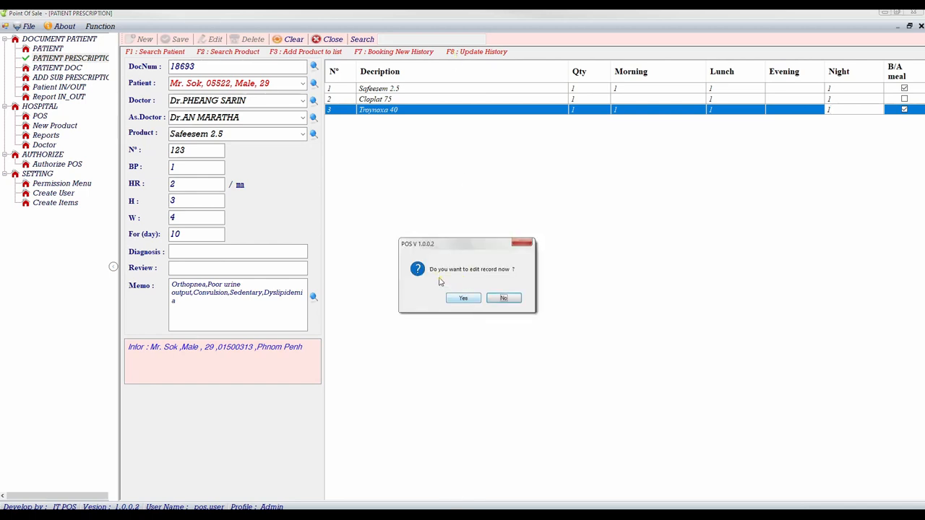
pyautogui.moveTo(463, 298)
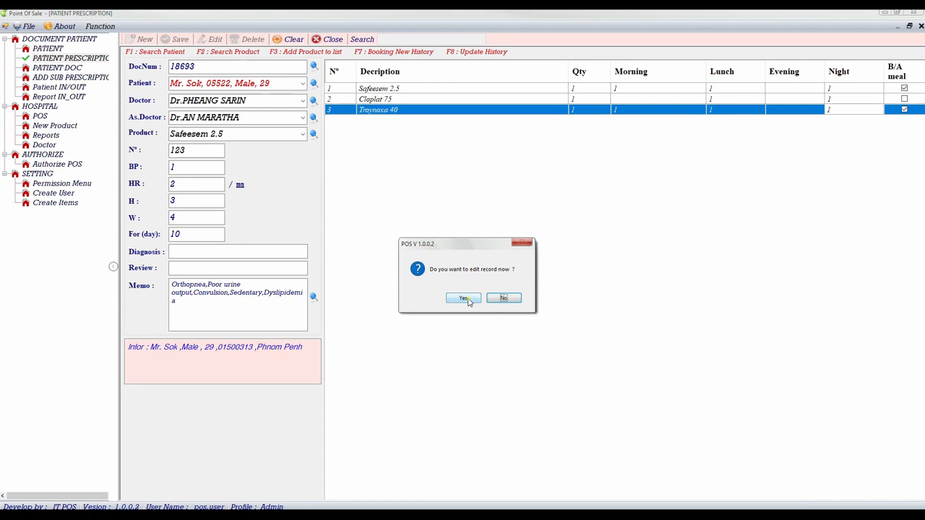
# - Confirm the edit, save booking 18693, and acknowledge the success message
pyautogui.click(462, 298)
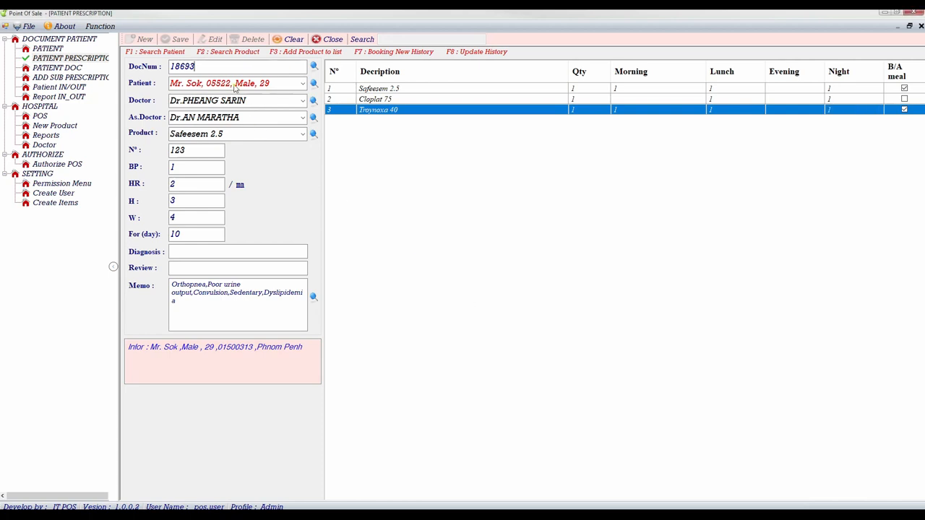
pyautogui.moveTo(473, 165)
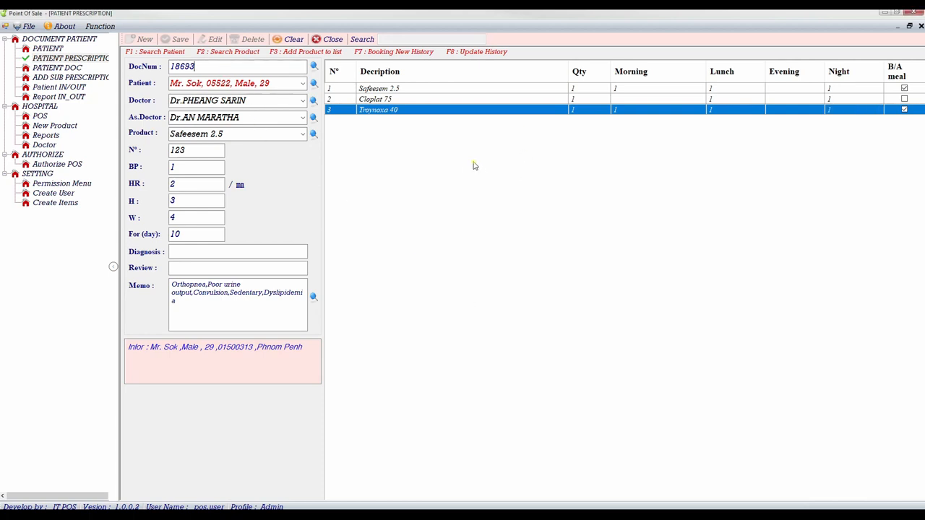
pyautogui.click(175, 39)
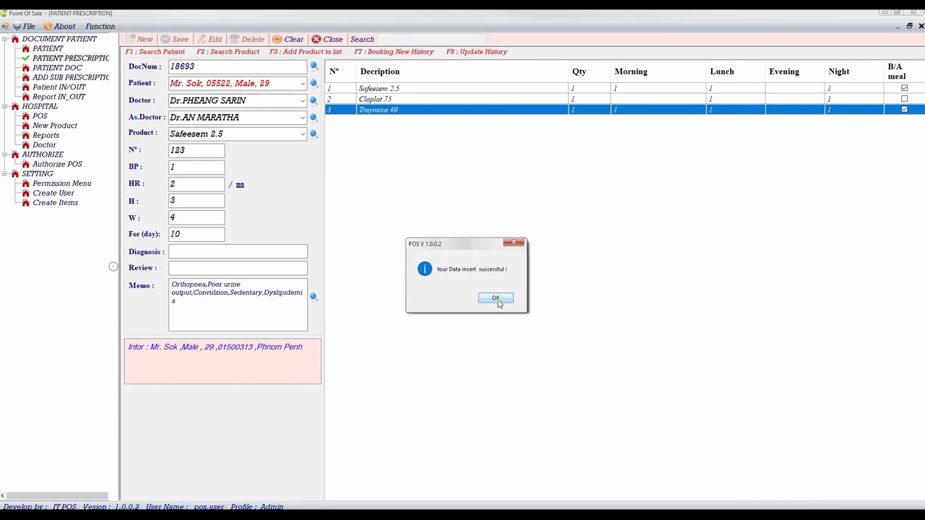
pyautogui.click(495, 298)
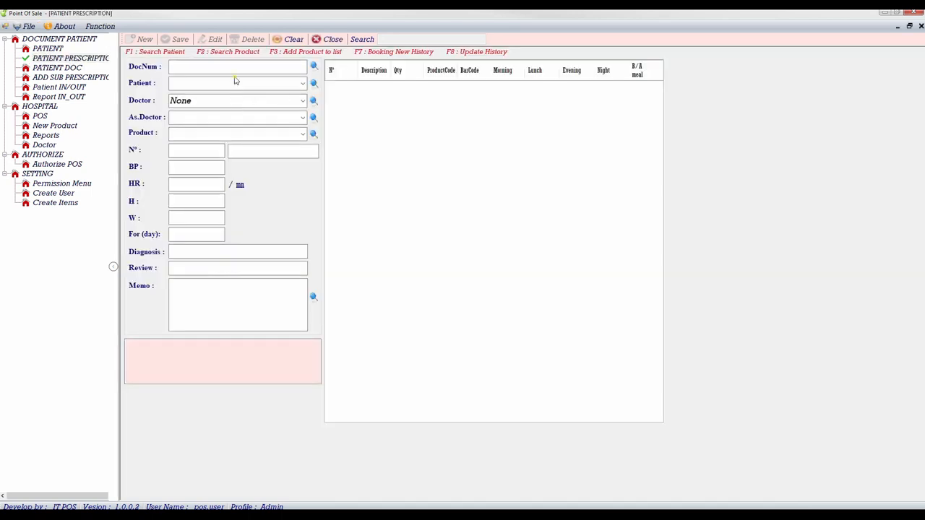
# - Reload prescription 18693 with its three saved drugs, then close the prescription form
pyautogui.click(308, 39)
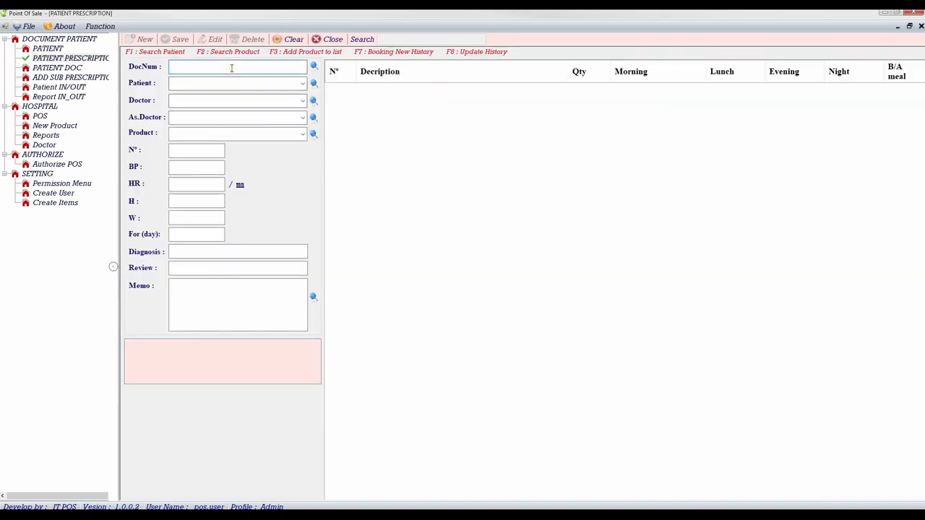
pyautogui.write('18693')
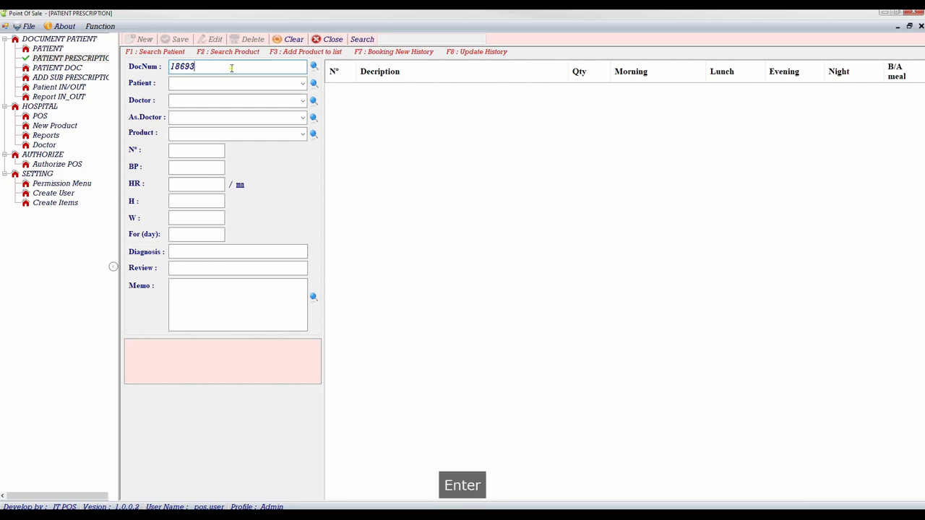
pyautogui.press('Enter')
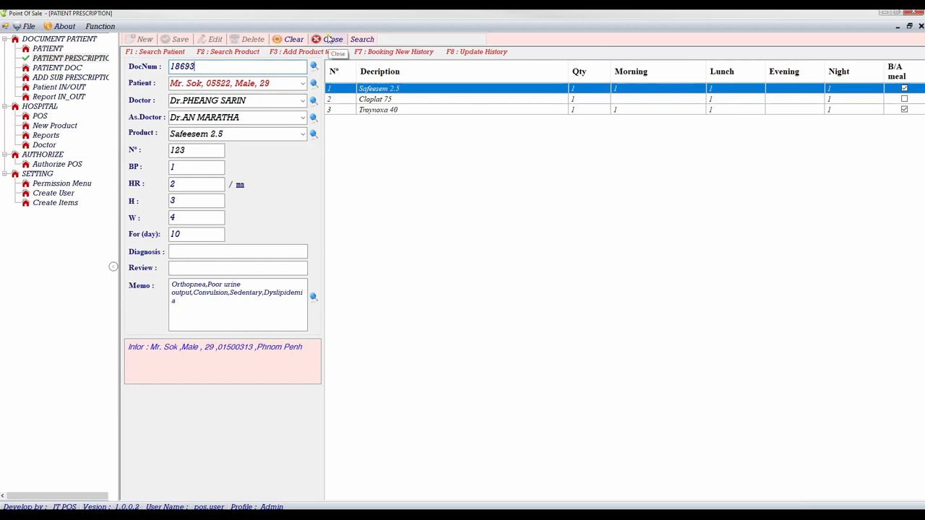
pyautogui.click(333, 39)
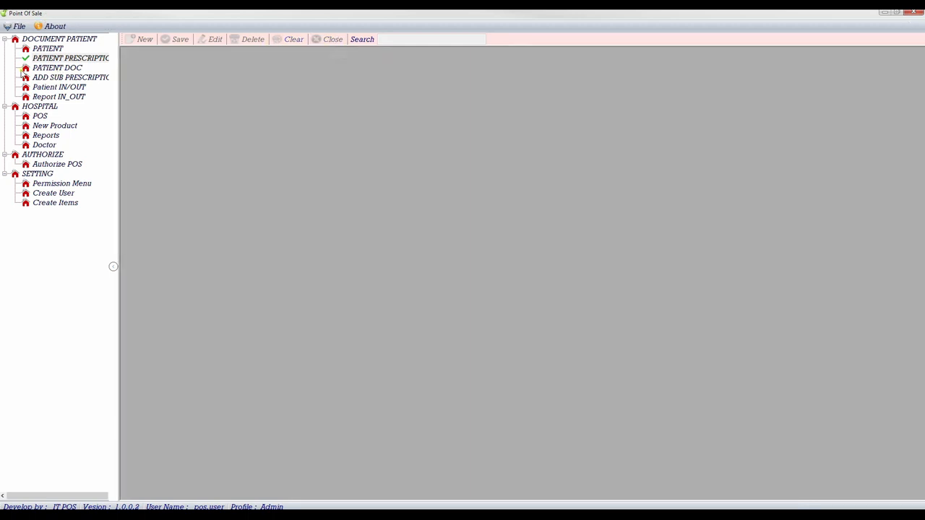
pyautogui.click(52, 67)
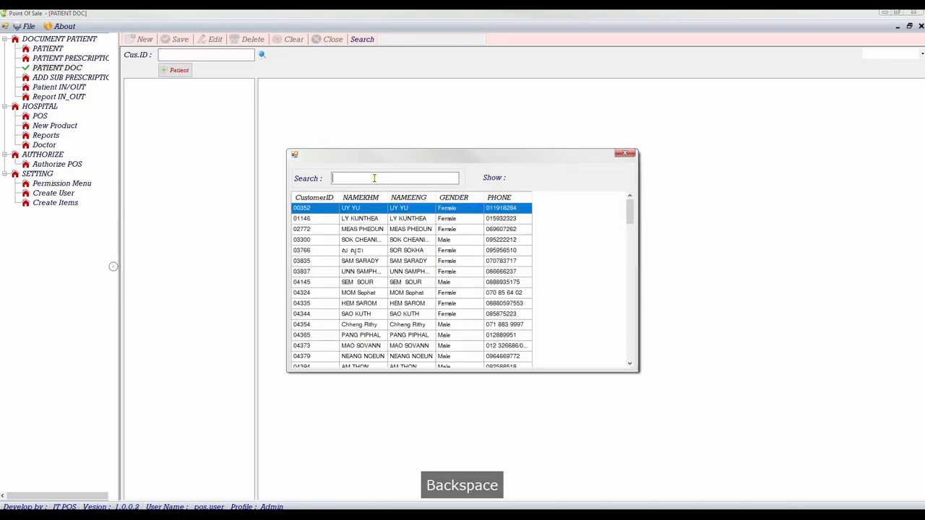
pyautogui.write('s')
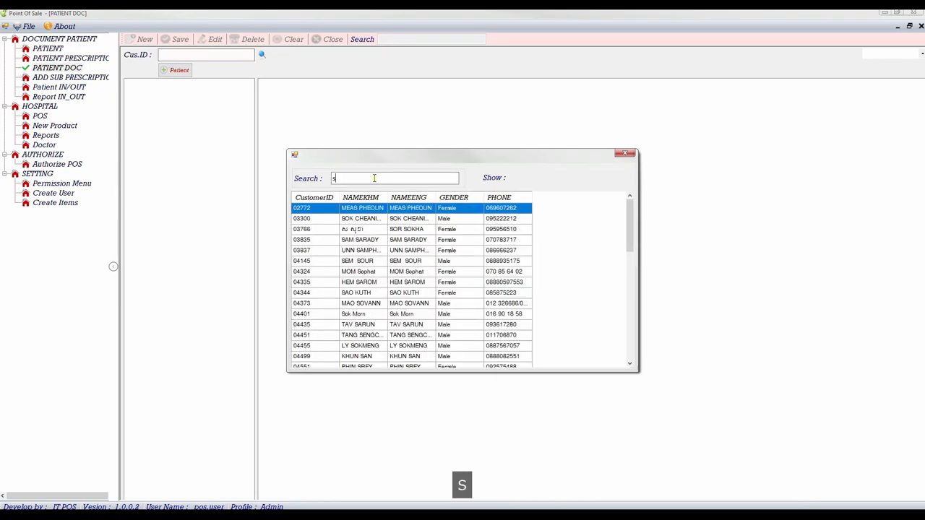
pyautogui.write('mr')
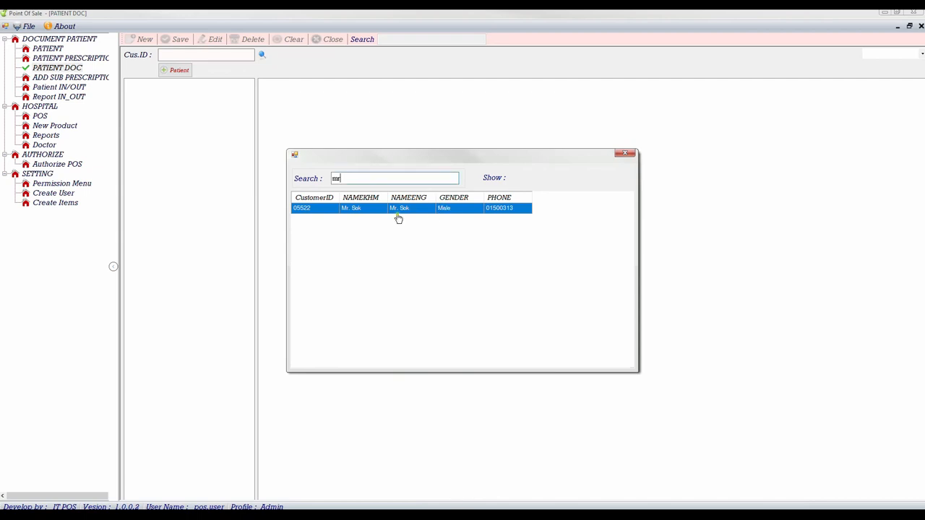
pyautogui.doubleClick(398, 208)
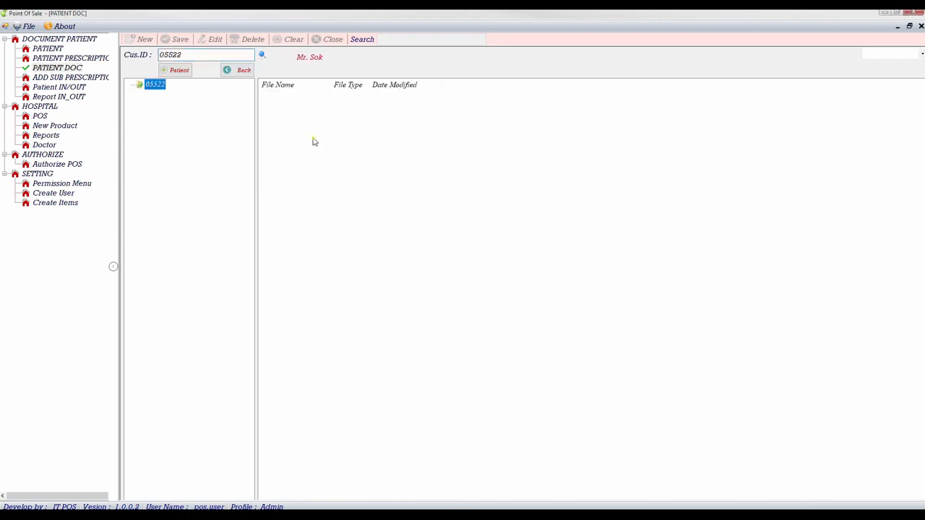
pyautogui.moveTo(311, 142)
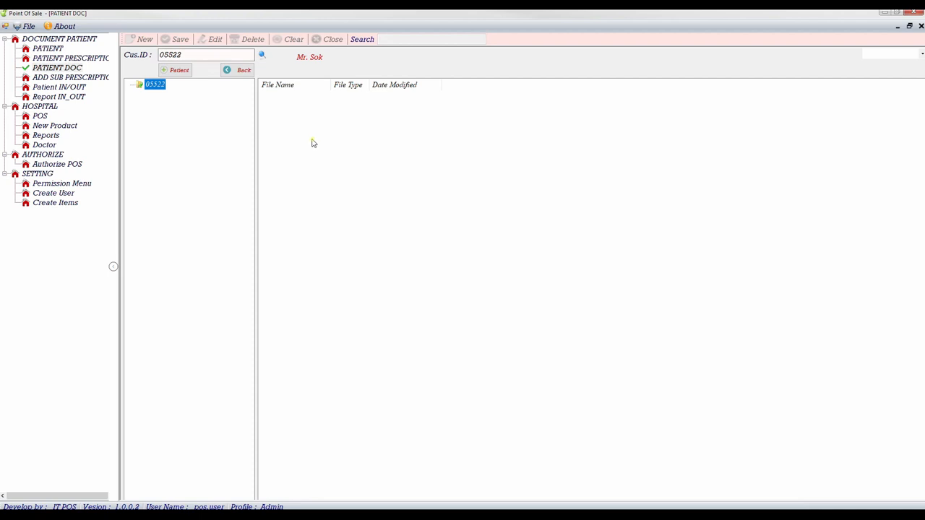
pyautogui.moveTo(226, 124)
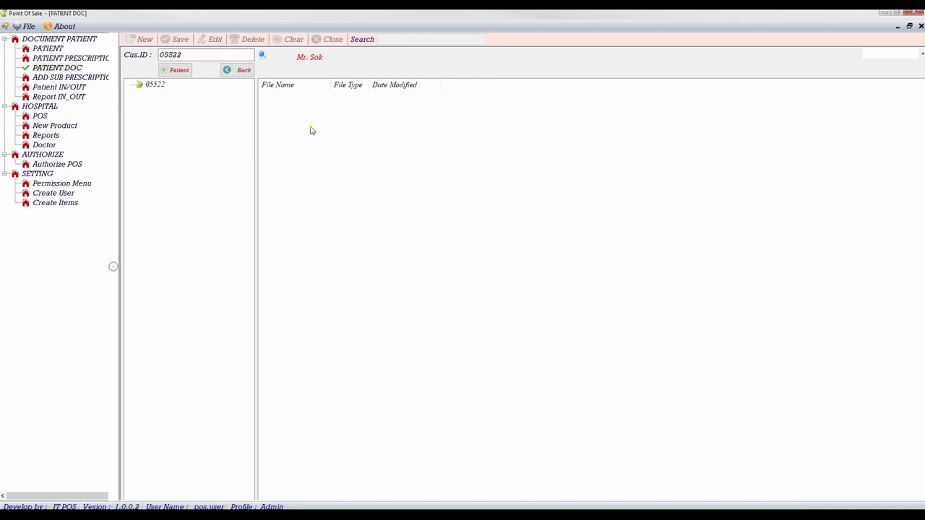
# - Create a new folder in Mr. Sok's documents and open the Document folder browser
pyautogui.rightClick(312, 130)
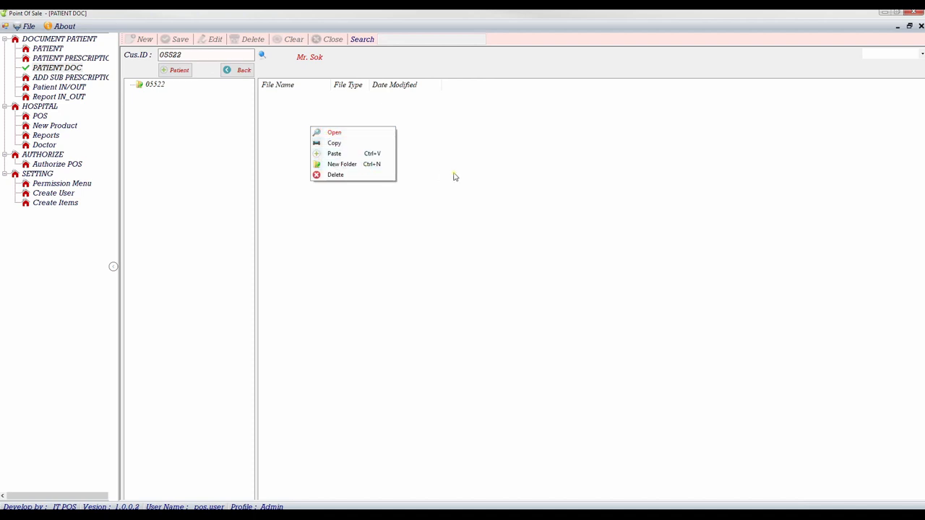
pyautogui.click(342, 164)
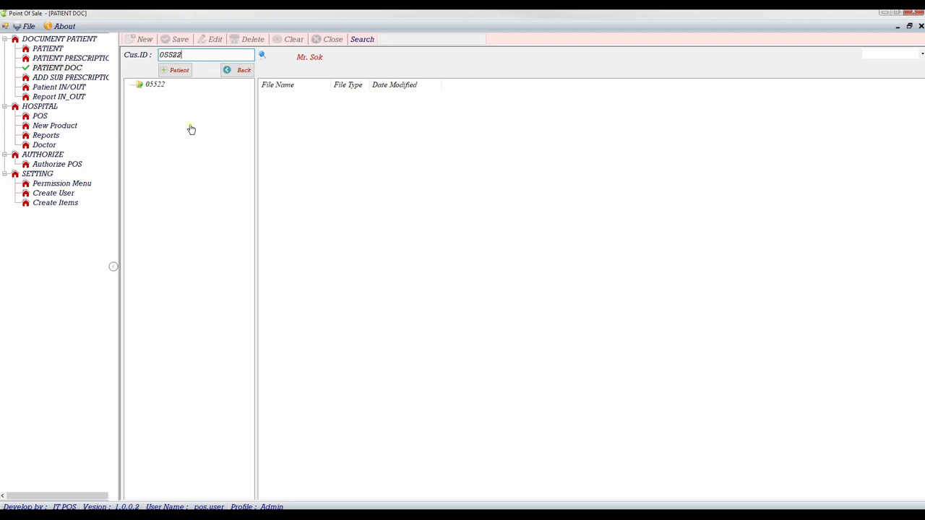
pyautogui.moveTo(322, 131)
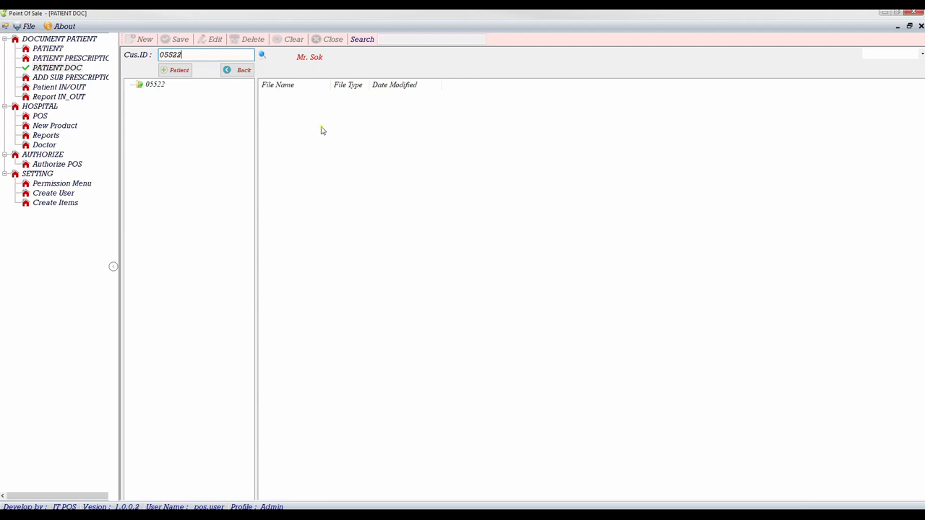
pyautogui.moveTo(206, 117)
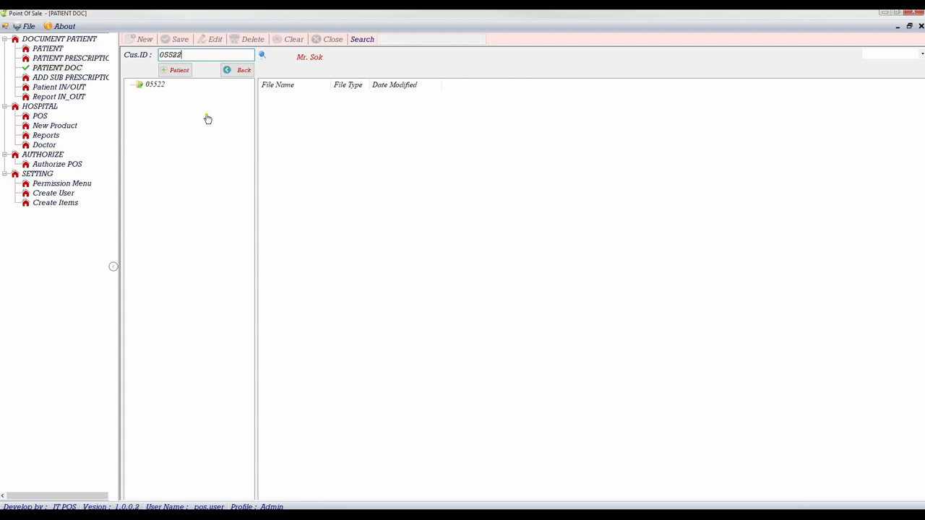
pyautogui.moveTo(311, 123)
pyautogui.write('Keep')
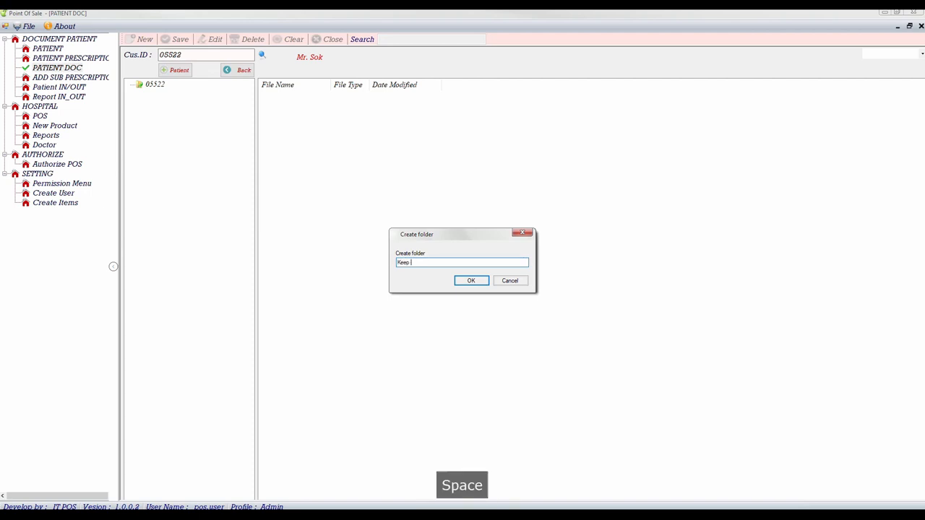
pyautogui.press('Backspace')
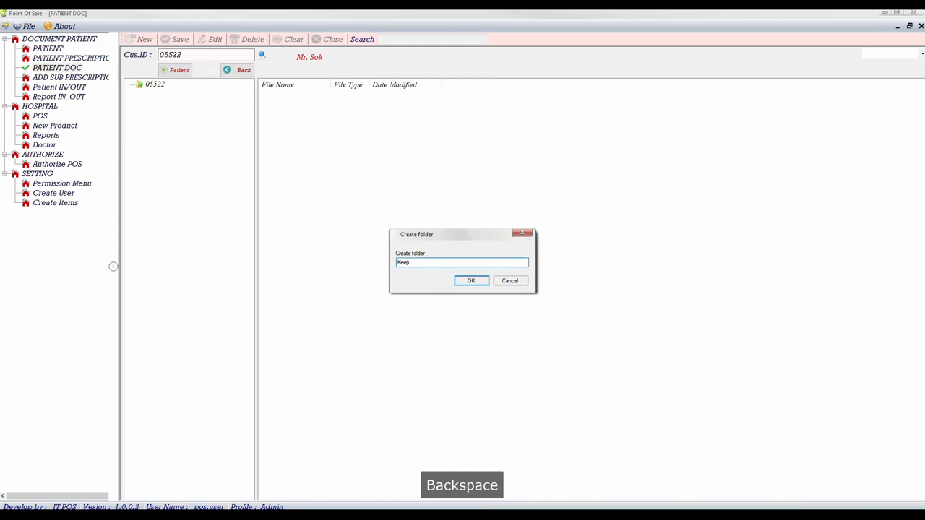
pyautogui.click(472, 280)
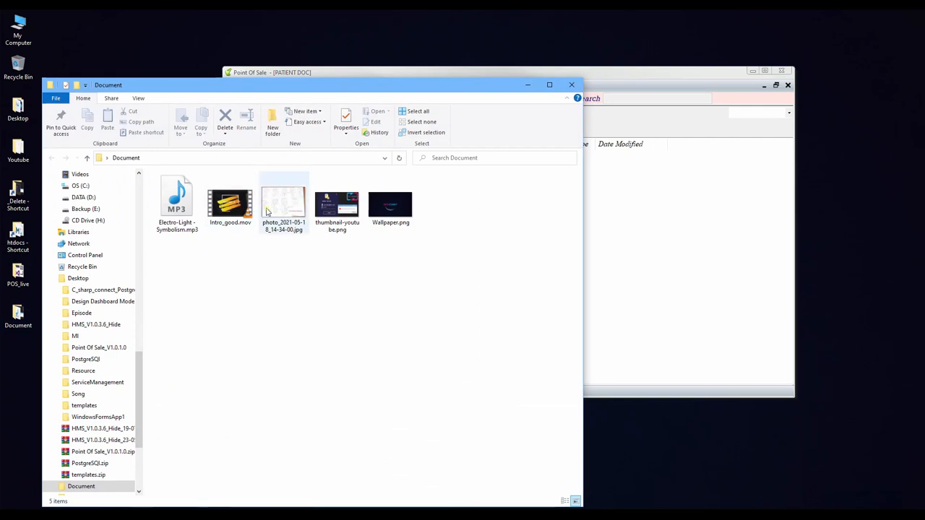
# - Upload the dated JPG photo to Mr. Sok's documents and confirm the transfer message
pyautogui.click(284, 202)
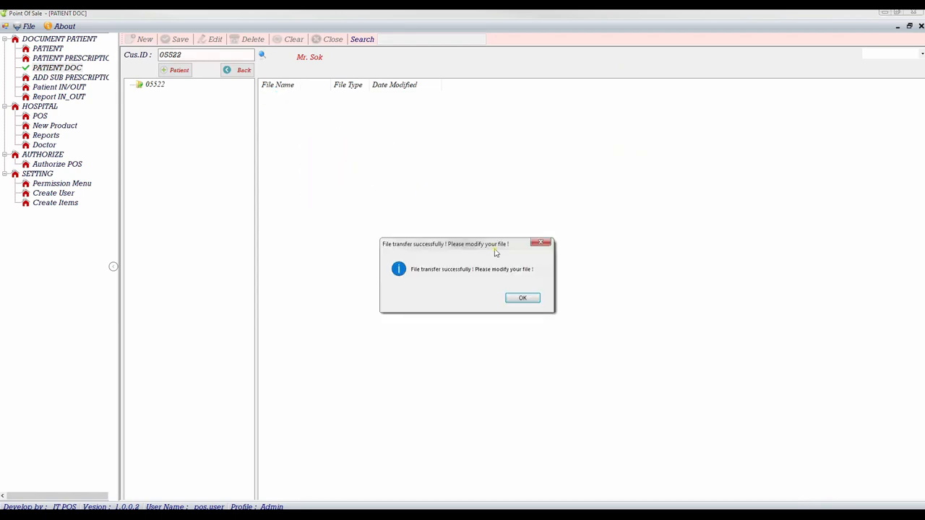
pyautogui.click(523, 298)
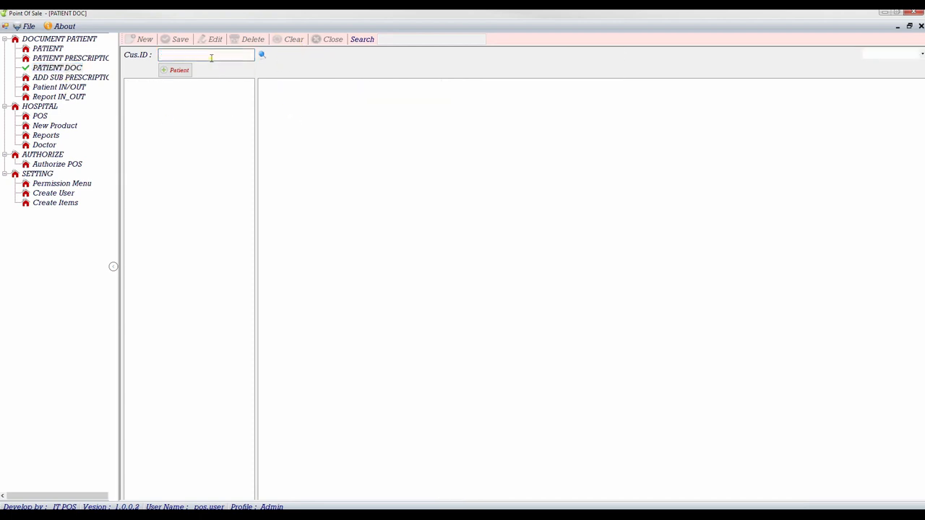
# - Search 'sok' and reopen record 05522 to show the Keep history folder with its JPG
pyautogui.click(261, 55)
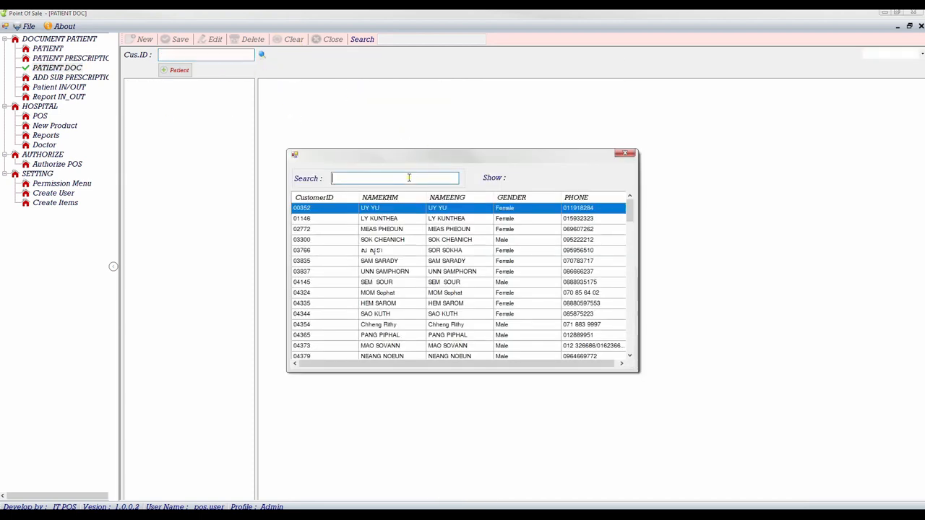
pyautogui.write('hi')
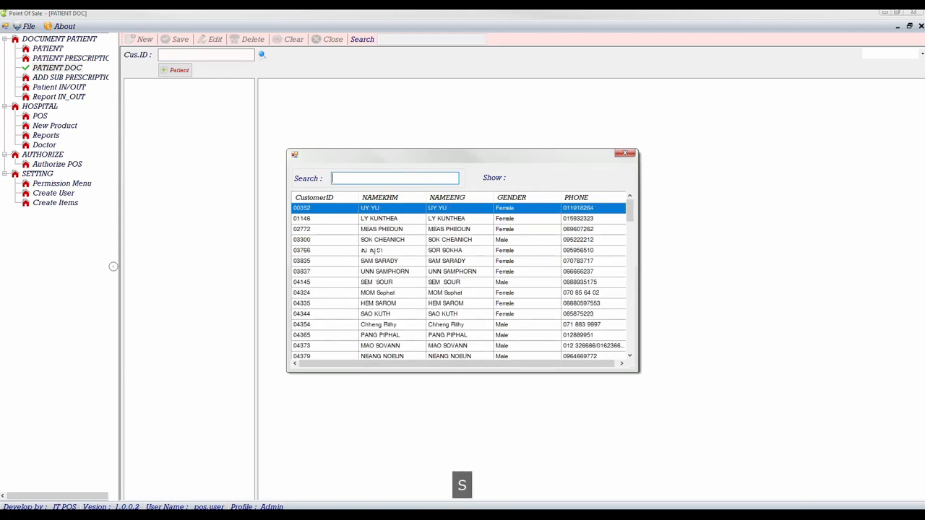
pyautogui.write('sok')
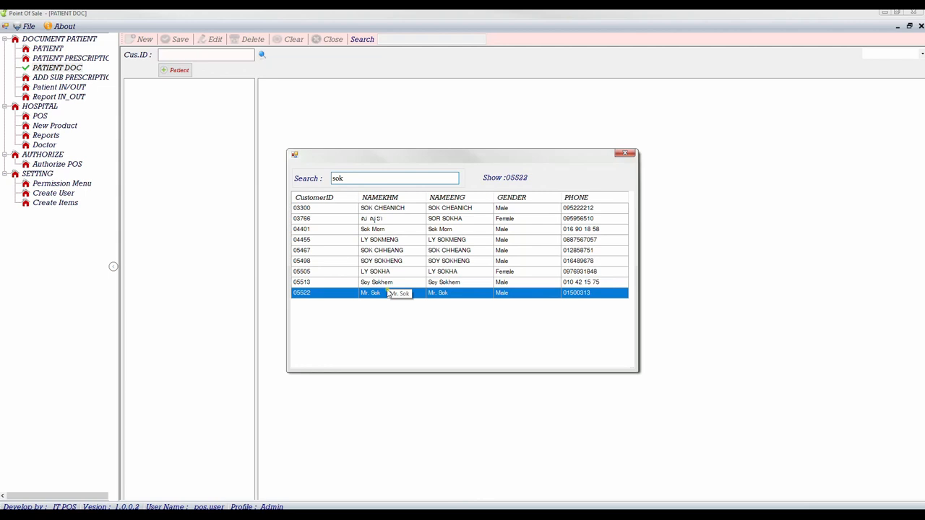
pyautogui.doubleClick(400, 293)
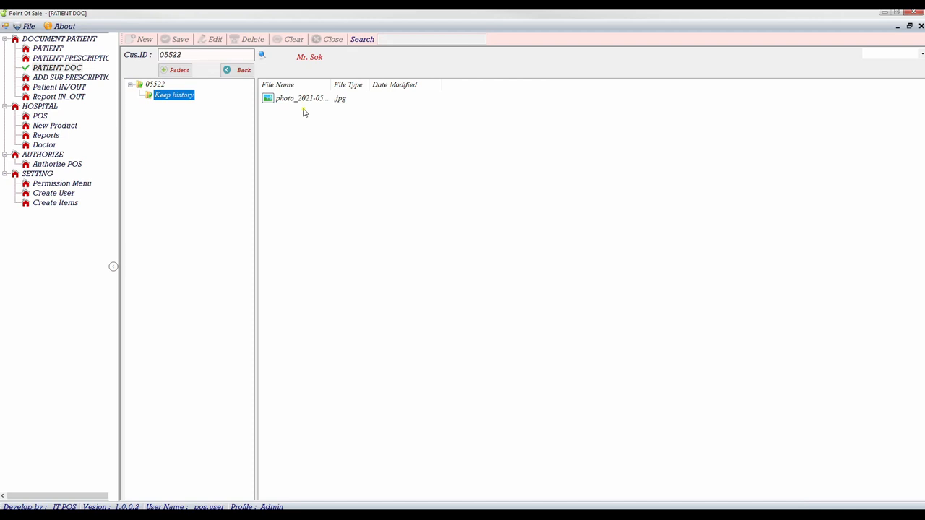
pyautogui.moveTo(212, 129)
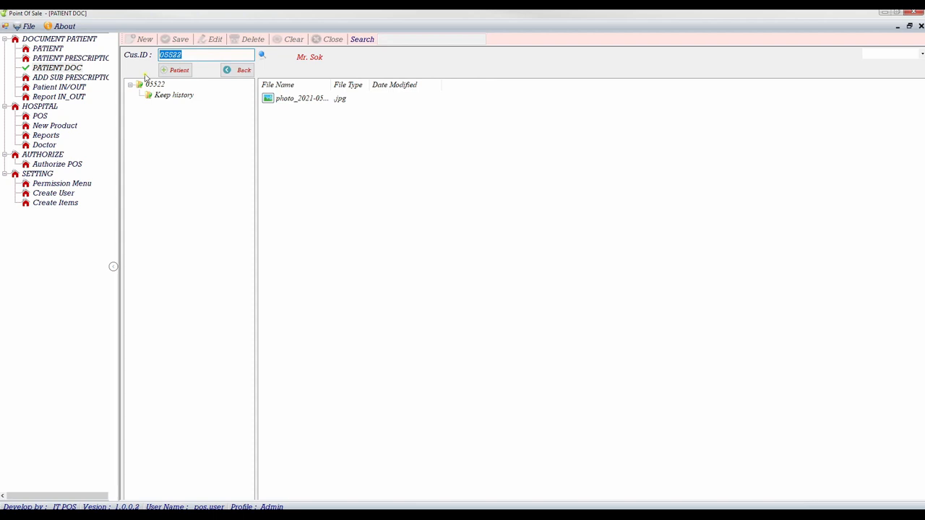
pyautogui.moveTo(204, 112)
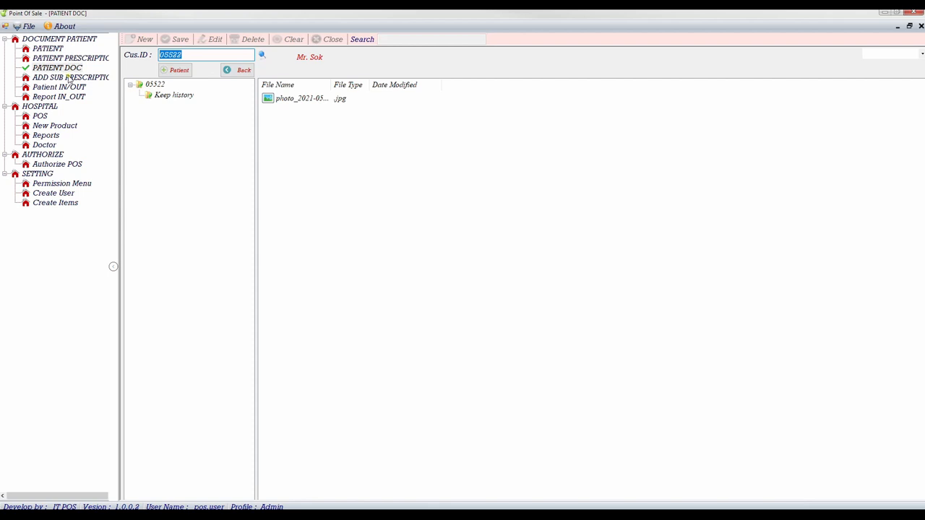
# - Check that D:\Share_data\05522 holds Keep history and thumbnail-youtube.png
pyautogui.click(70, 77)
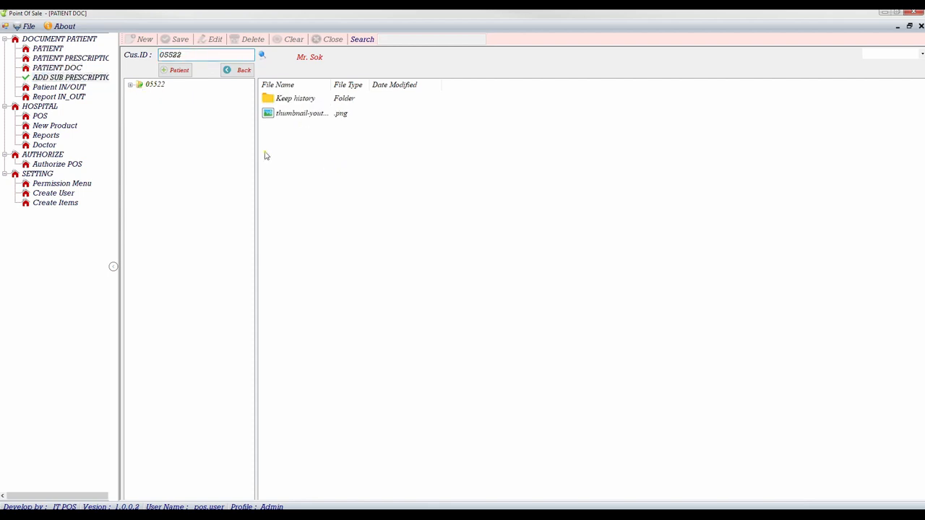
pyautogui.click(131, 84)
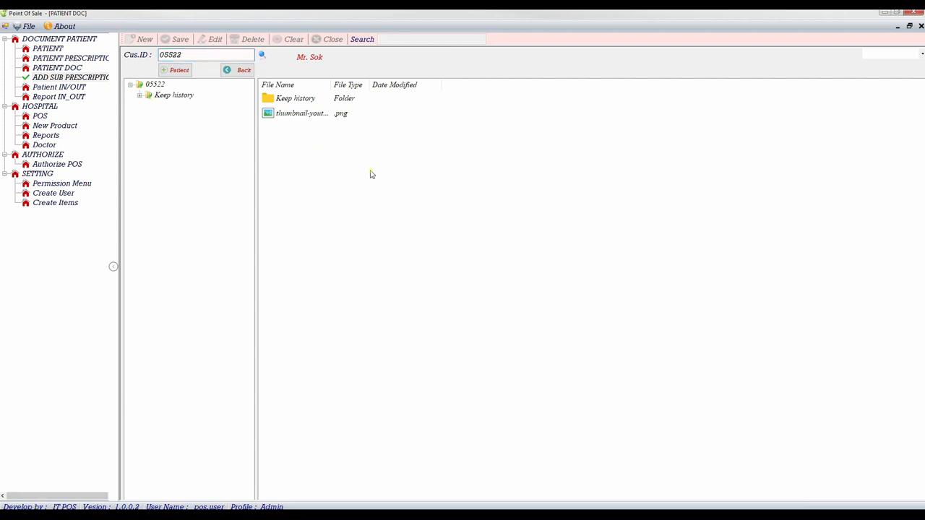
pyautogui.moveTo(326, 153)
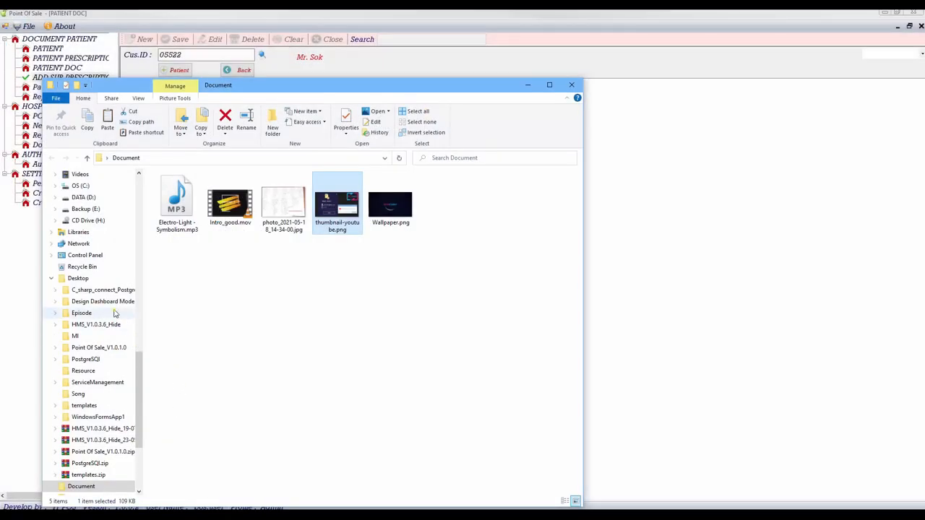
pyautogui.click(82, 197)
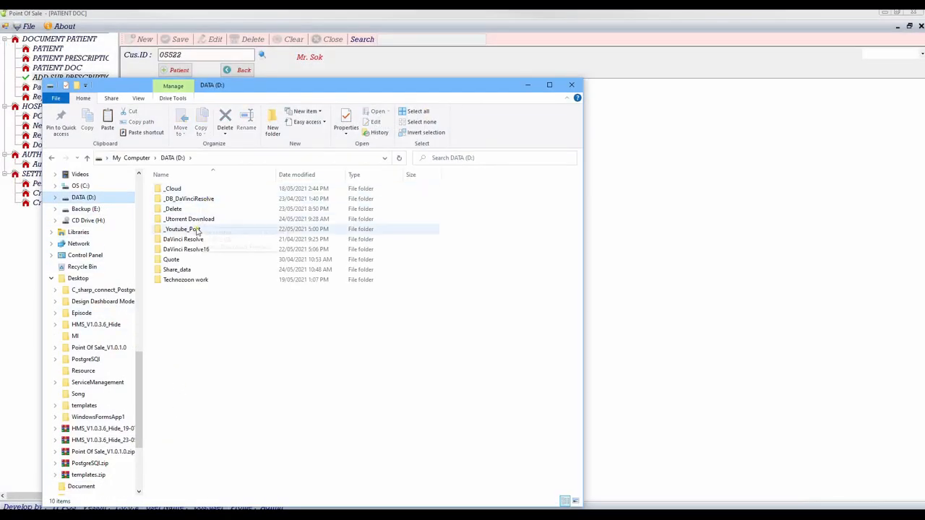
pyautogui.doubleClick(176, 270)
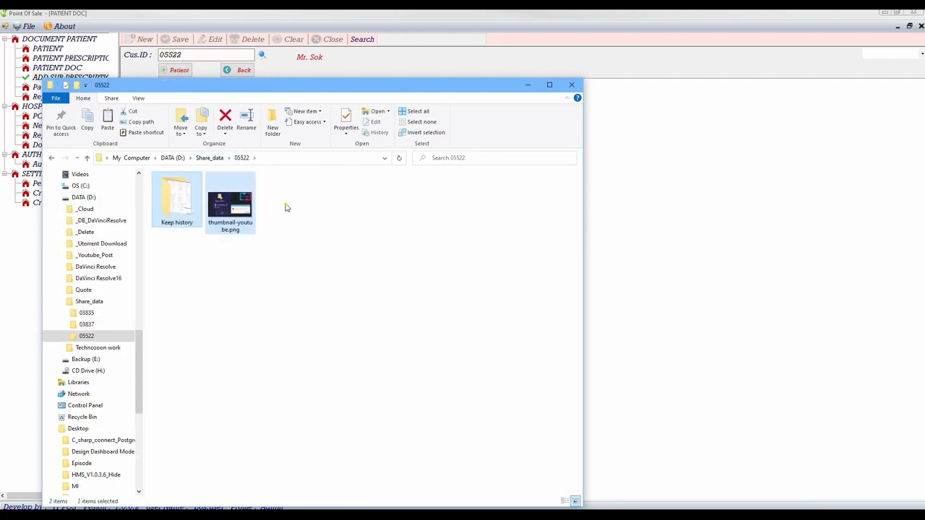
pyautogui.click(571, 84)
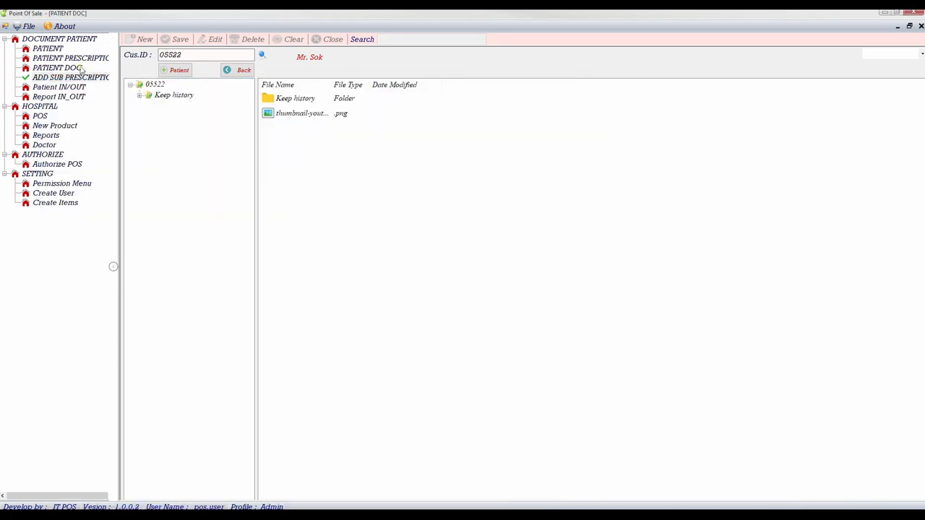
# - Review the Risk Factor and Chief Complian lists in ADD SUB PRESCRIPTION, then show the blank prescription form
pyautogui.click(69, 77)
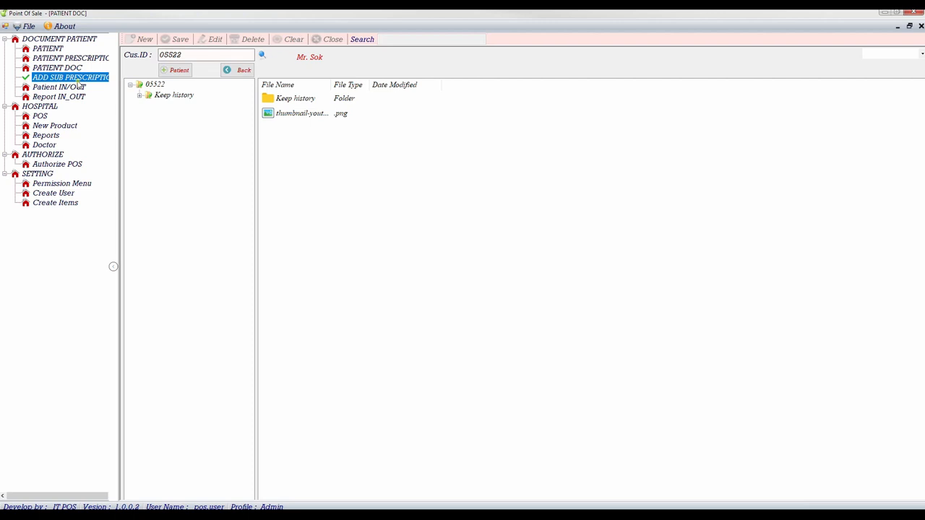
pyautogui.moveTo(82, 78)
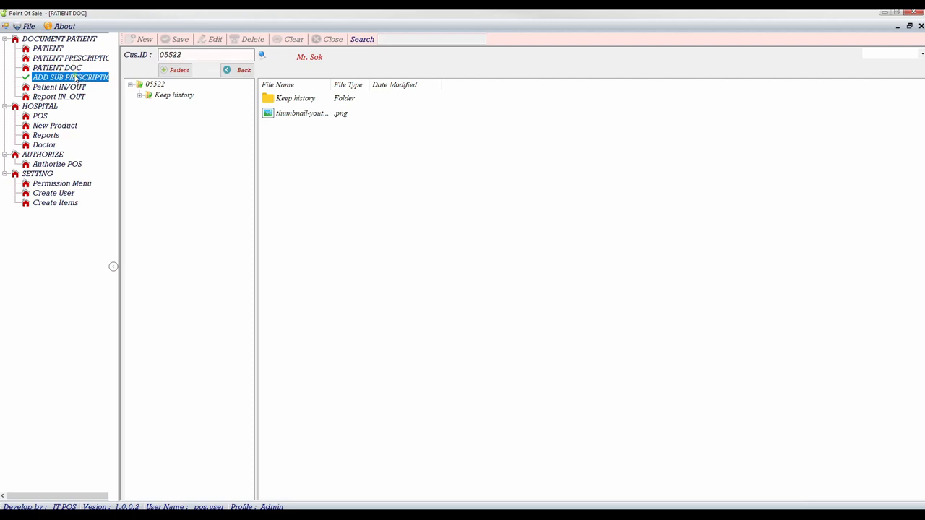
pyautogui.click(71, 78)
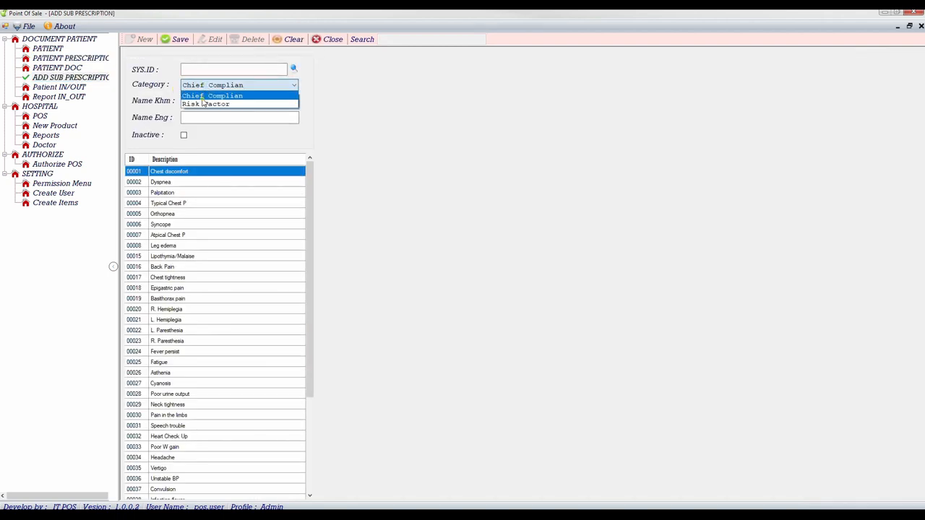
pyautogui.click(206, 103)
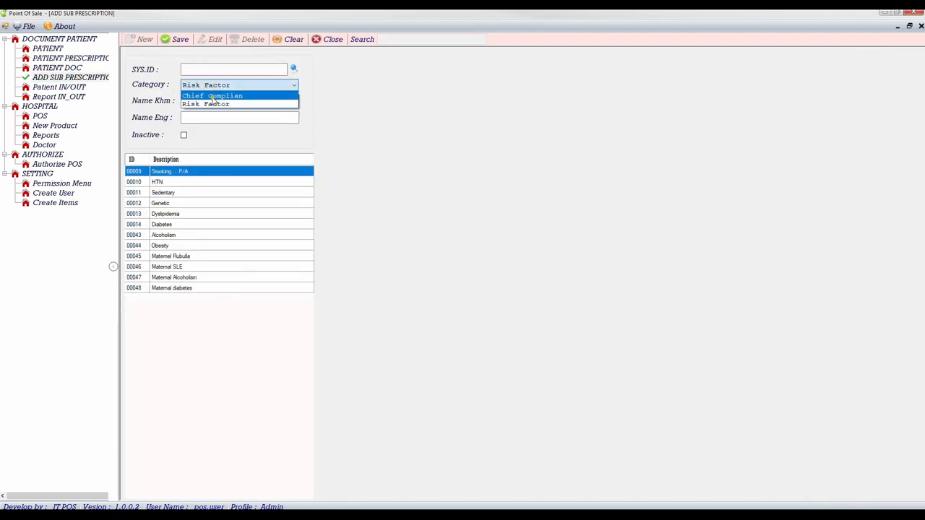
pyautogui.click(213, 96)
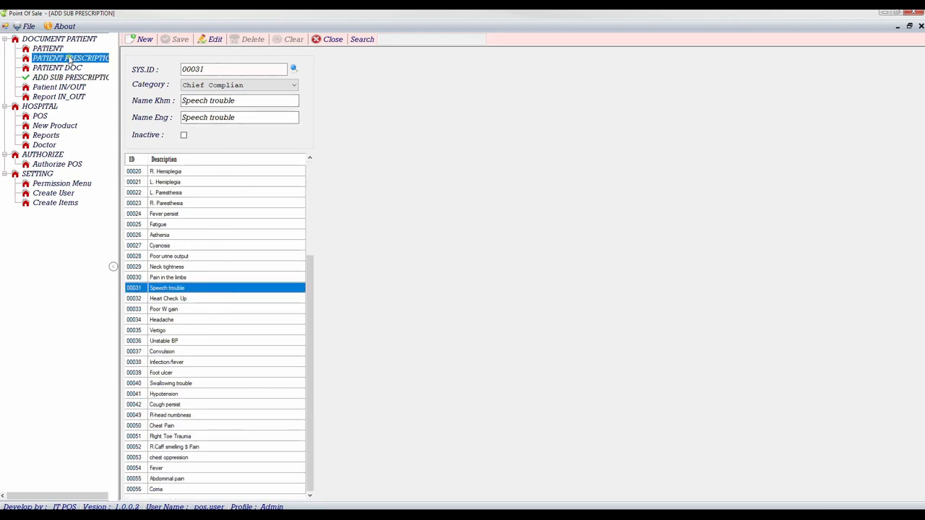
pyautogui.click(74, 58)
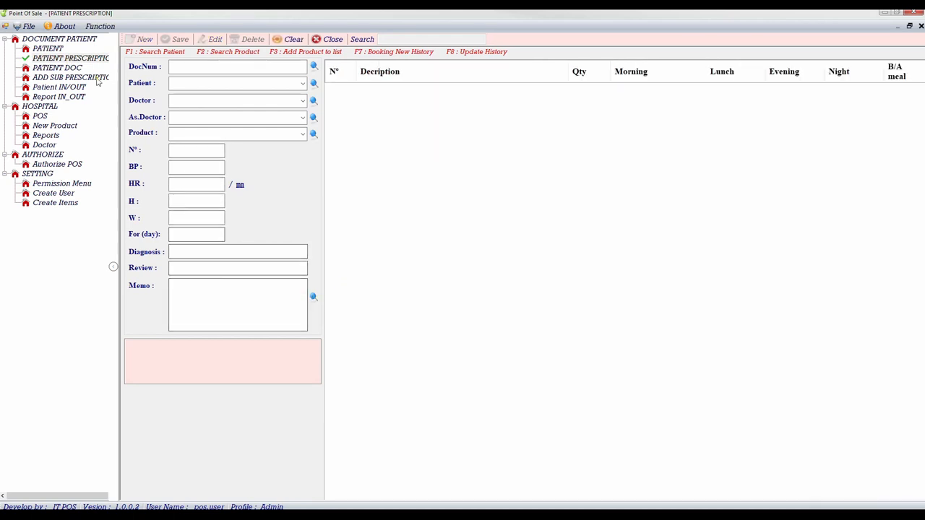
# - Add JoinCoder as a Risk Factor entry in the sub prescription setup
pyautogui.click(63, 78)
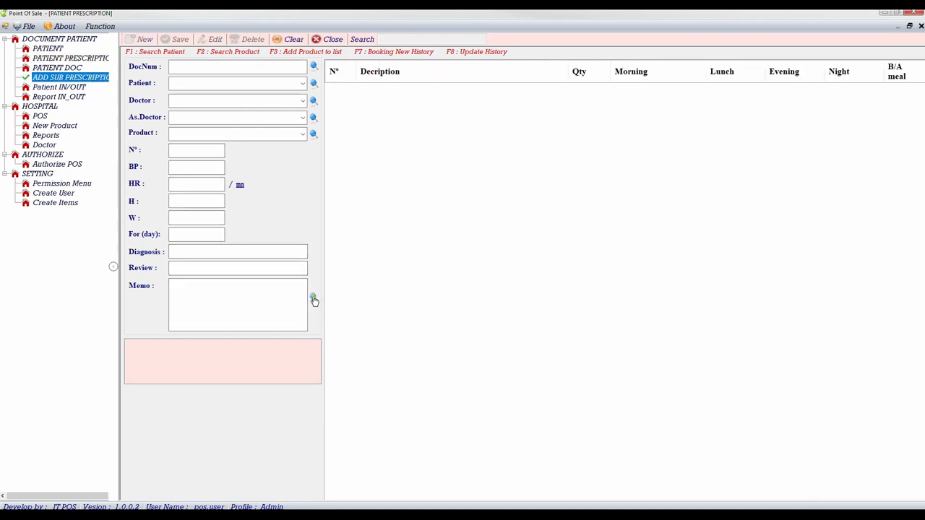
pyautogui.click(314, 300)
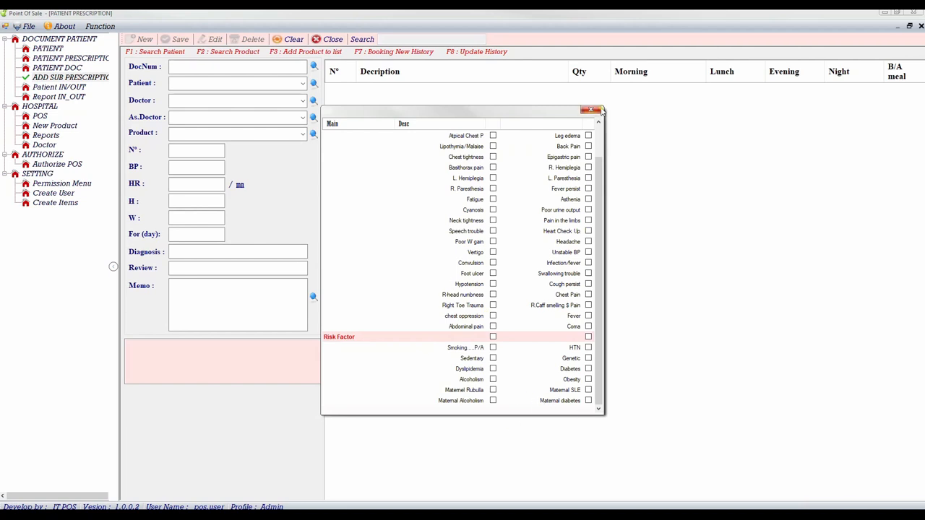
pyautogui.click(589, 109)
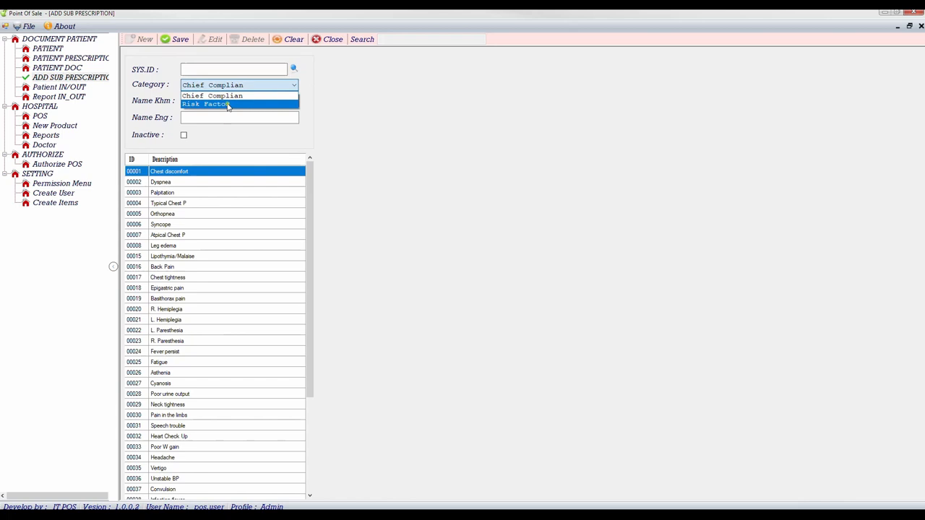
pyautogui.click(207, 104)
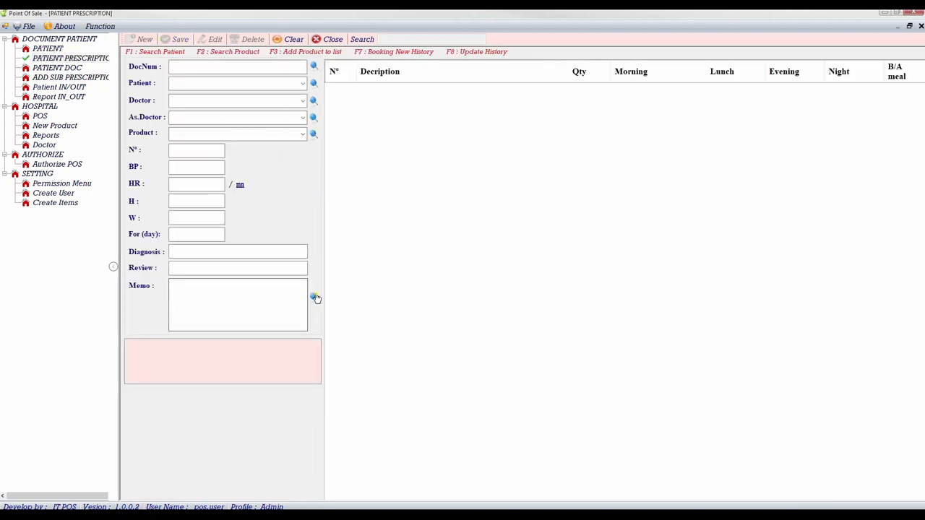
# - Fill the memo with Lipothymia/Malaise, Neck tightness, Right Toe Trauma, Dyslipidemia and JoinCoder
pyautogui.click(313, 297)
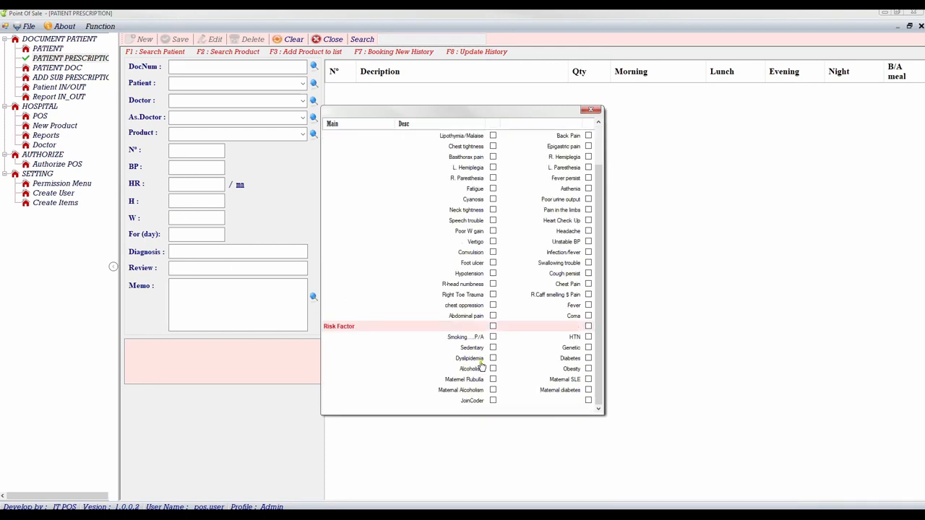
pyautogui.click(493, 400)
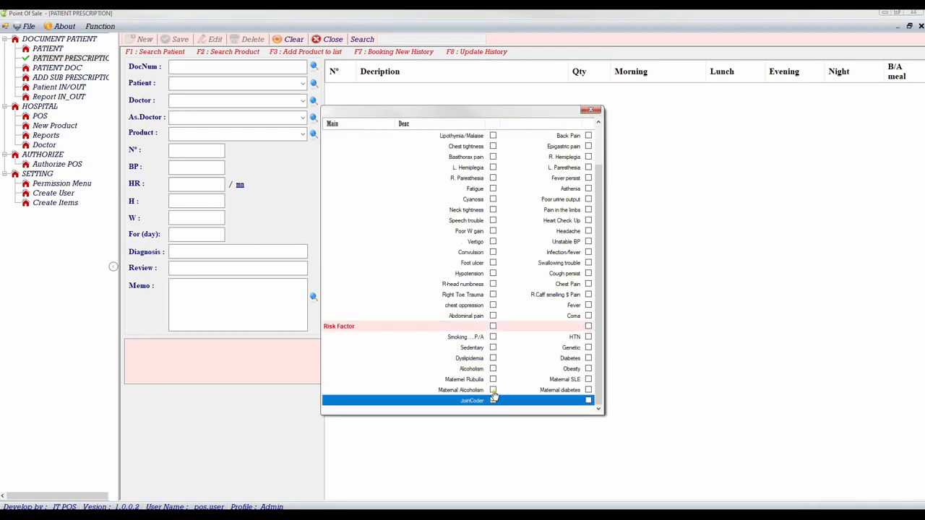
pyautogui.click(493, 401)
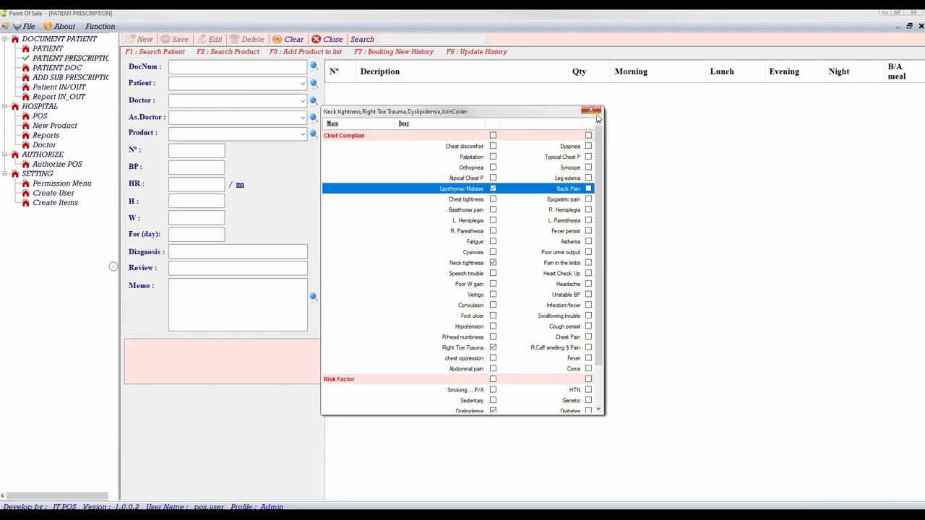
pyautogui.click(589, 110)
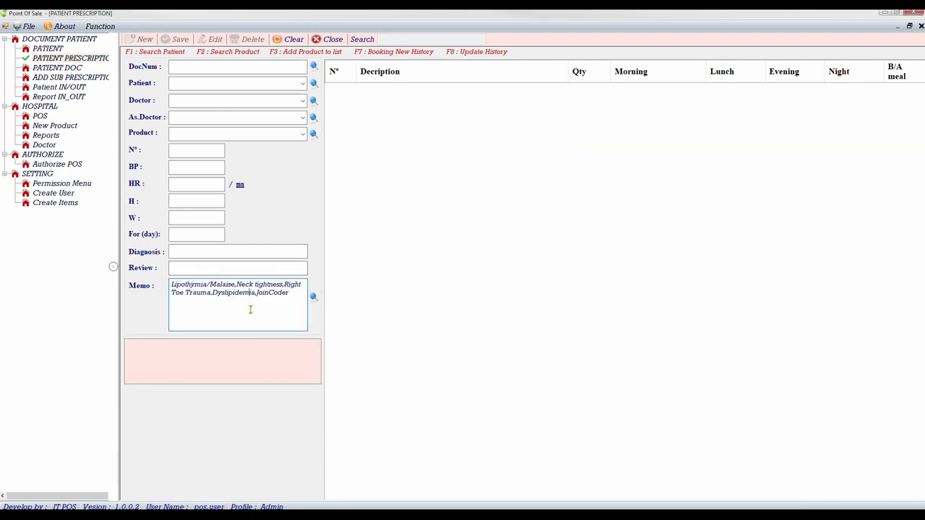
pyautogui.click(58, 87)
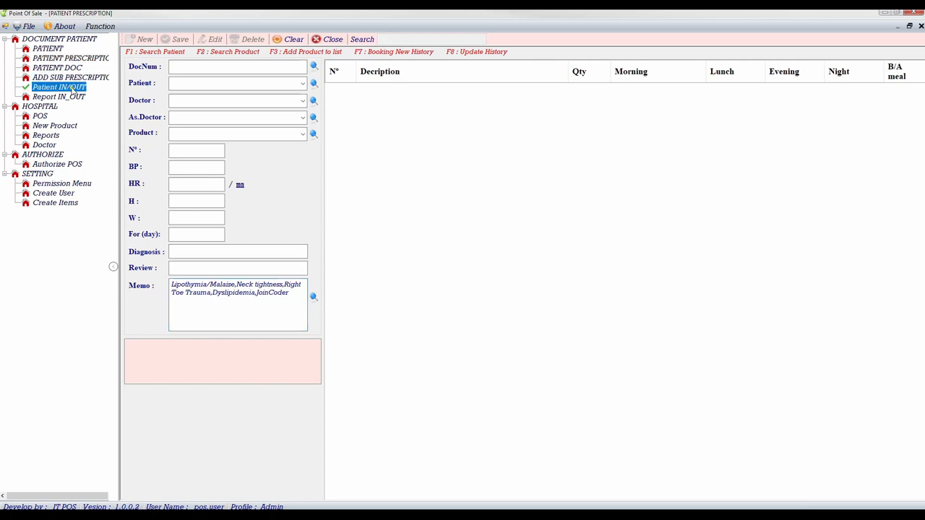
pyautogui.click(60, 87)
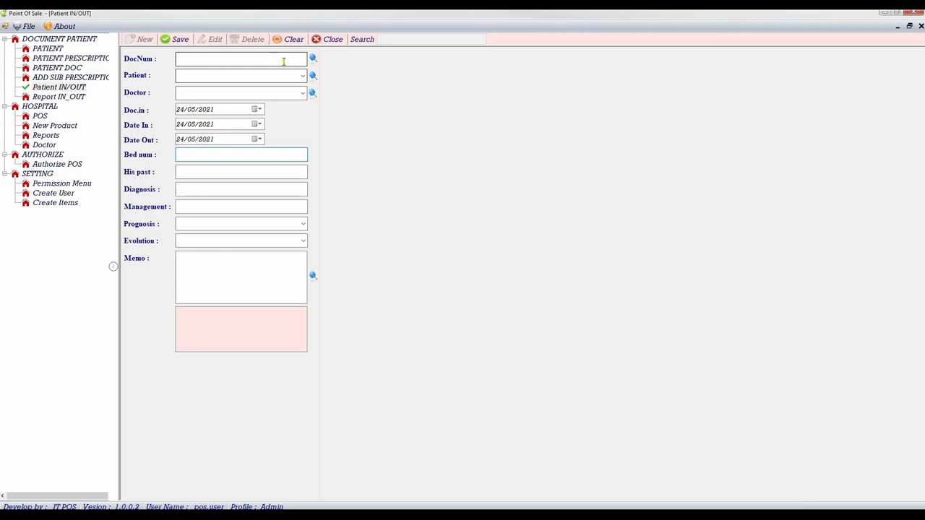
pyautogui.click(238, 75)
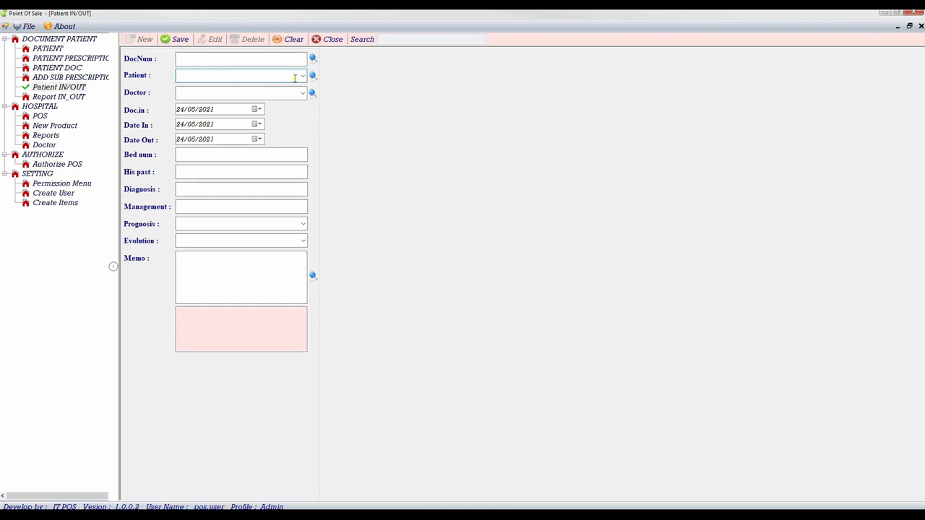
pyautogui.write('mr.')
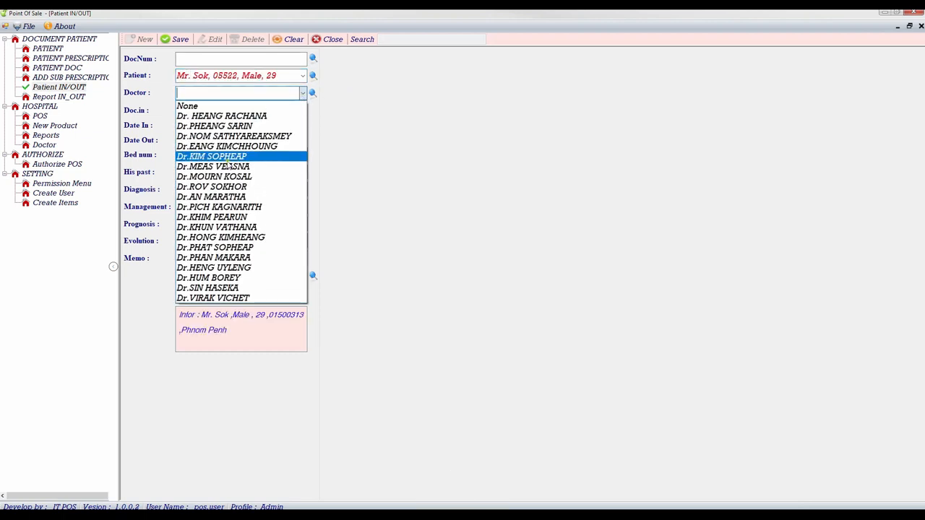
pyautogui.click(213, 177)
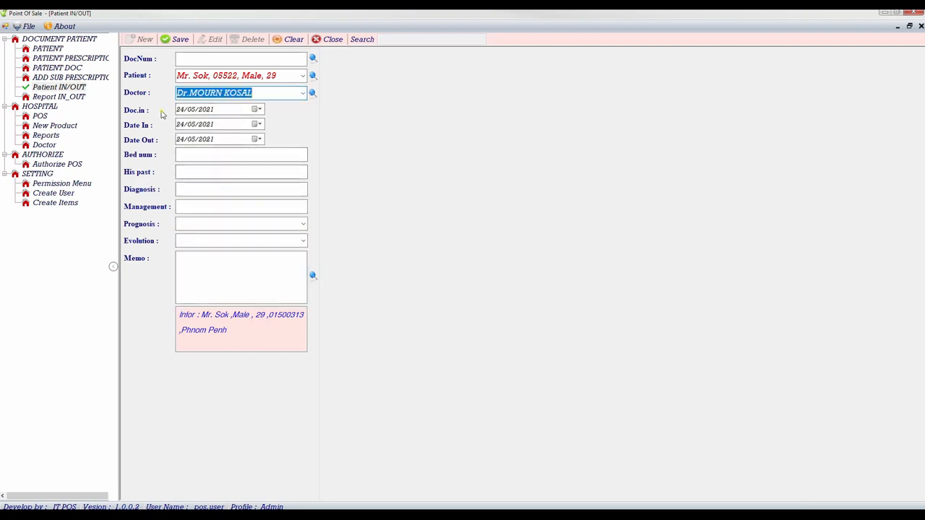
pyautogui.click(241, 154)
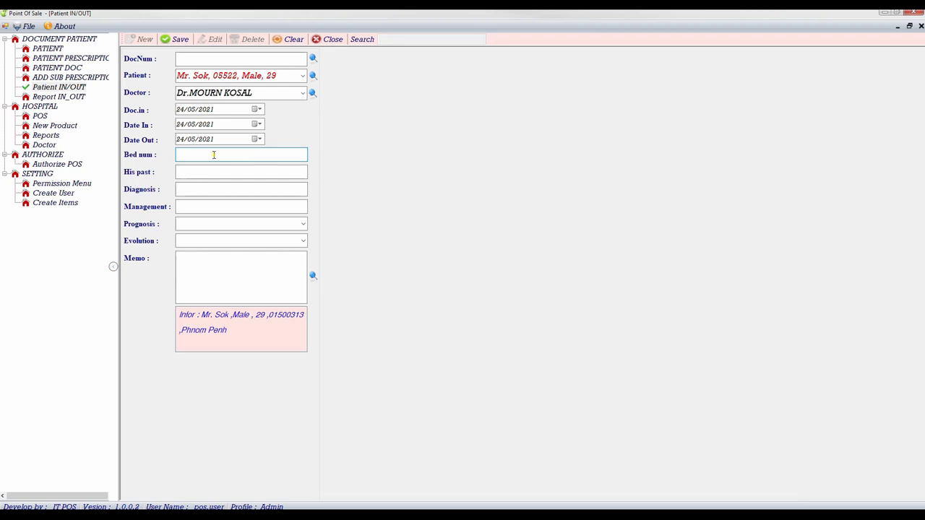
# - Enter bed 123, Management N/A, Prognosis Good, Evolution Better and a memo, saving as 02327
pyautogui.write('123')
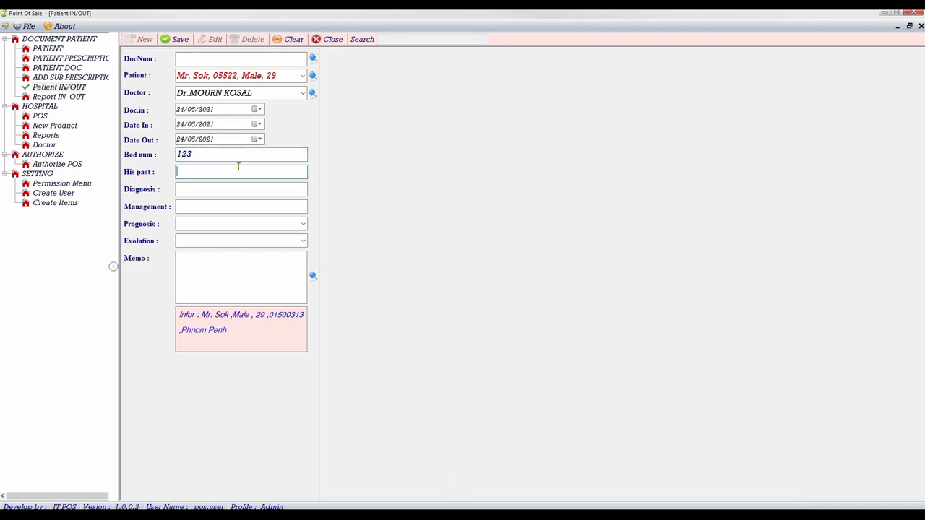
pyautogui.write('2020')
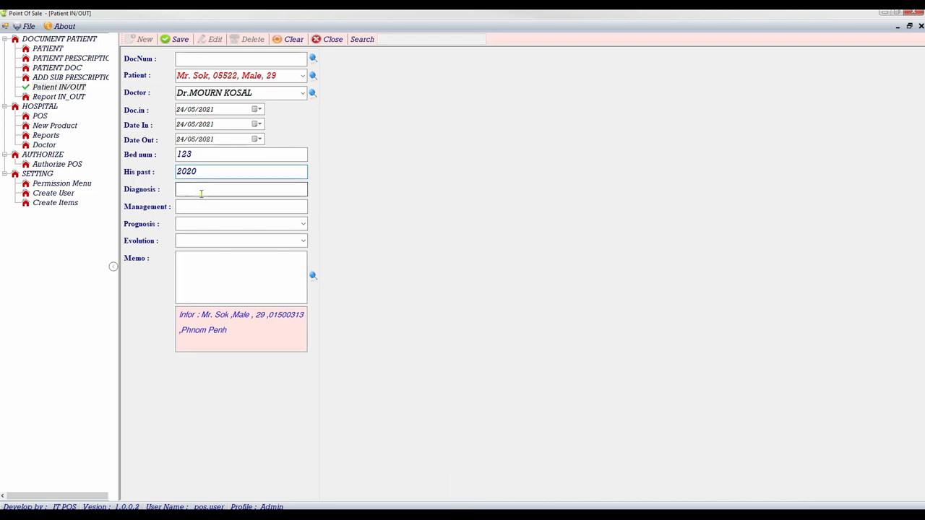
pyautogui.write('example')
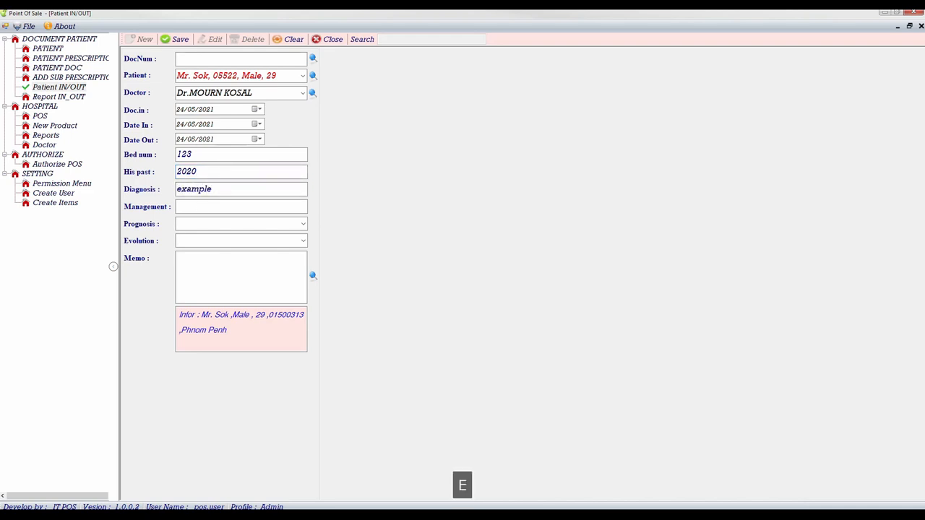
pyautogui.click(241, 206)
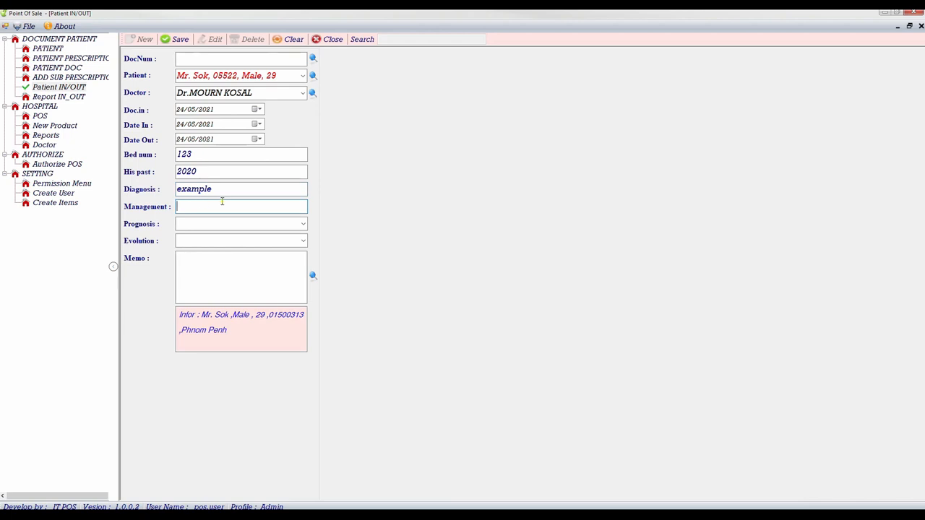
pyautogui.write('N/A')
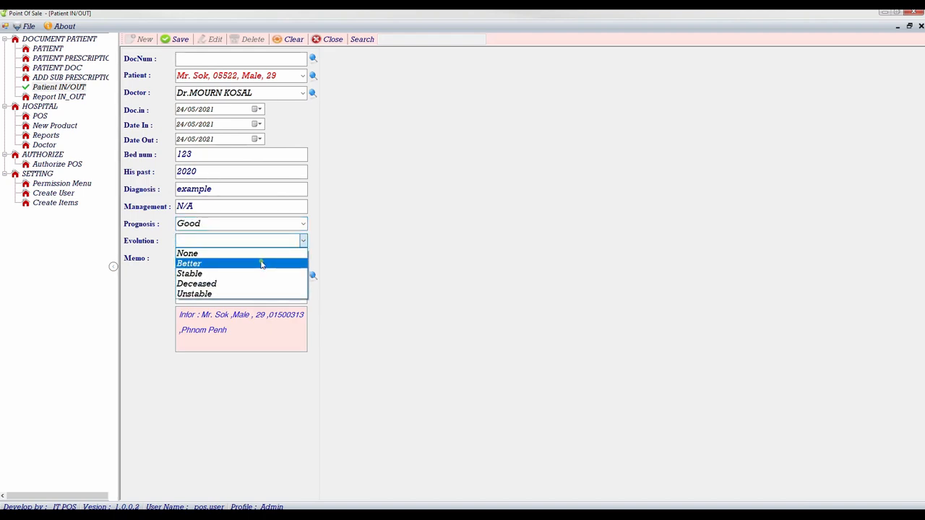
pyautogui.click(190, 263)
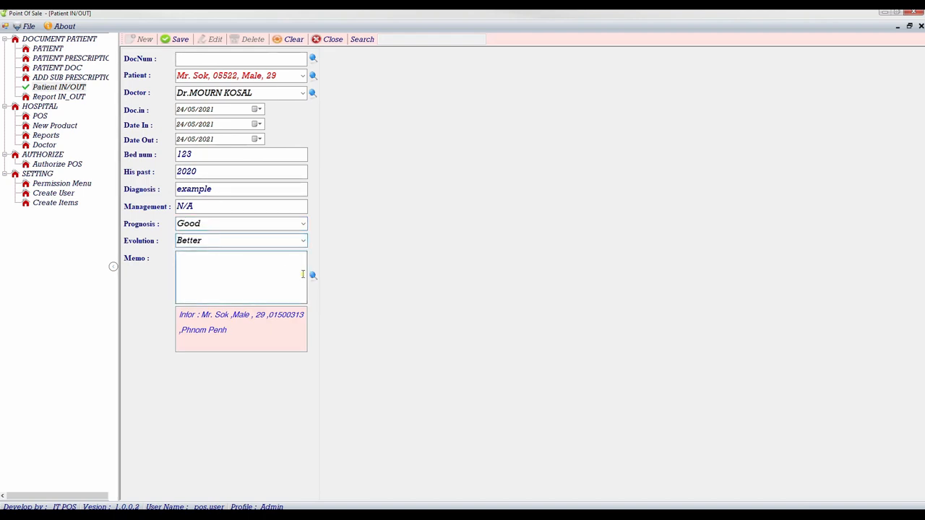
pyautogui.click(313, 275)
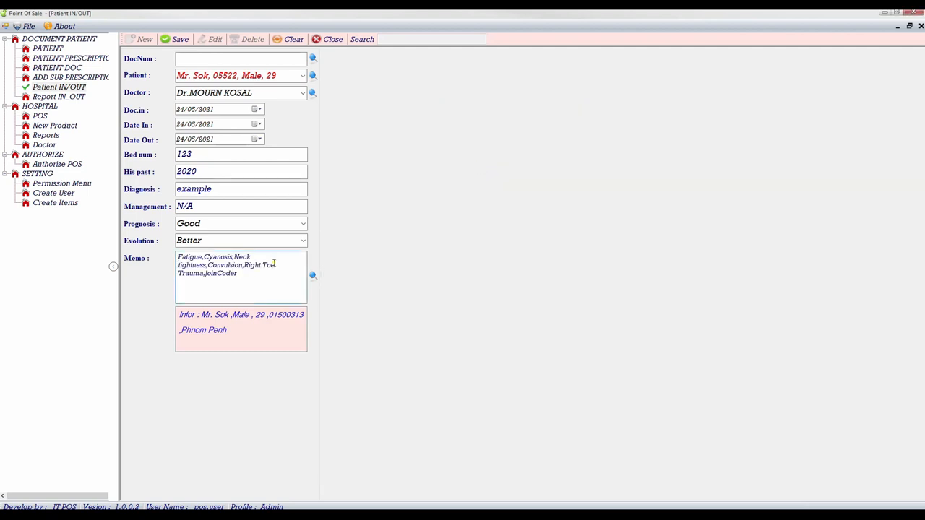
pyautogui.click(177, 39)
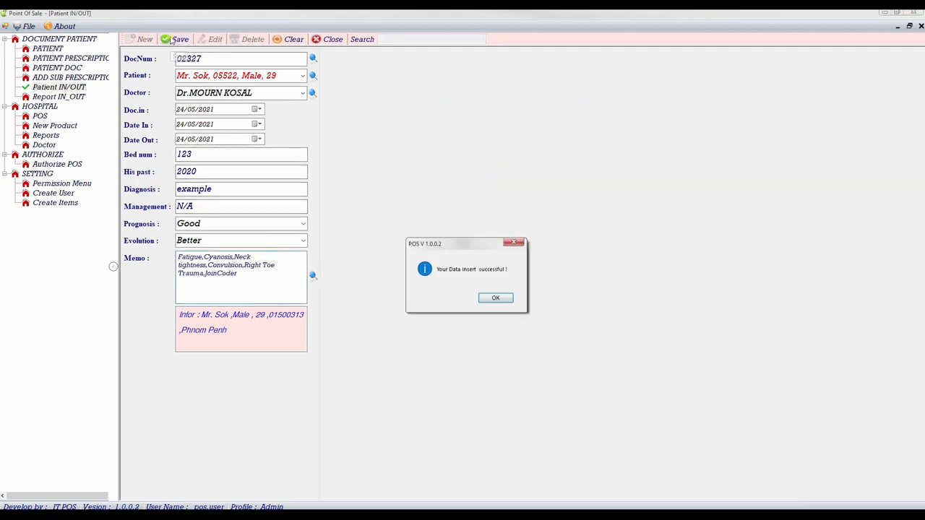
# - Dismiss the saved message, change record 02327's Management from N/A to Mr.A, and Edit
pyautogui.click(495, 298)
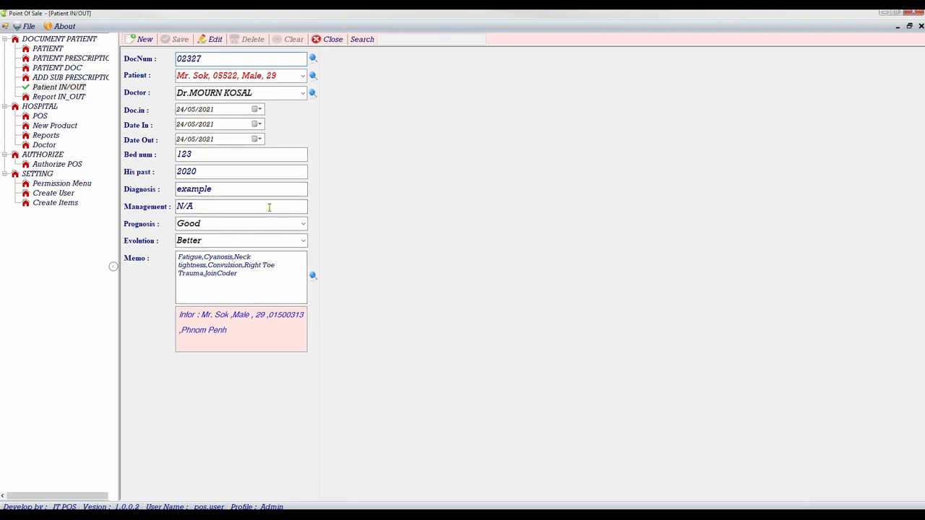
pyautogui.doubleClick(184, 206)
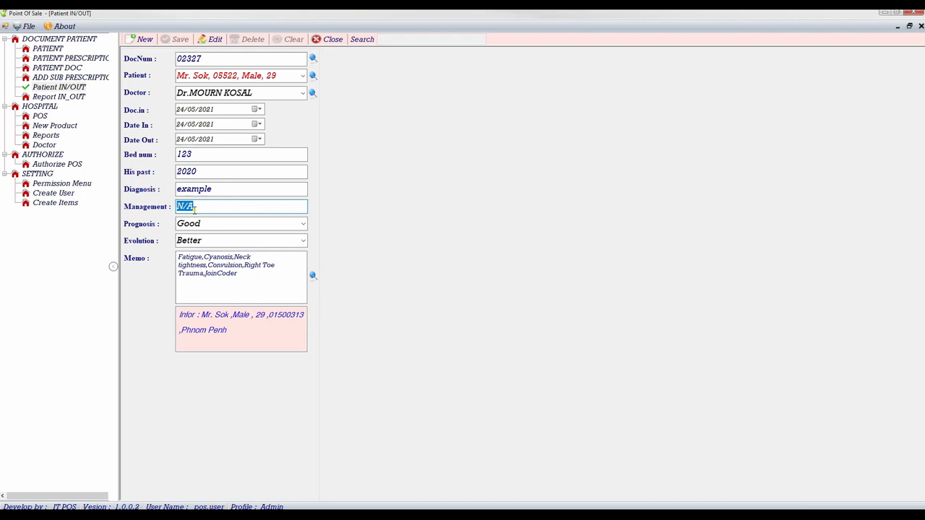
pyautogui.write('Mr.A')
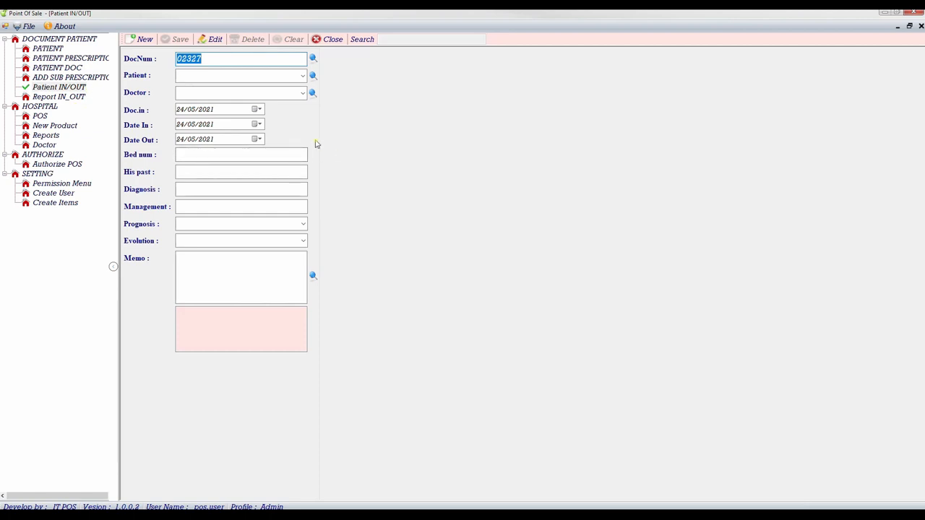
pyautogui.click(209, 109)
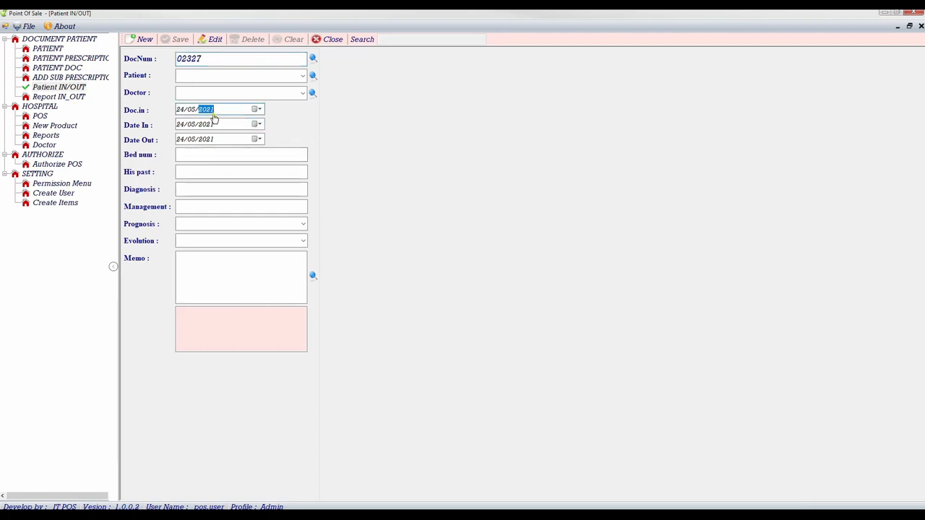
# - Reload document 02327 from the DocNum search to show Management Mr.A
pyautogui.click(220, 58)
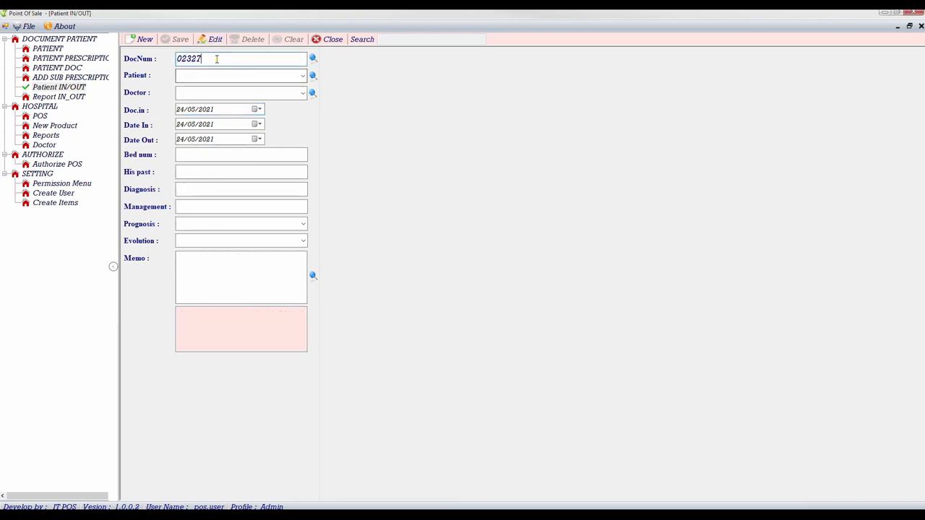
pyautogui.click(52, 96)
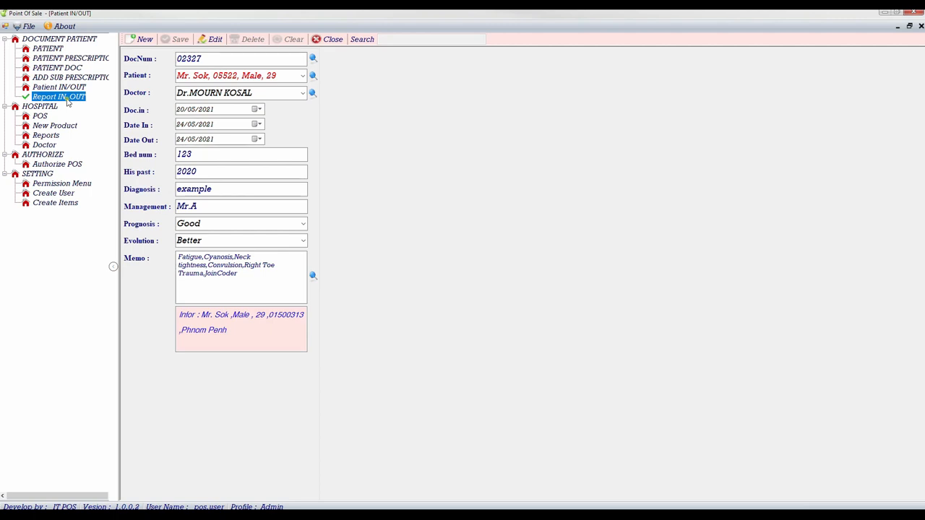
# - Open Report IN/OUT, run Get Report, and dismiss the no-data message for 24/05/2021
pyautogui.click(57, 96)
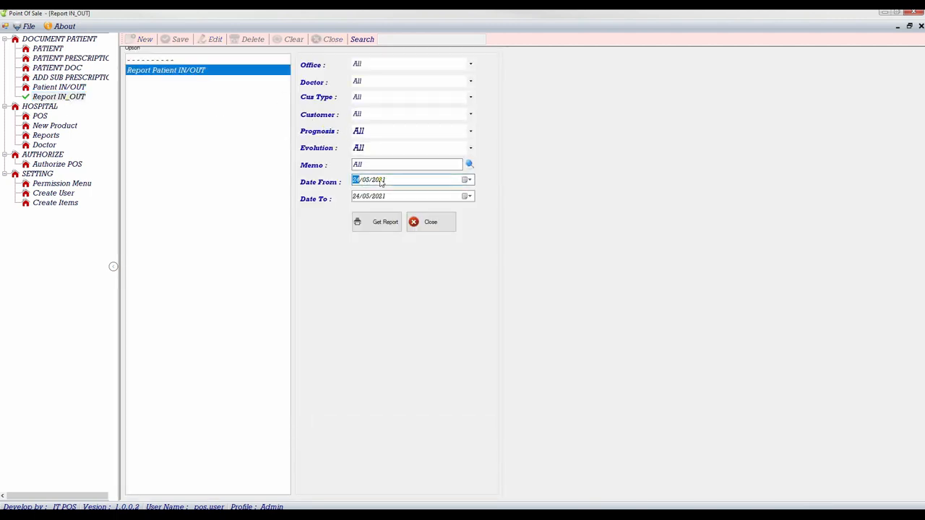
pyautogui.moveTo(388, 180)
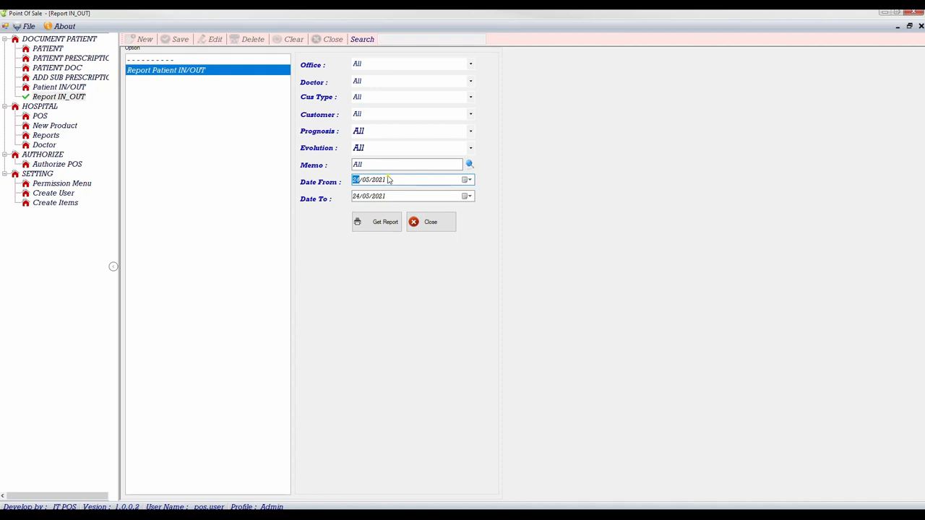
pyautogui.moveTo(414, 222)
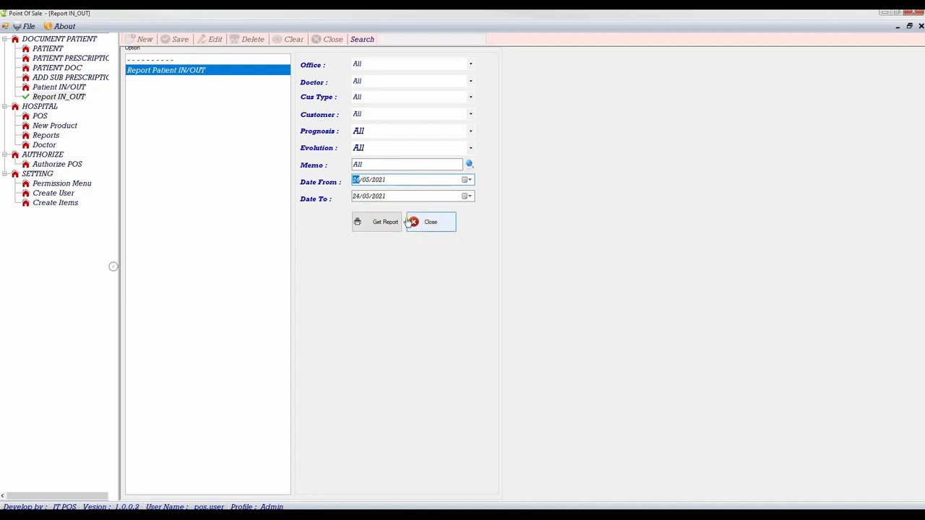
pyautogui.click(378, 222)
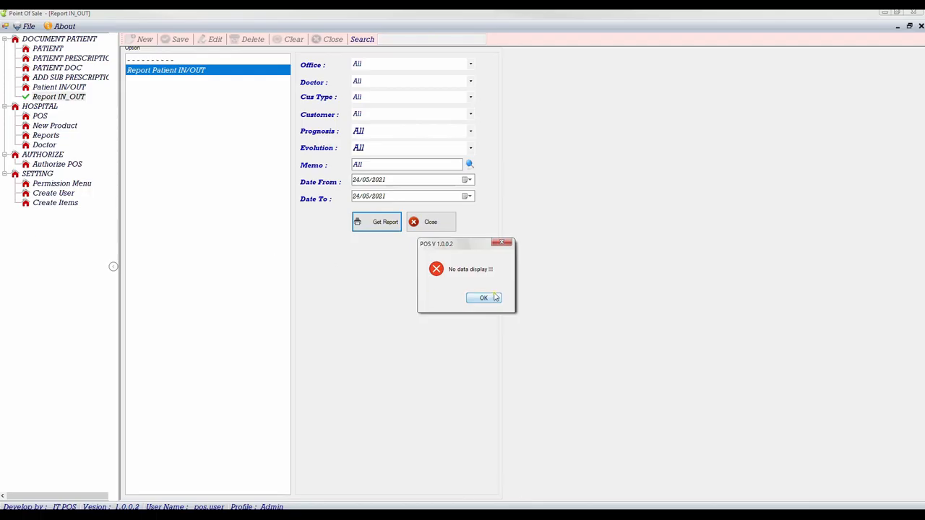
pyautogui.click(484, 297)
pyautogui.write('0')
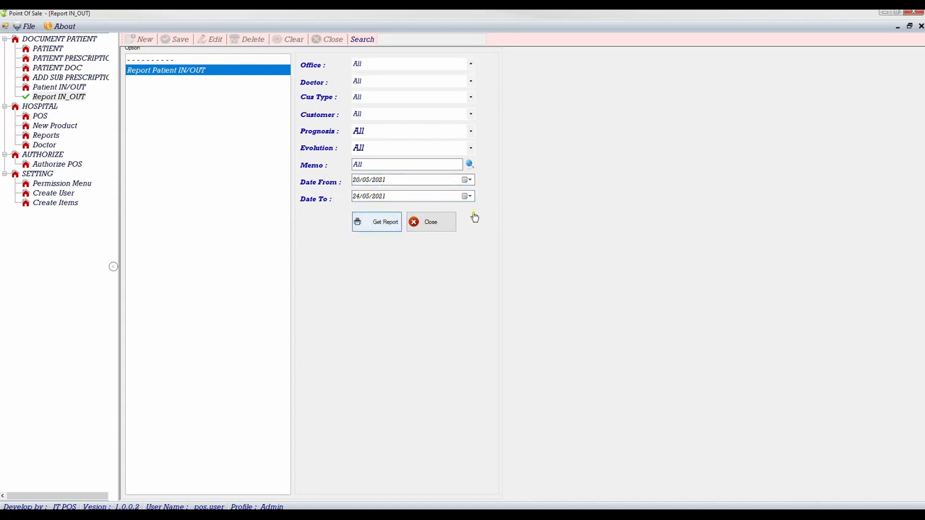
# - Export the 20–24/05/2021 report to Excel and inspect Mr. Sok's name, occupation, address, RF cells
pyautogui.click(377, 222)
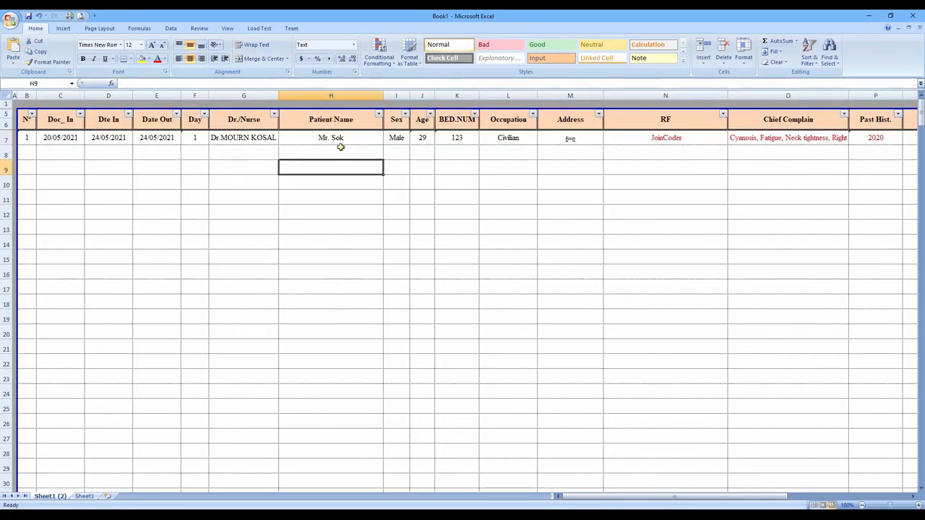
pyautogui.click(330, 137)
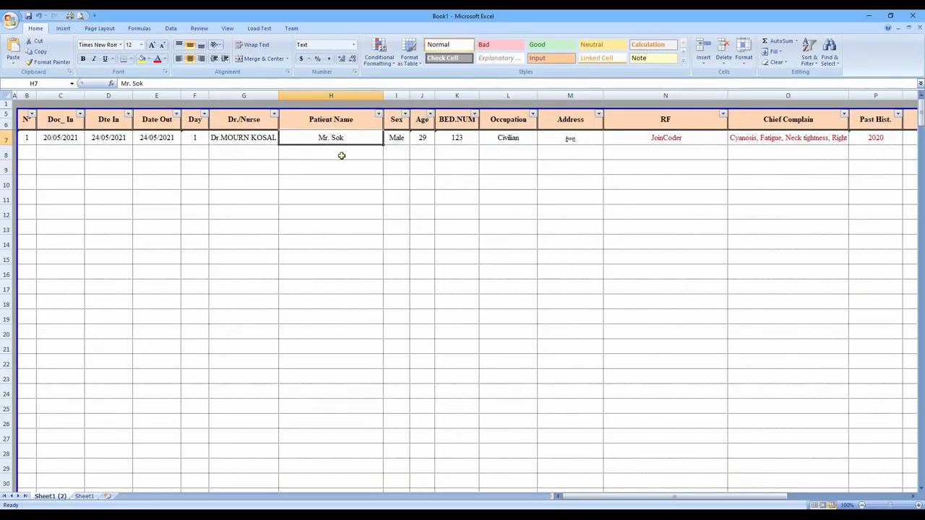
pyautogui.moveTo(350, 150)
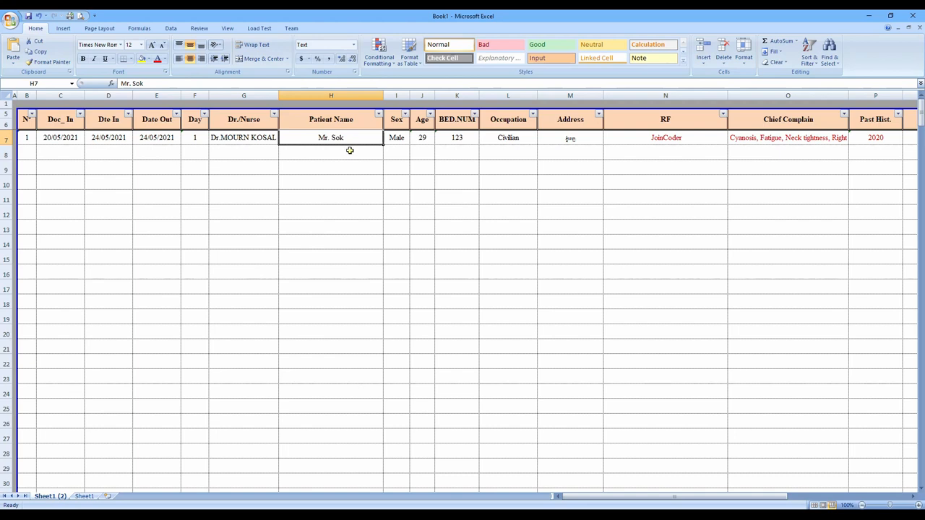
pyautogui.click(571, 138)
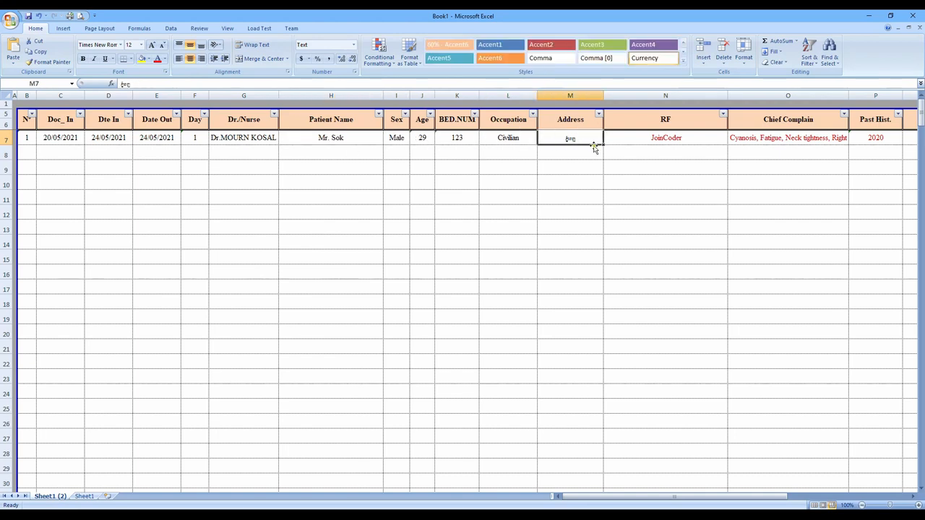
pyautogui.click(507, 137)
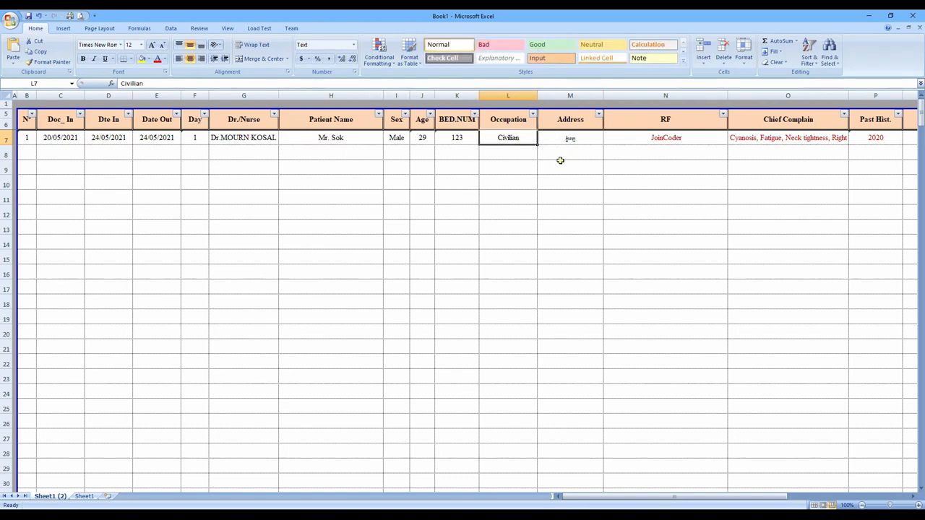
pyautogui.click(570, 137)
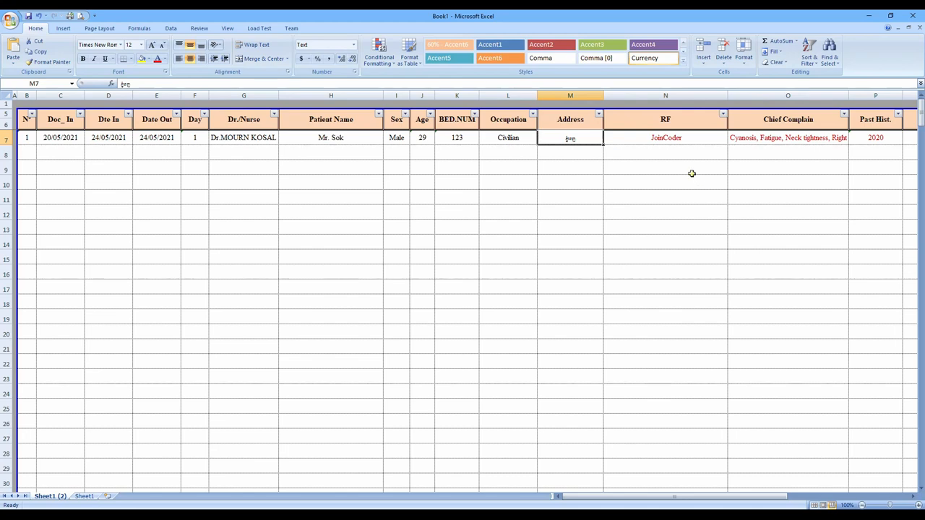
pyautogui.click(666, 137)
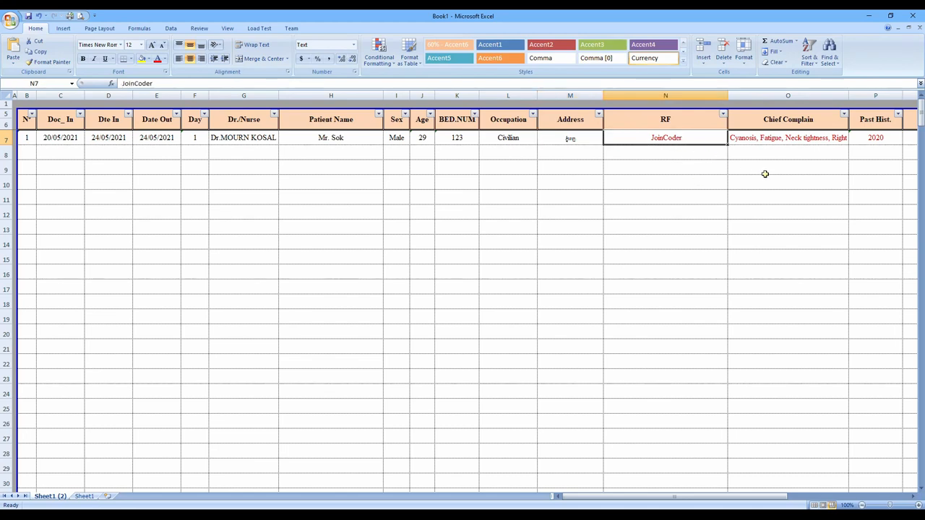
pyautogui.click(788, 137)
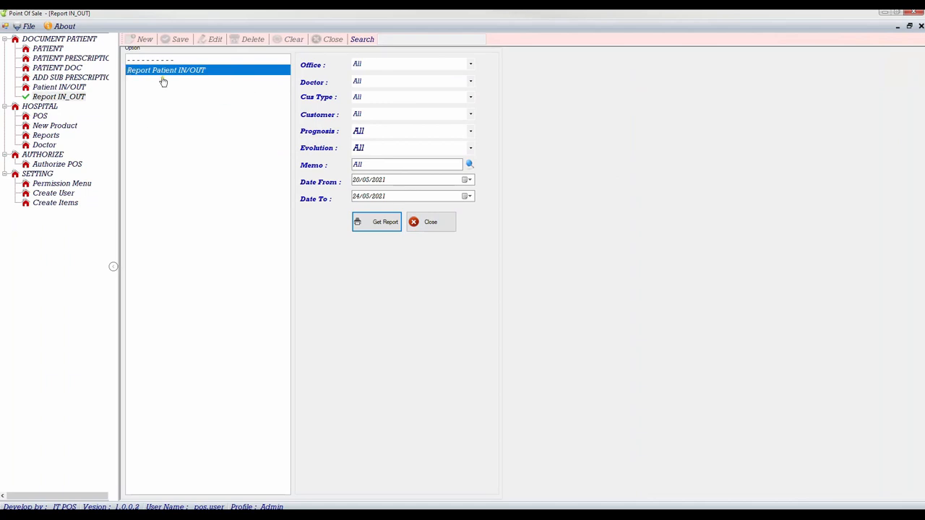
pyautogui.moveTo(265, 152)
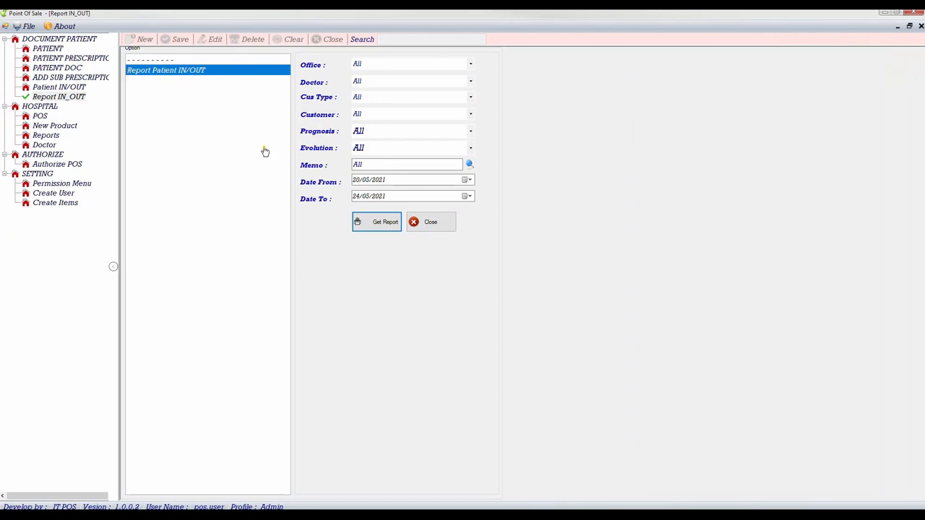
pyautogui.moveTo(249, 178)
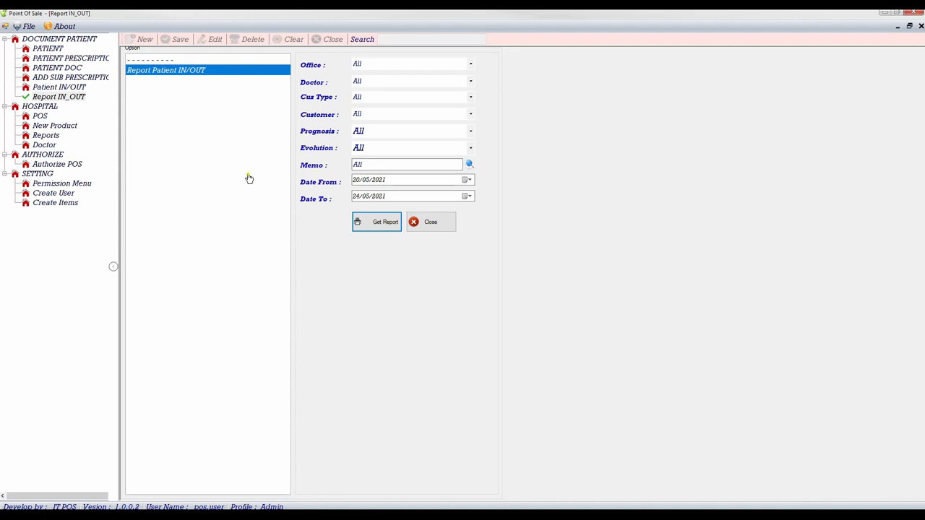
pyautogui.moveTo(218, 162)
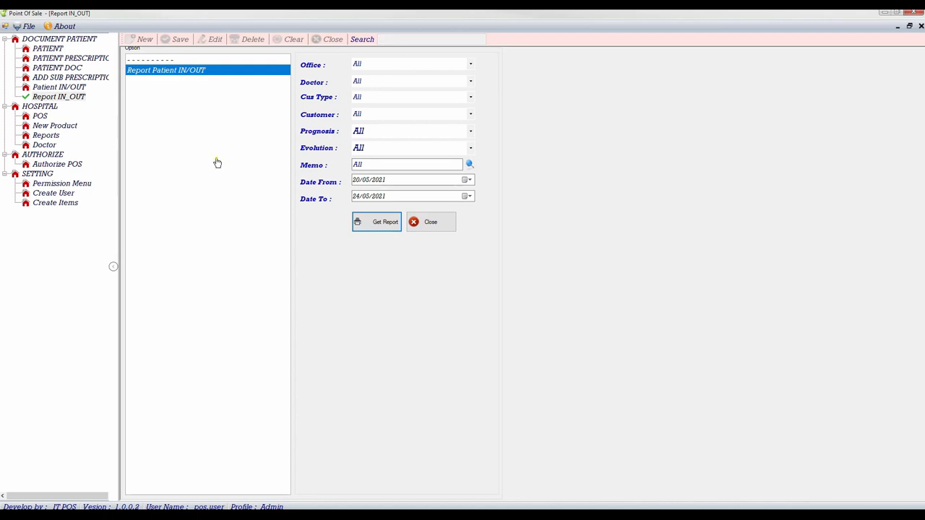